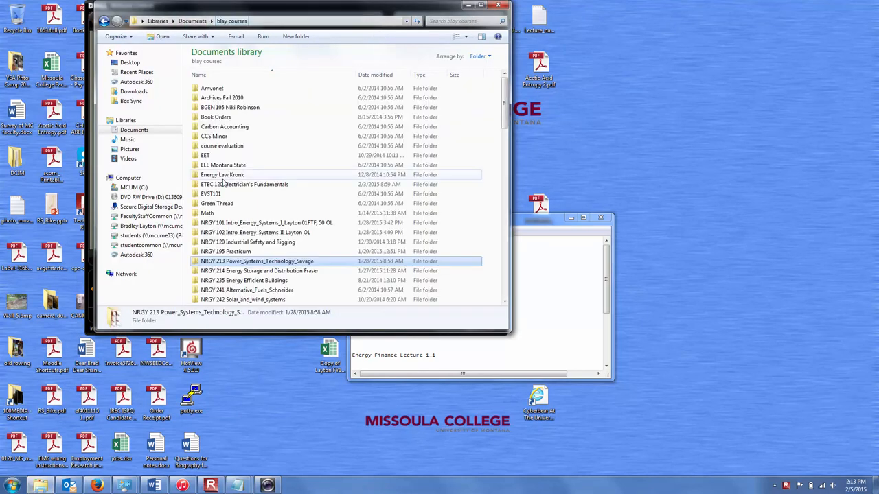
- Open Equiv.xlsx from the NRGY 214 > 2015 > Week 02 folder in Explorer
double_click(268, 271)
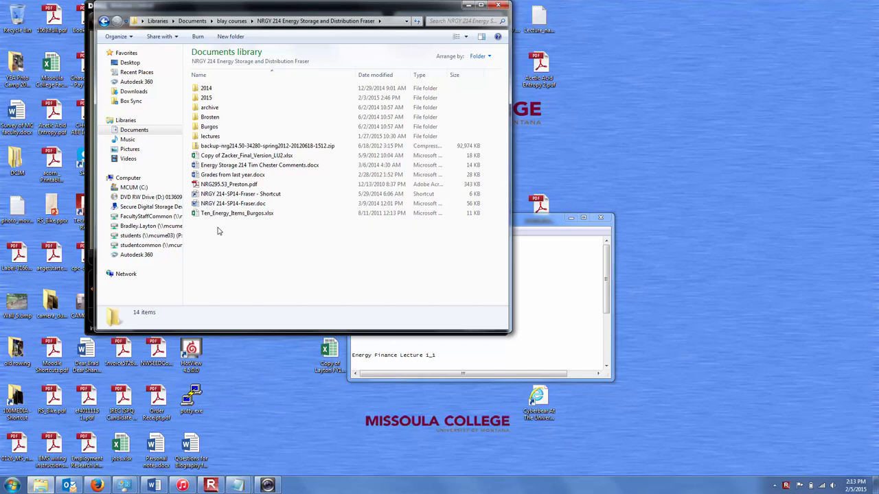
click(206, 98)
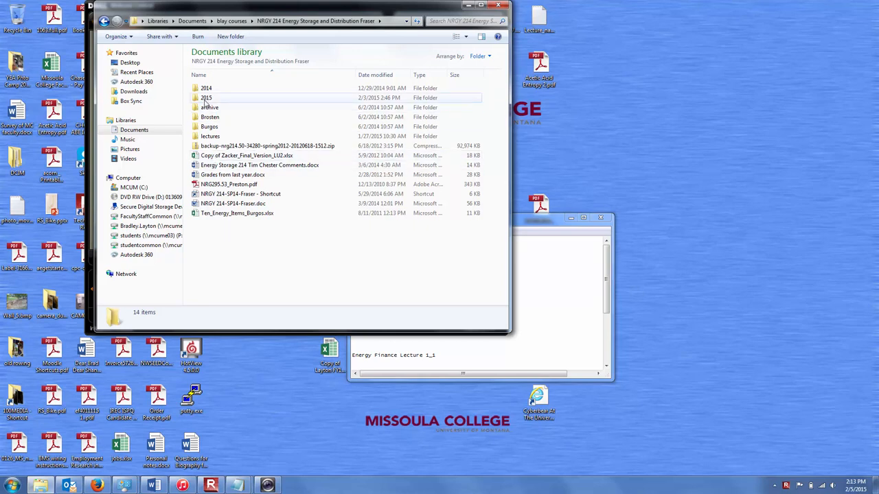
double_click(207, 98)
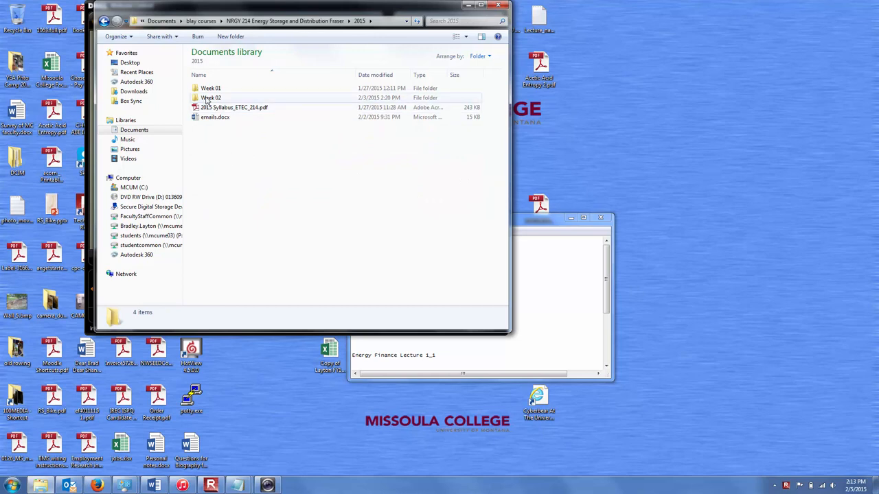
double_click(211, 96)
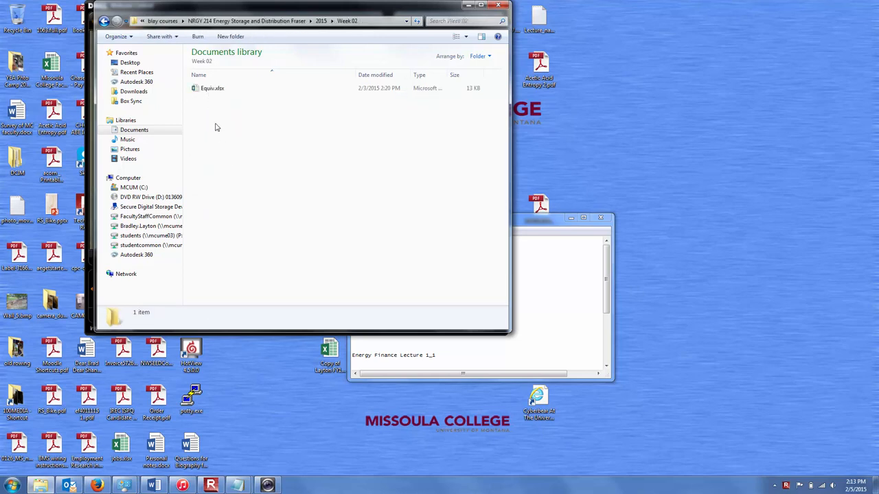
click(212, 88)
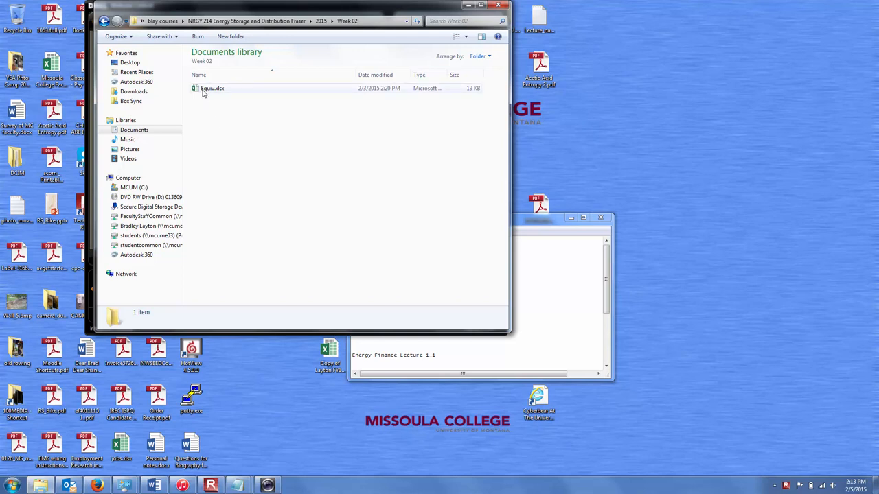
mouse_move(205, 92)
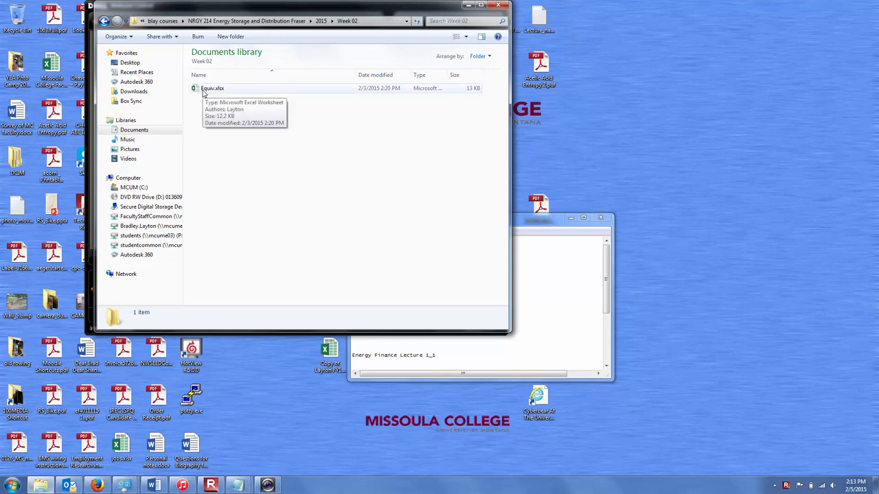
double_click(213, 88)
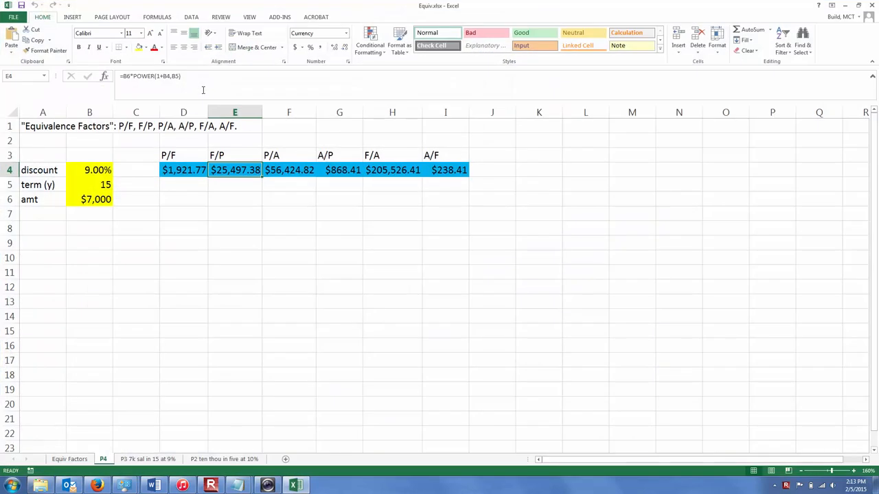
mouse_move(203, 90)
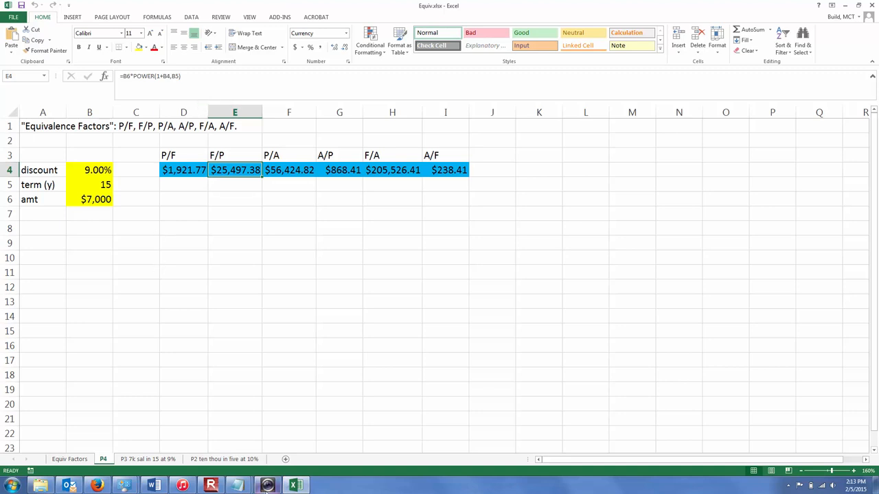
click(266, 485)
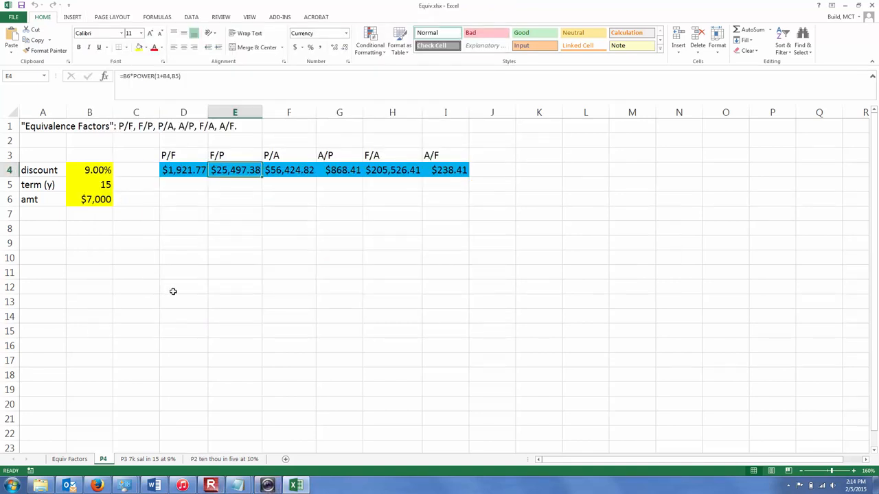
click(183, 155)
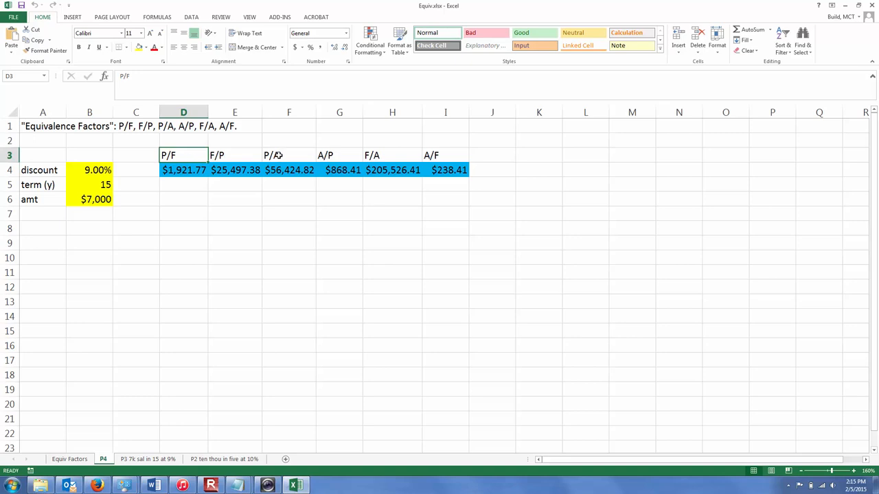
click(288, 154)
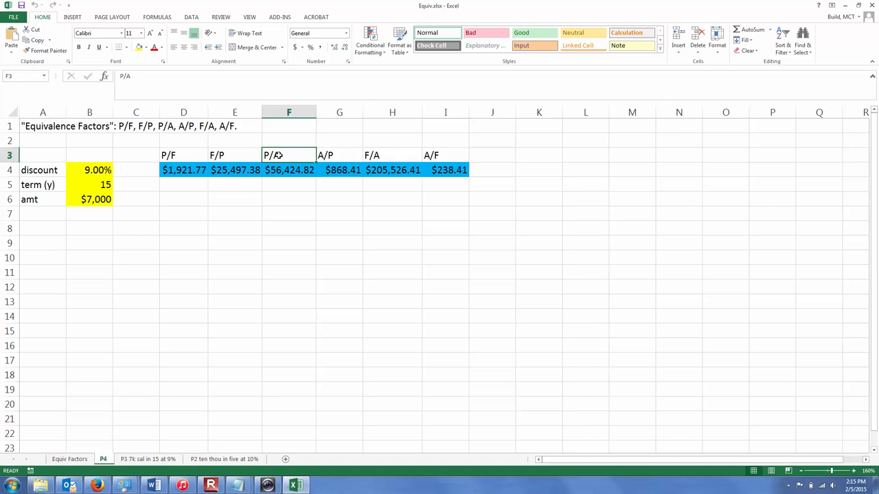
mouse_move(257, 184)
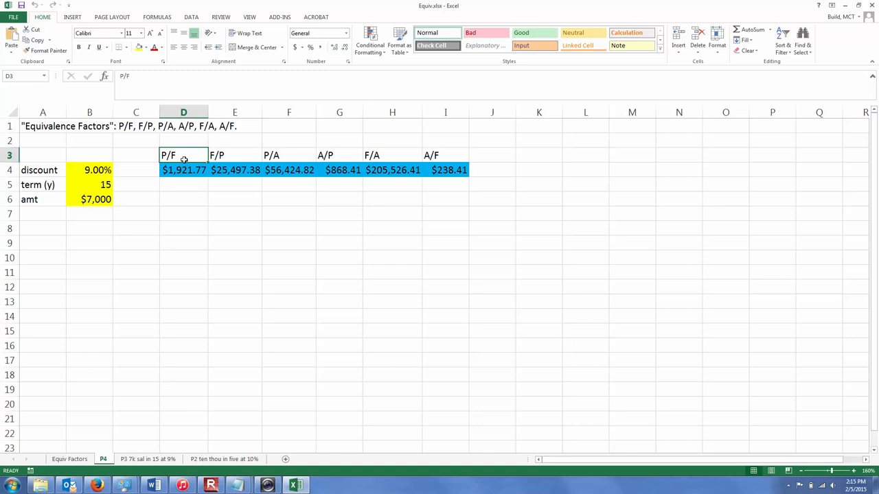
mouse_move(216, 158)
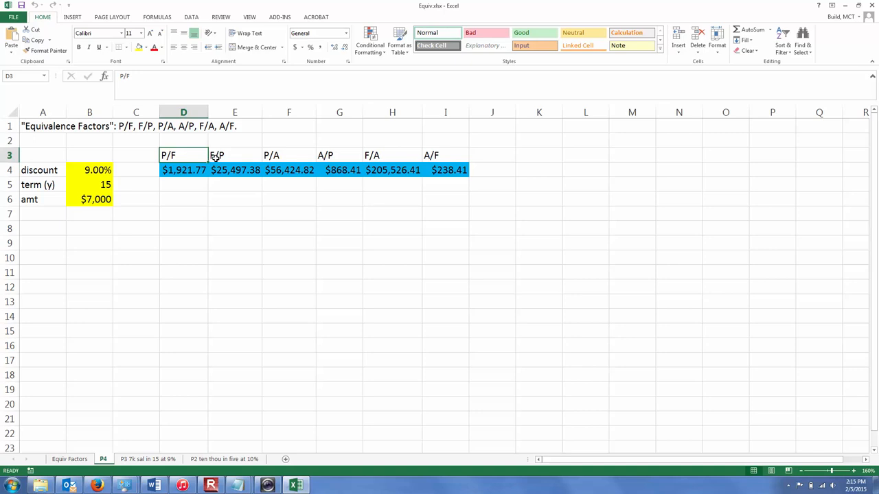
click(235, 155)
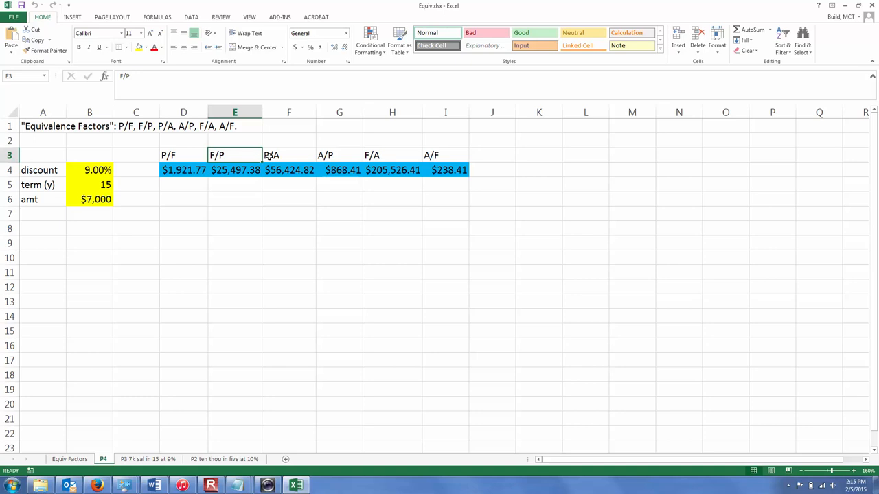
click(288, 154)
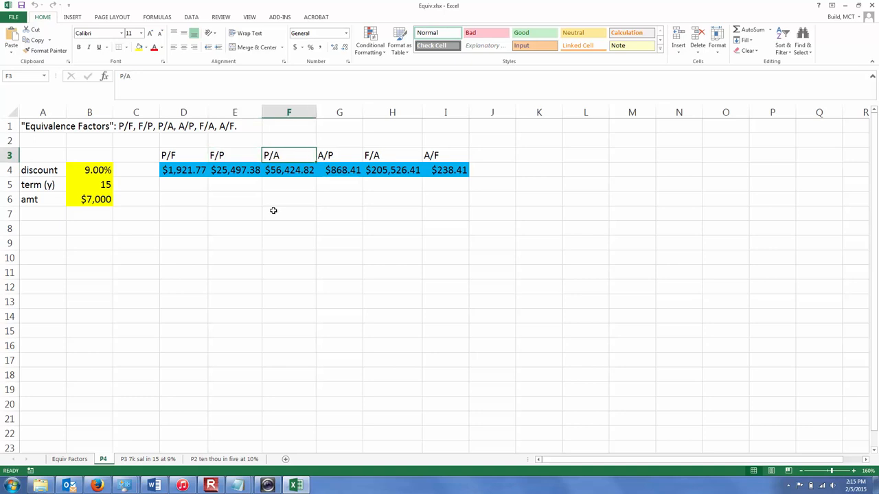
click(340, 154)
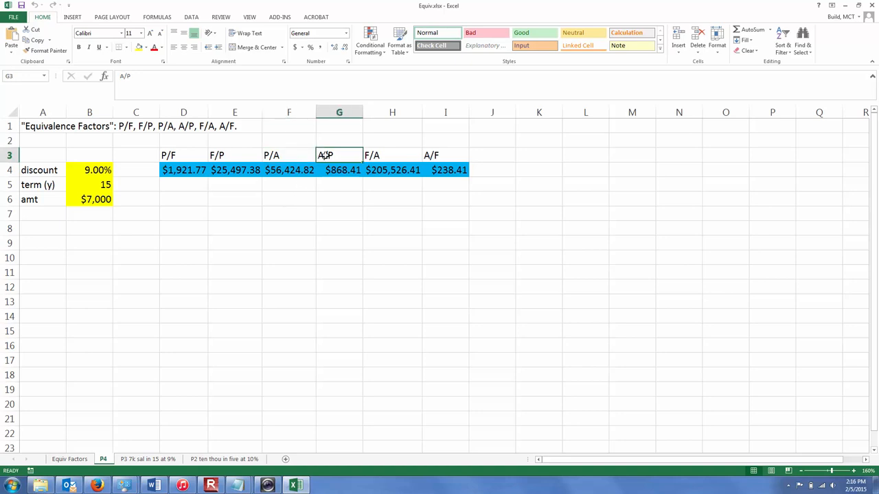
click(392, 154)
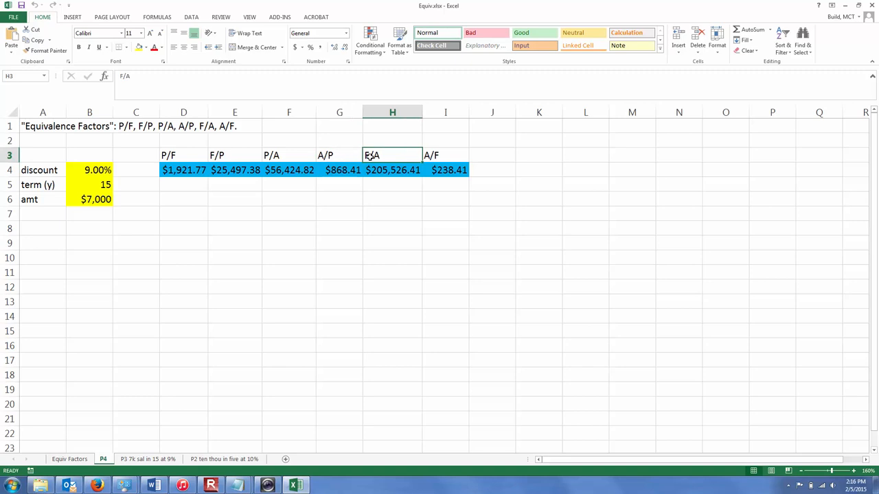
click(444, 154)
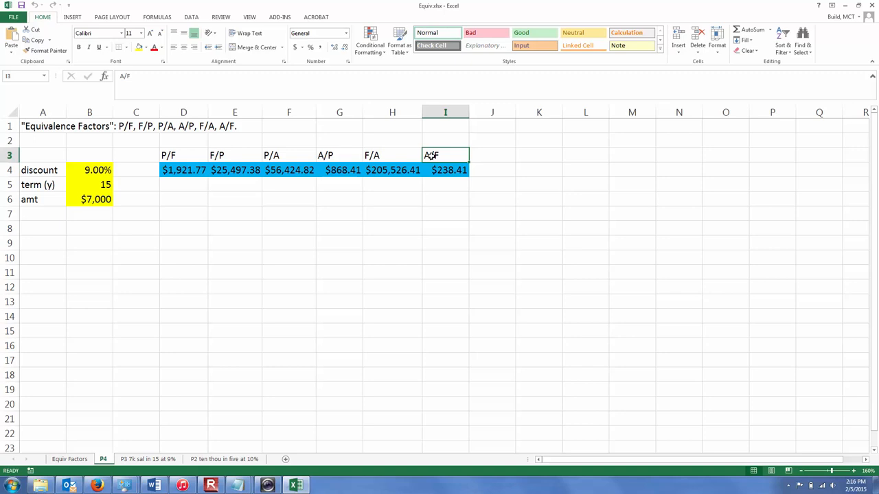
mouse_move(233, 231)
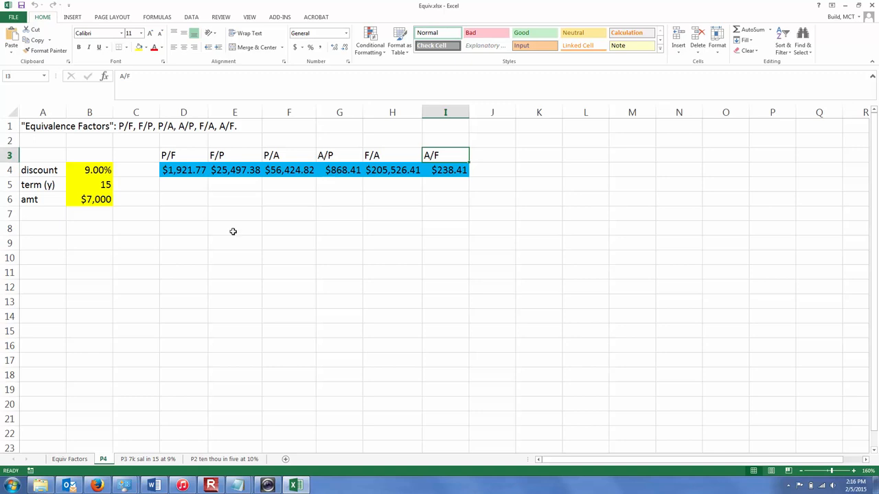
- Switch to the Equiv Factors sheet and deselect the factor table
click(182, 244)
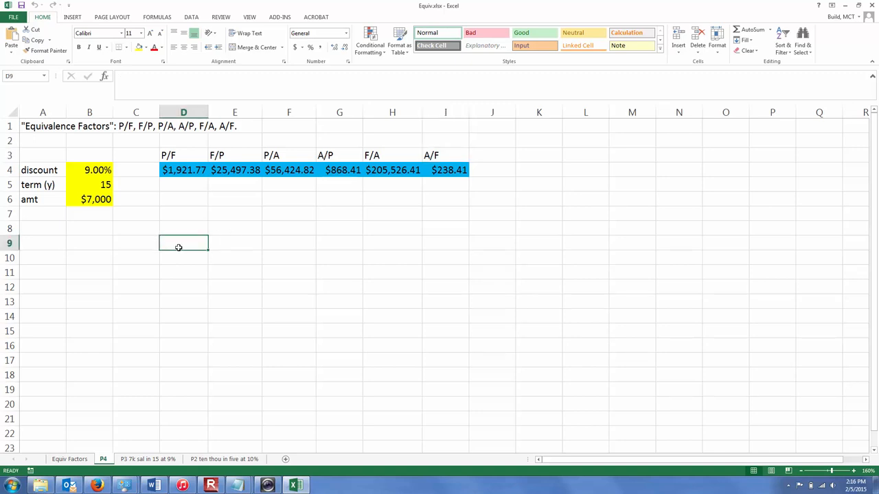
mouse_move(88, 424)
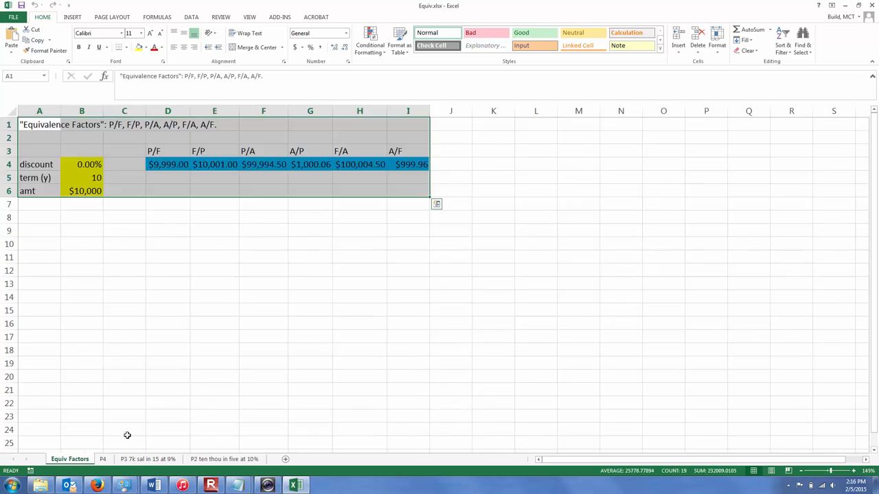
click(167, 376)
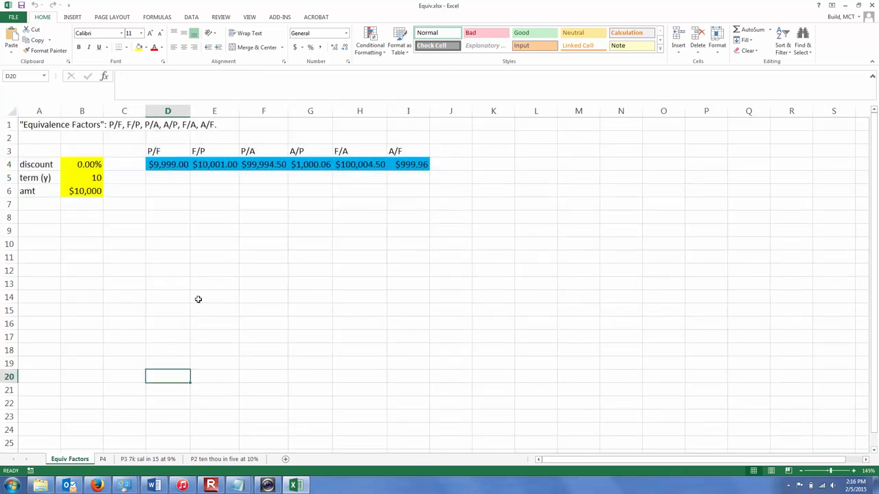
mouse_move(194, 249)
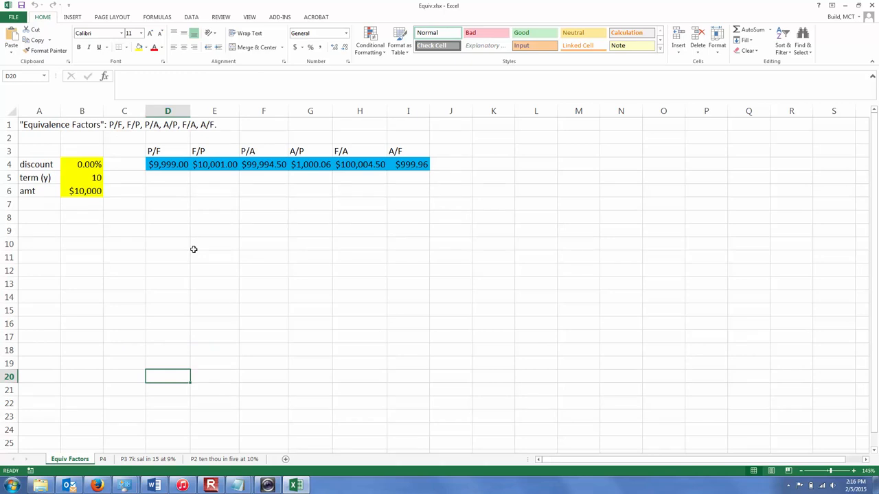
mouse_move(185, 283)
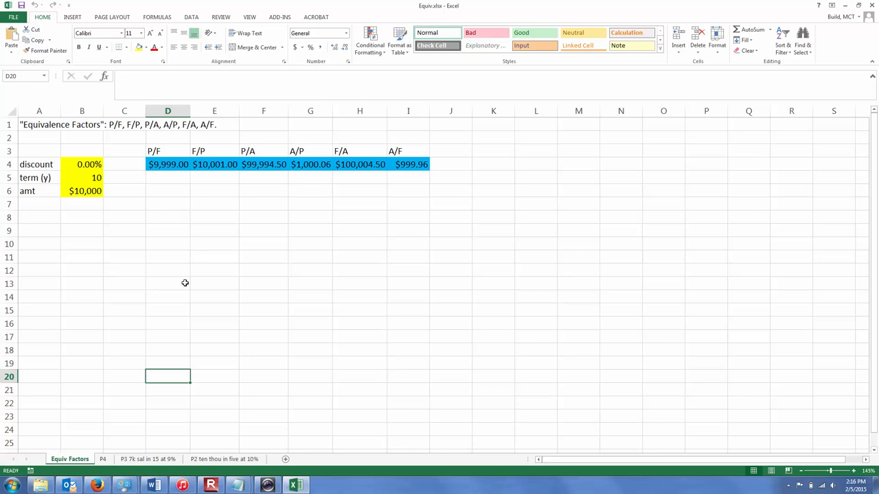
mouse_move(168, 352)
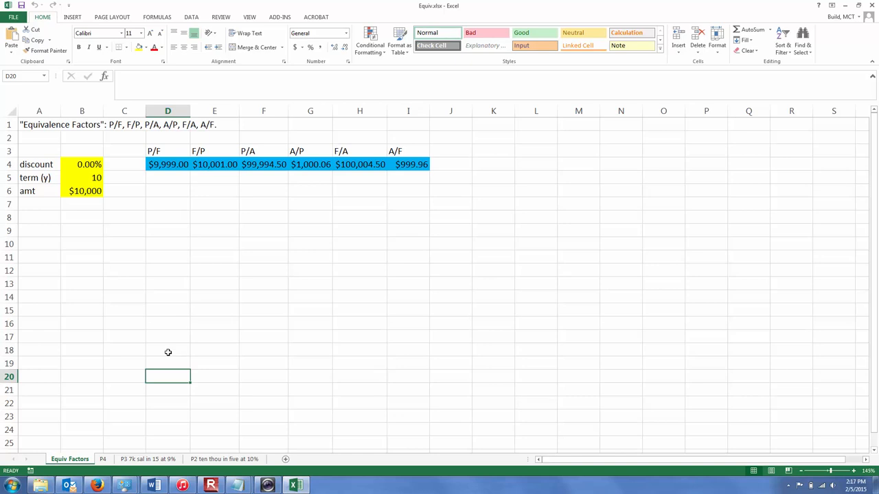
mouse_move(148, 392)
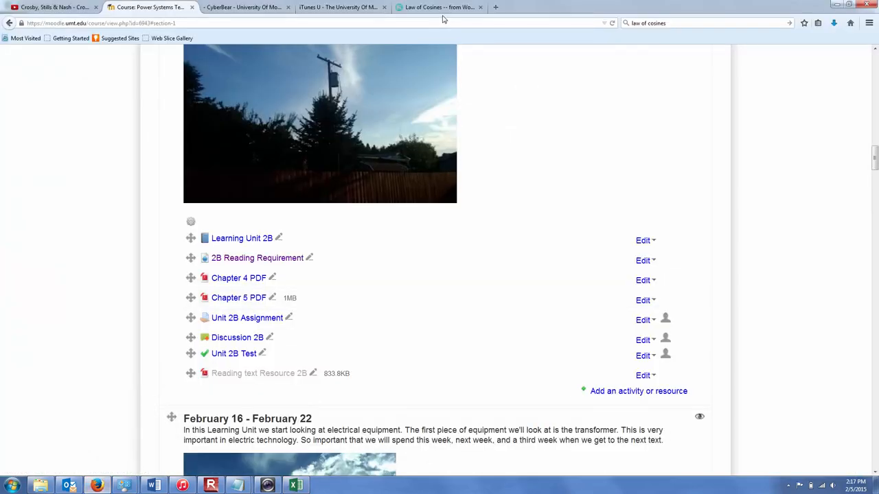
- View the MathWorld Law of Cosines page, then return to the Equiv workbook
click(439, 8)
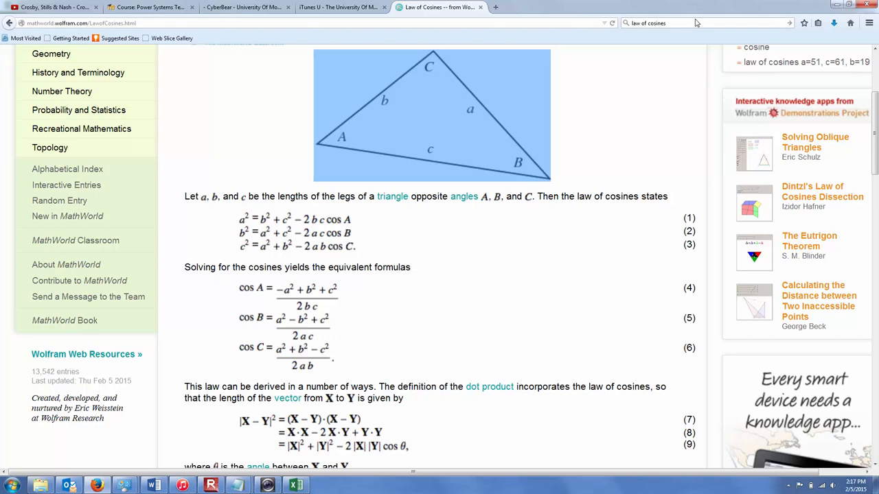
click(686, 23)
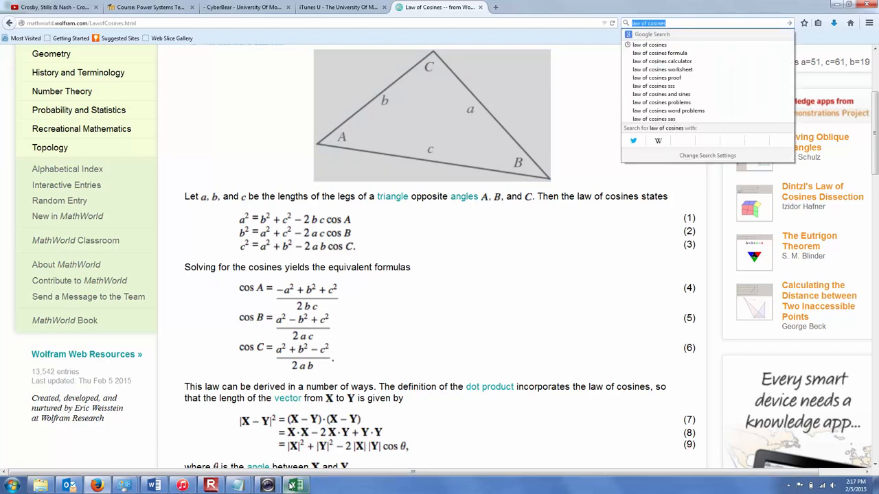
click(297, 484)
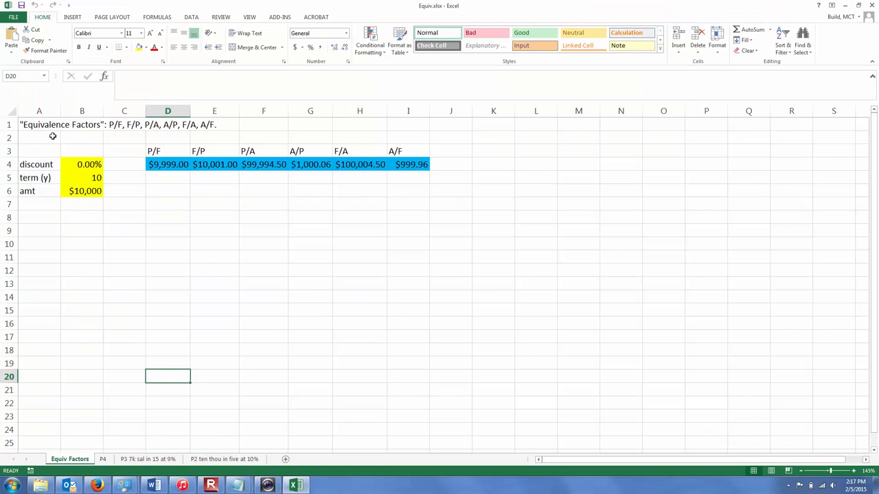
click(39, 125)
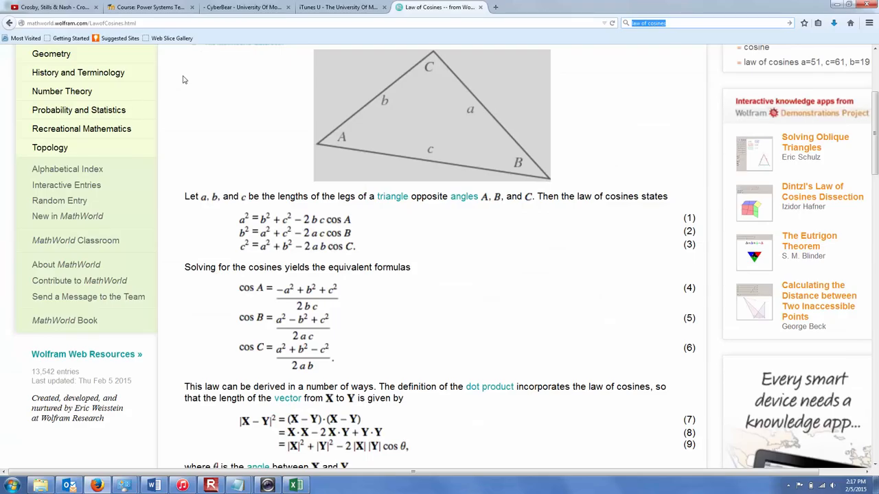
mouse_move(655, 6)
text(P/F, F/P, P/A, A/P, F/A, A/F.)
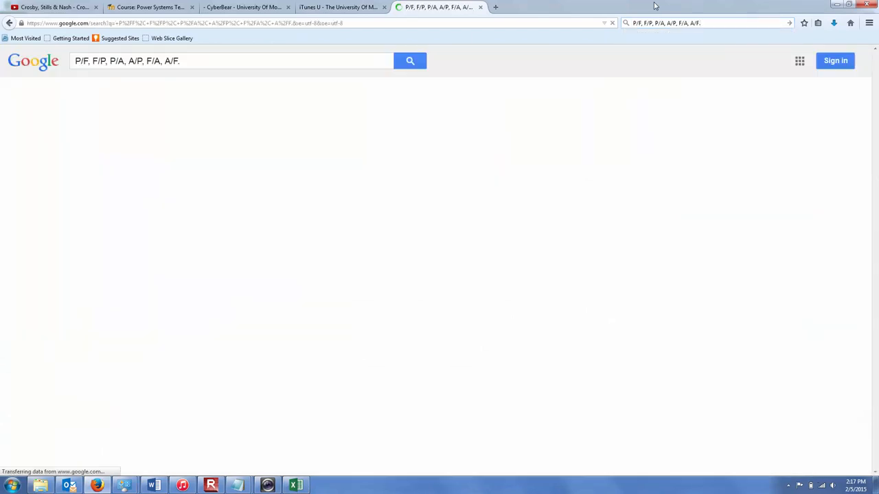
- Open the Engineering ToolBox Discrete Compounding Formulas result from the factor-name search
click(410, 60)
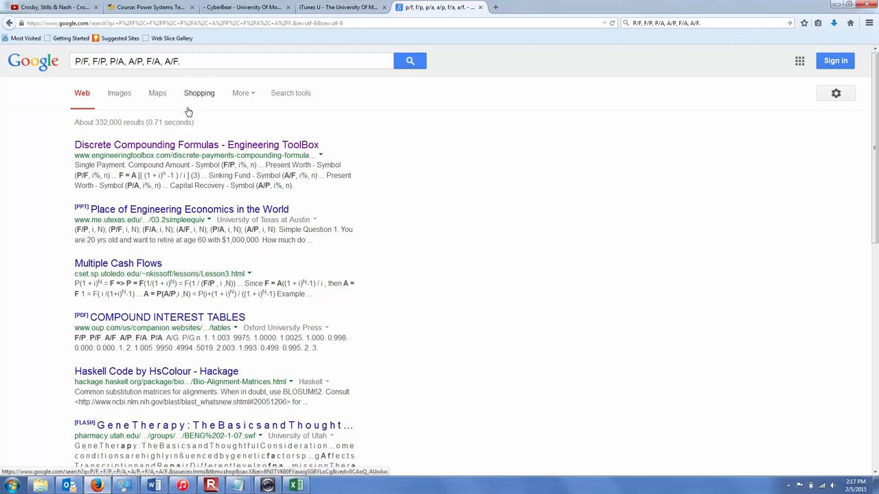
click(197, 145)
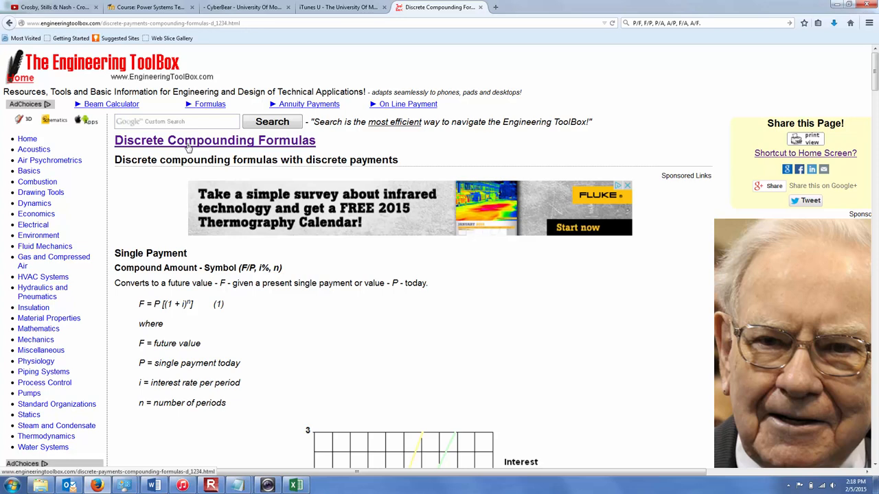
mouse_move(215, 141)
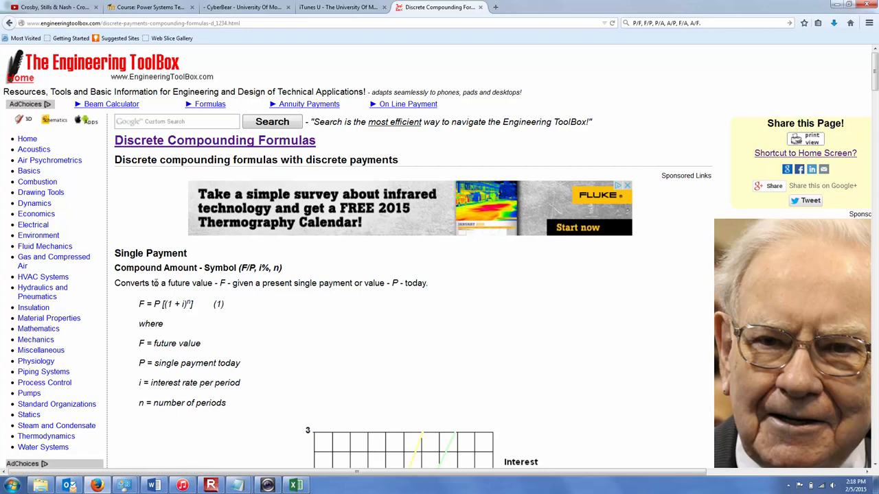
mouse_move(140, 344)
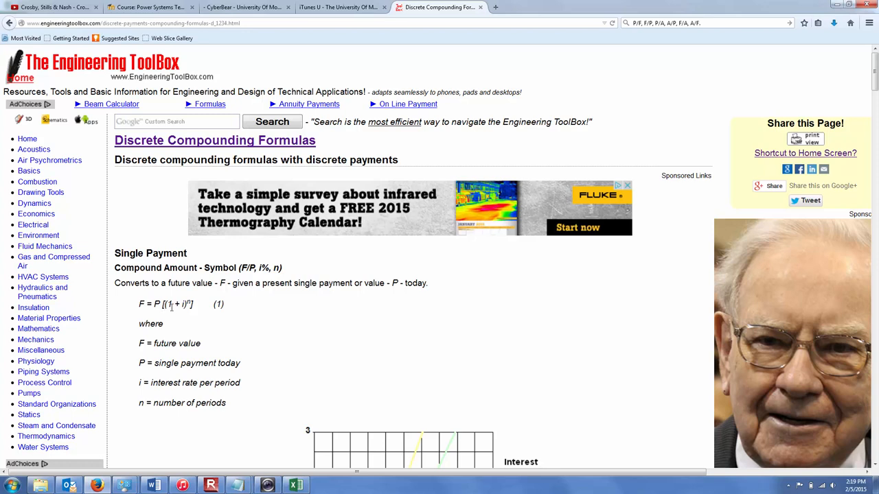
mouse_move(242, 441)
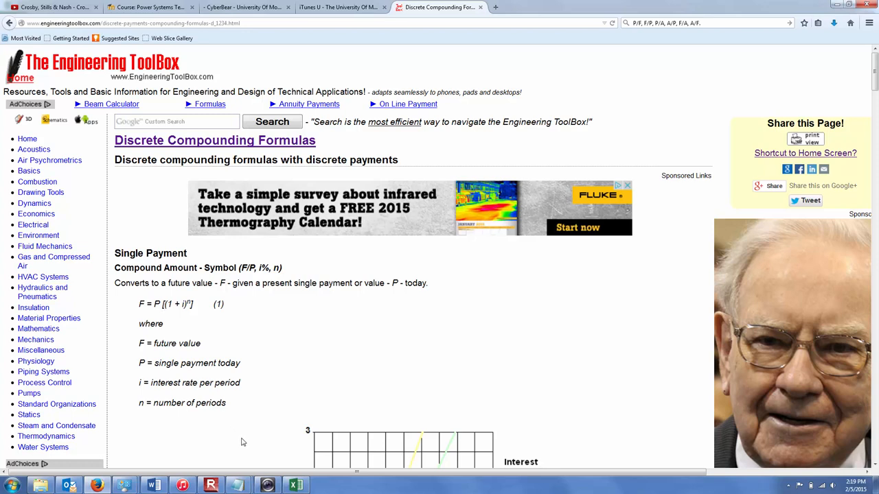
- Review E4's F/P formula, zoom to 140% and widen column E to show $10,001.00
click(293, 484)
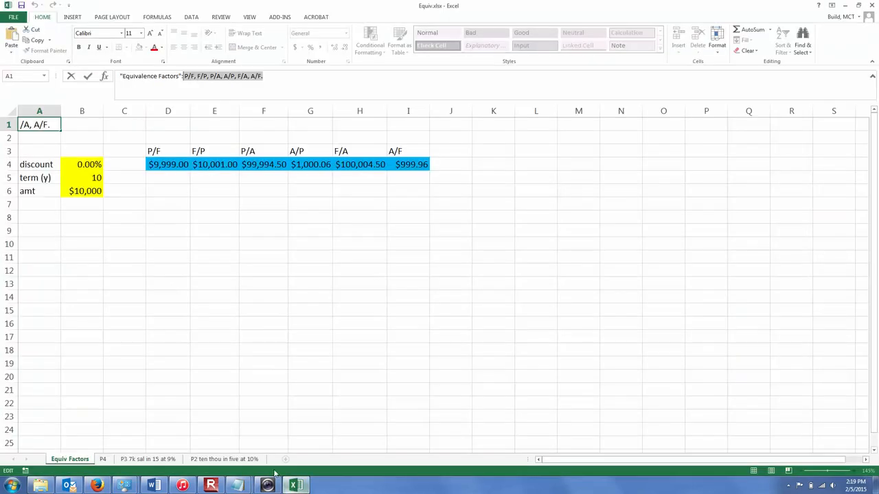
click(215, 283)
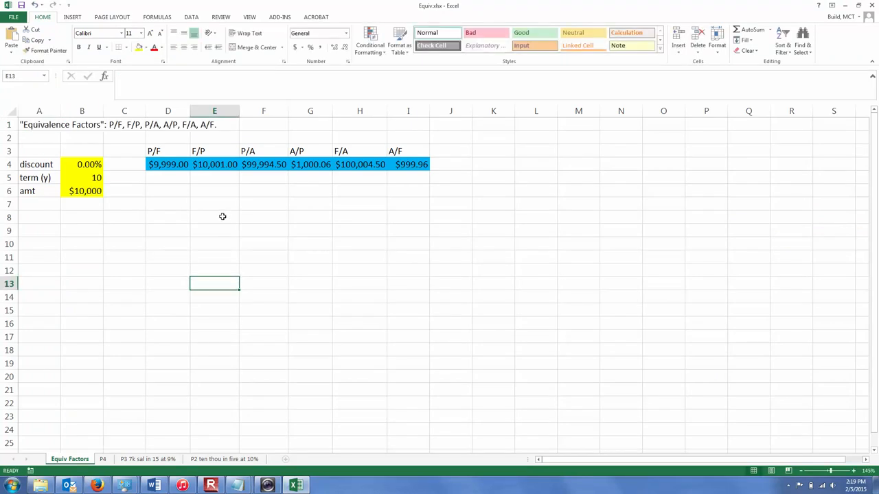
mouse_move(214, 164)
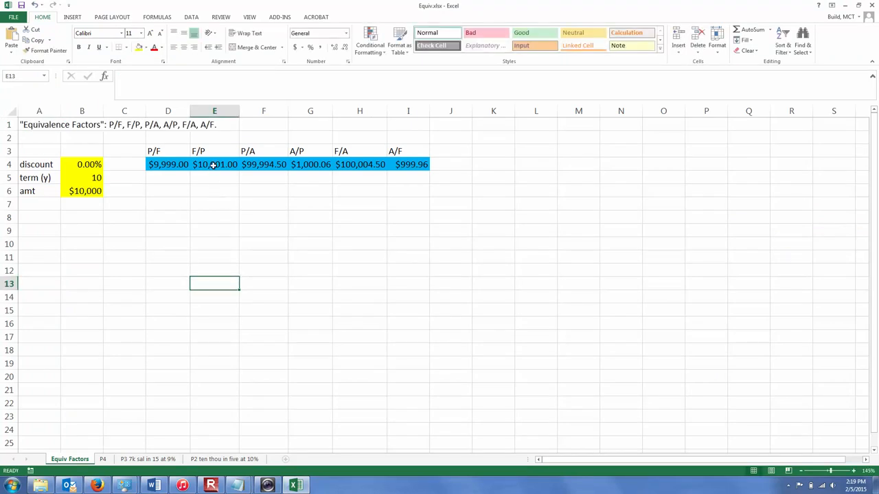
click(214, 164)
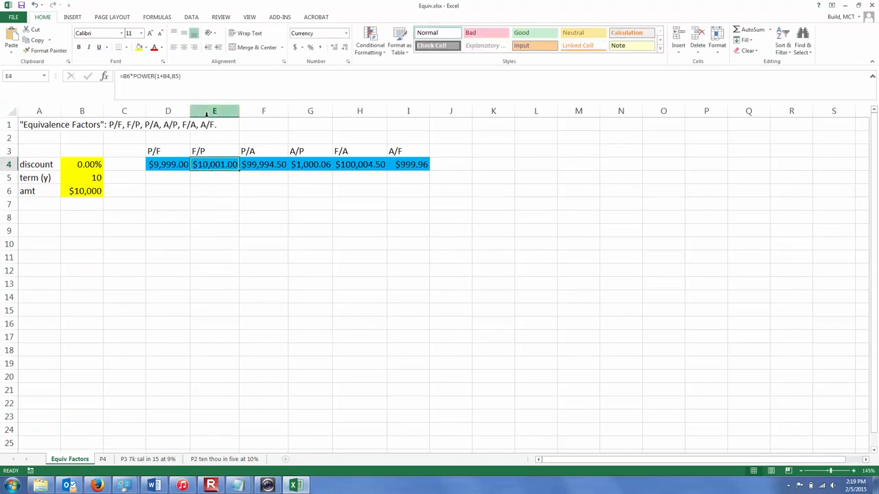
mouse_move(598, 316)
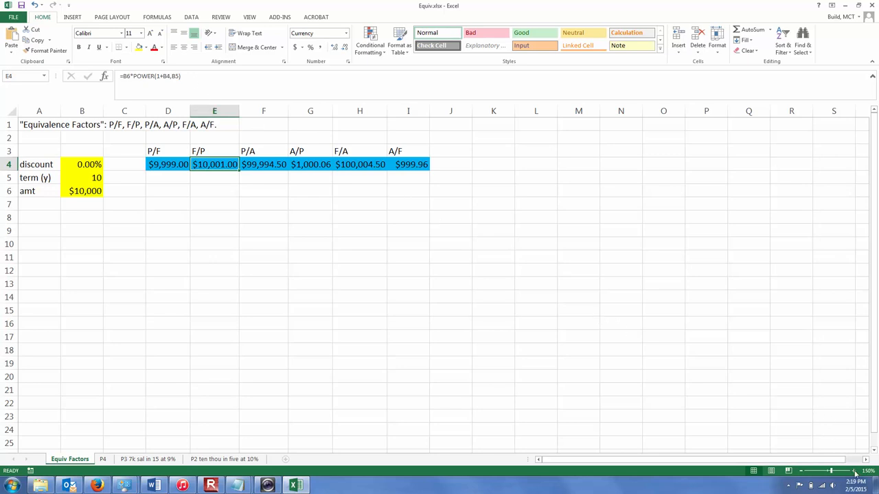
click(852, 473)
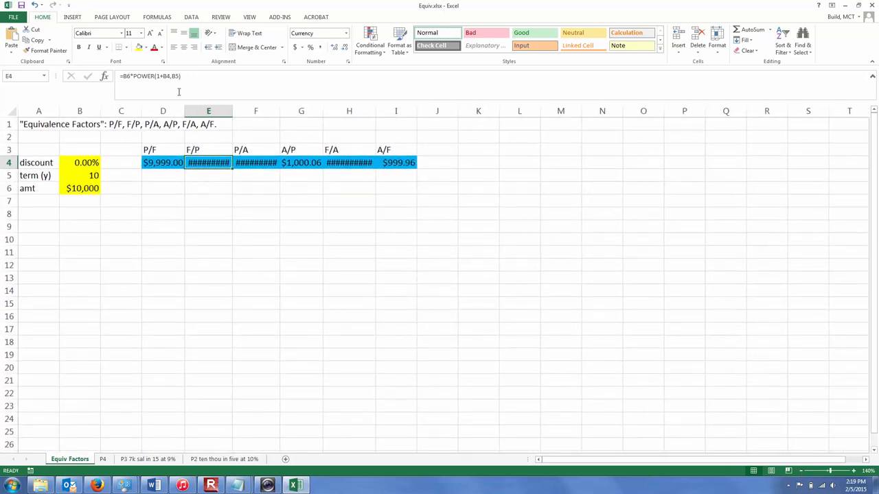
mouse_move(188, 76)
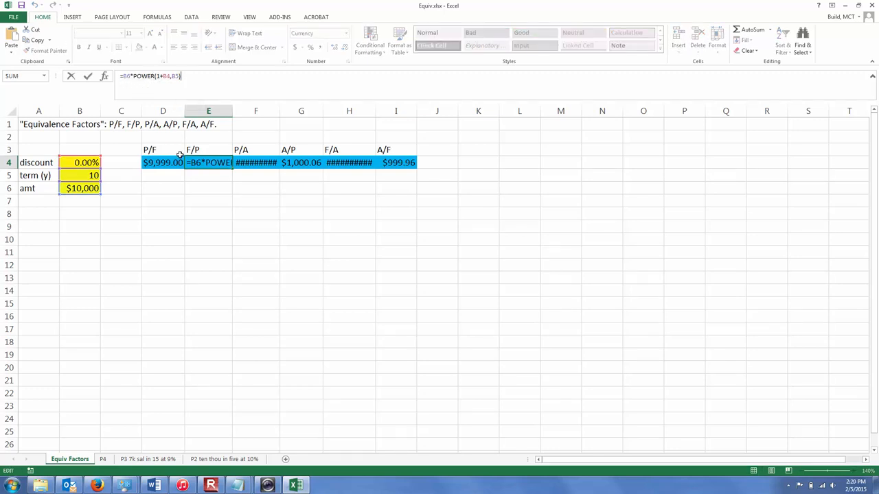
key(Enter)
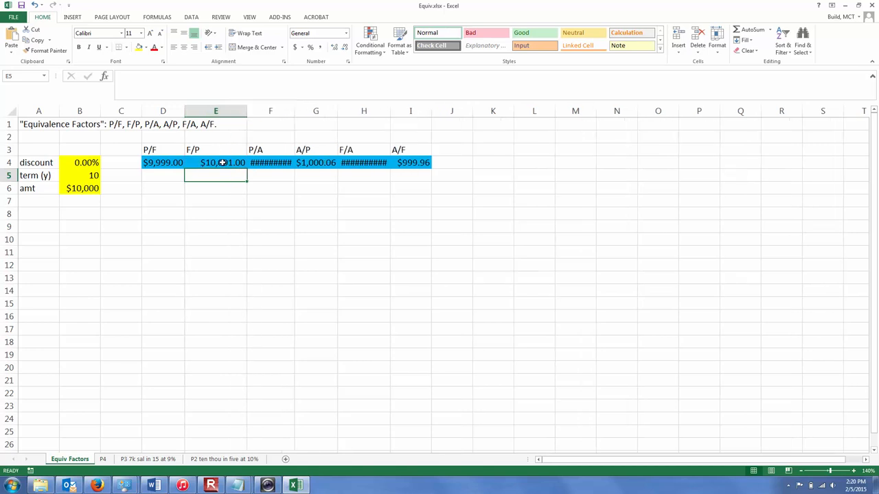
click(215, 163)
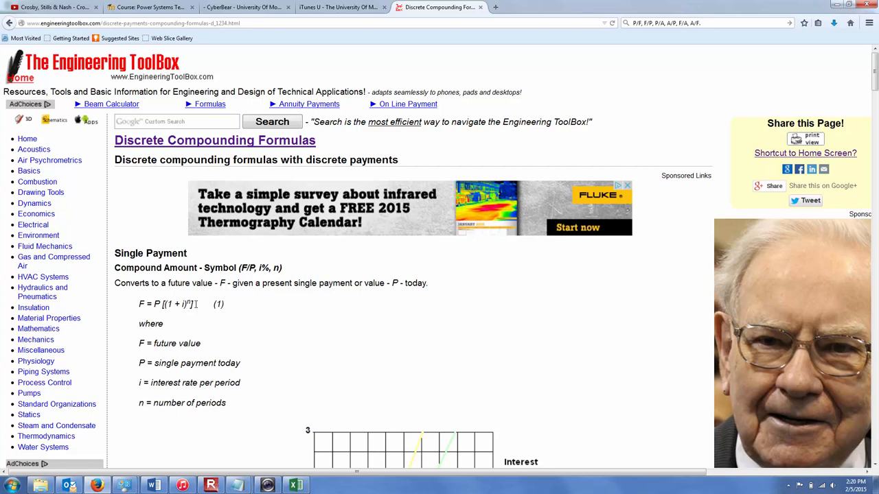
click(296, 484)
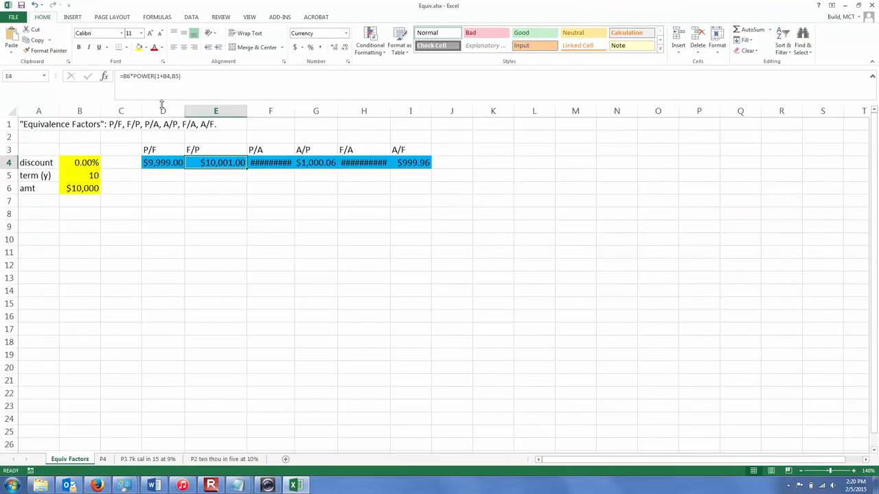
mouse_move(137, 77)
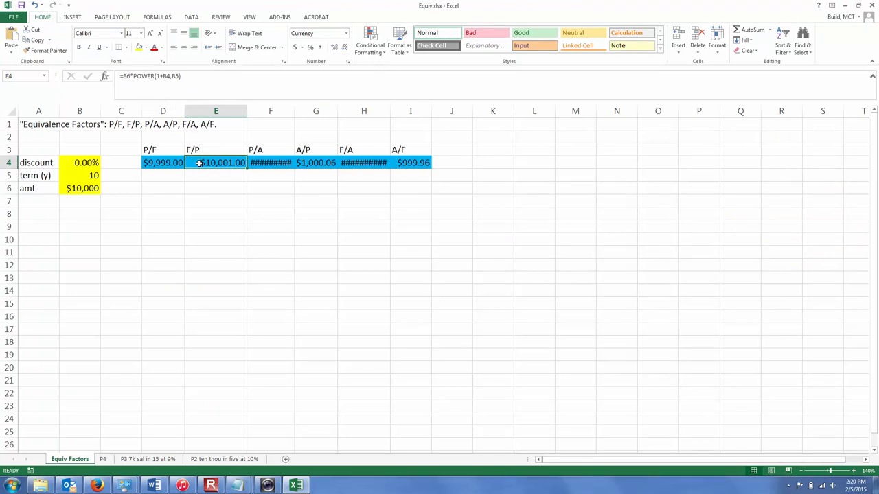
double_click(215, 163)
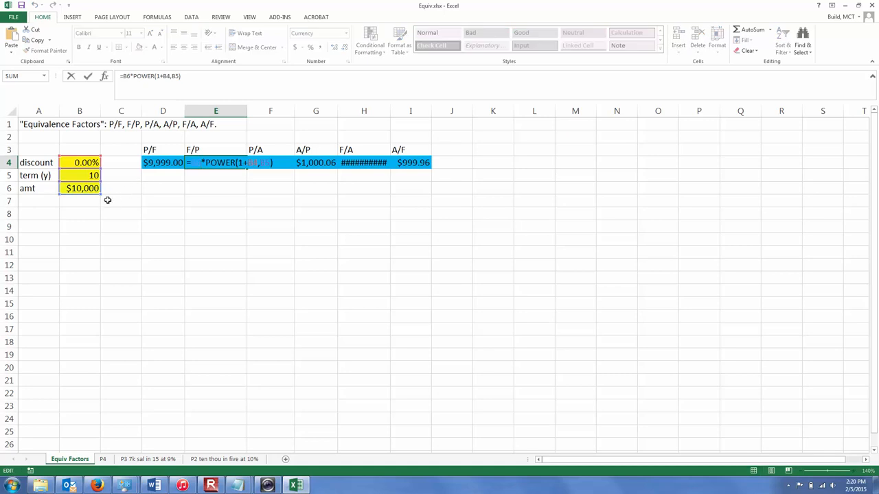
mouse_move(83, 205)
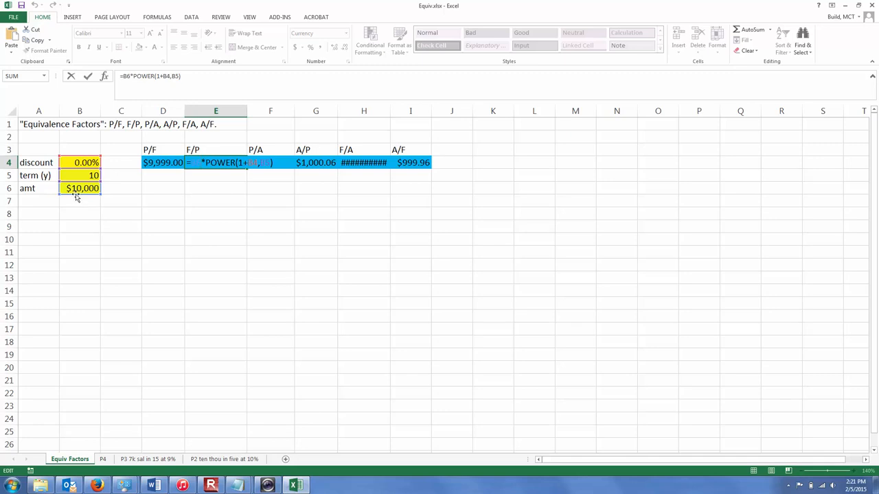
mouse_move(79, 175)
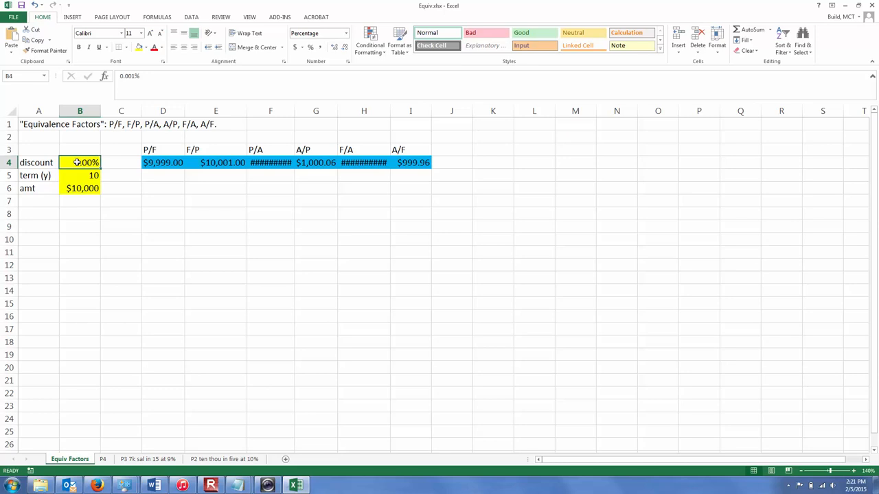
- Set the B4 discount to 0.00000001% and check B6, B4 and E4 read $10,000.00
double_click(79, 163)
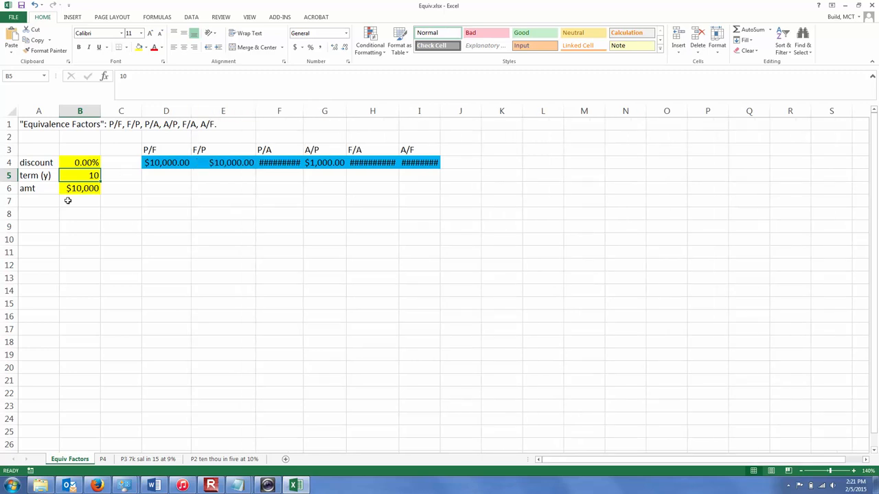
click(80, 188)
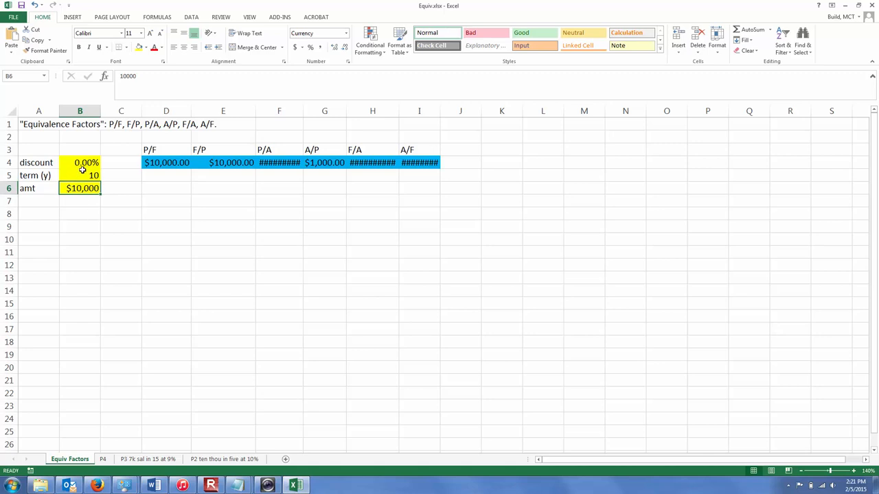
click(80, 176)
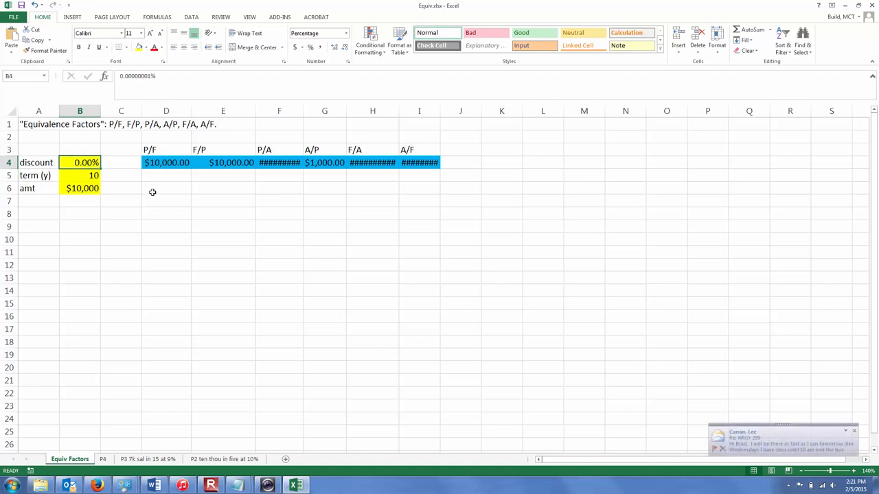
click(223, 163)
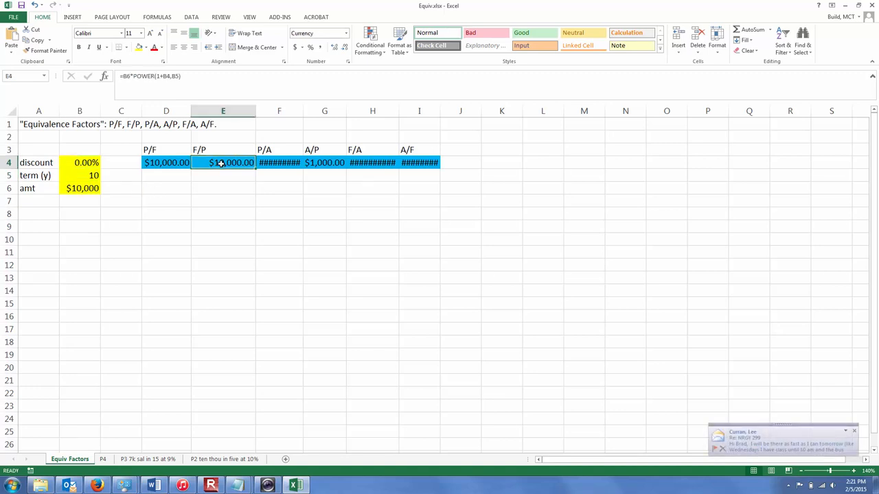
click(853, 431)
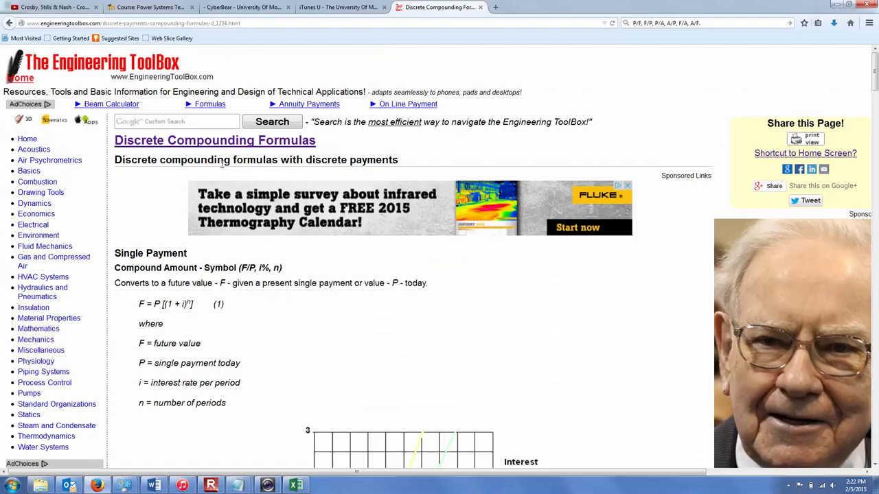
mouse_move(163, 302)
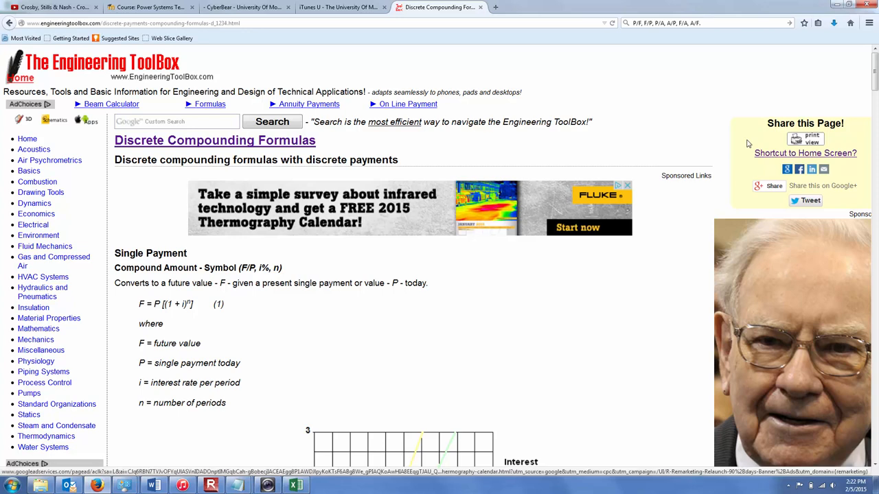
- Scroll to the Present Worth formula P = F[(1+i)^-n], then return to Excel
scroll(down, 3)
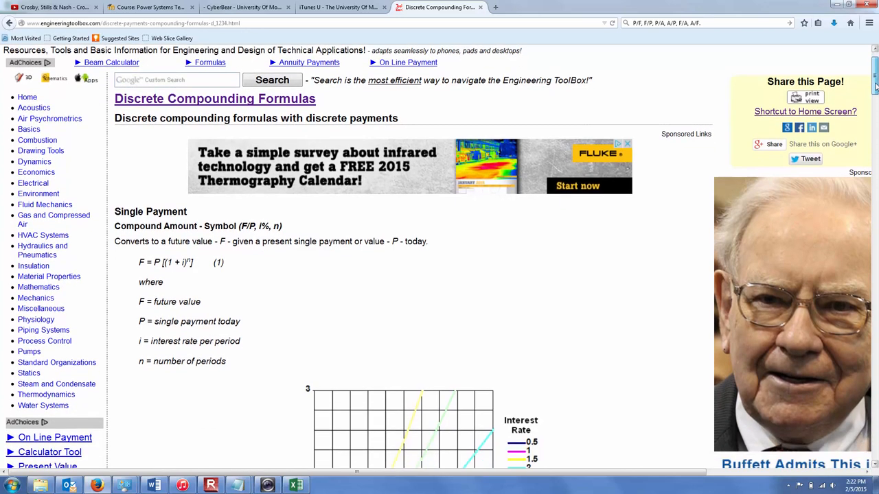
scroll(down, 3)
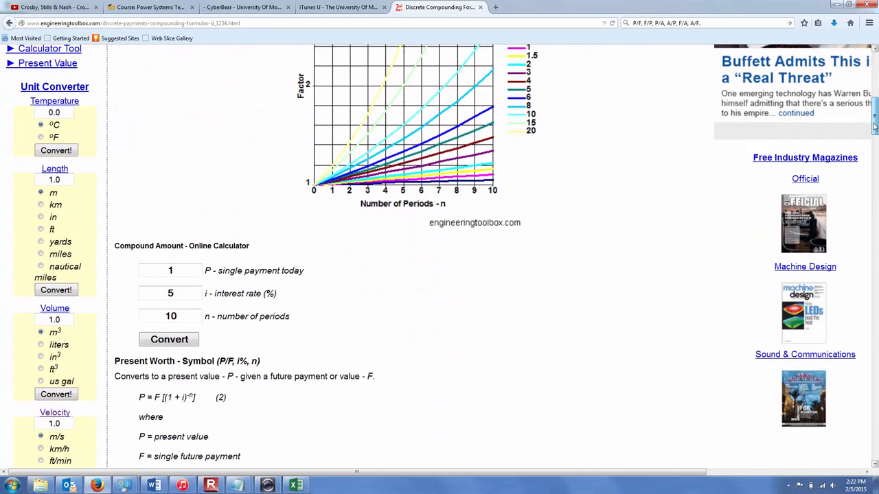
scroll(down, 3)
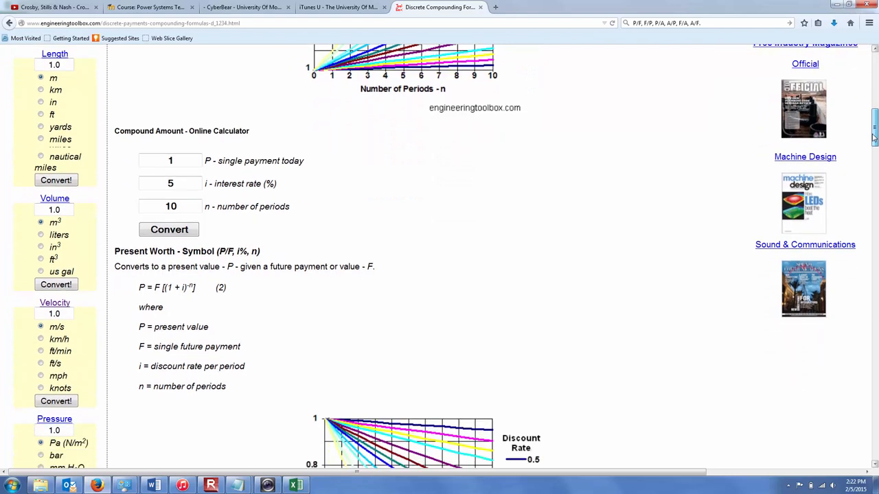
scroll(down, 3)
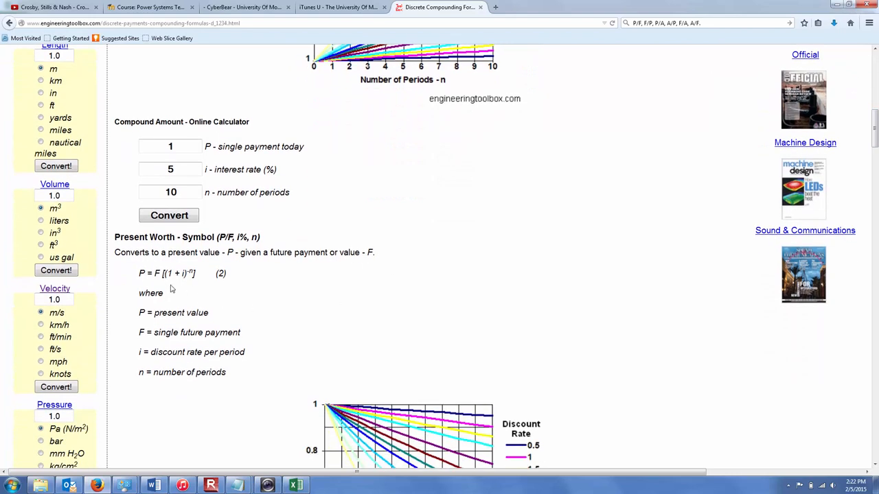
mouse_move(158, 277)
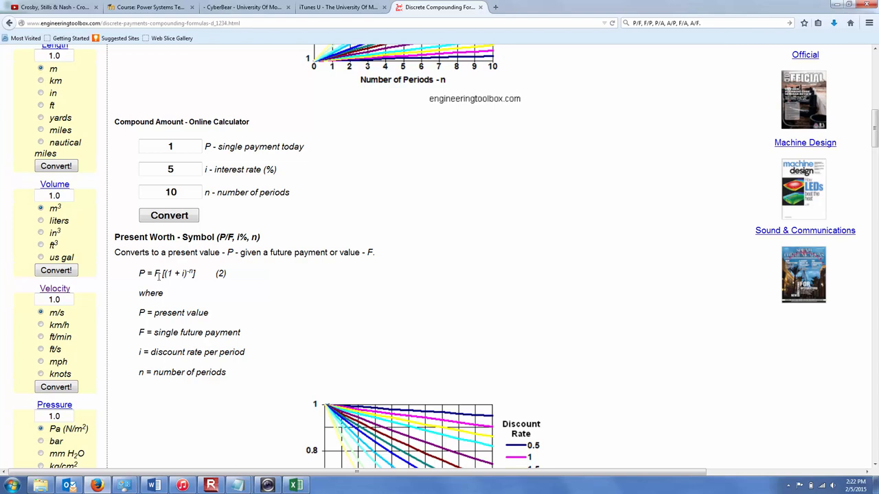
click(297, 485)
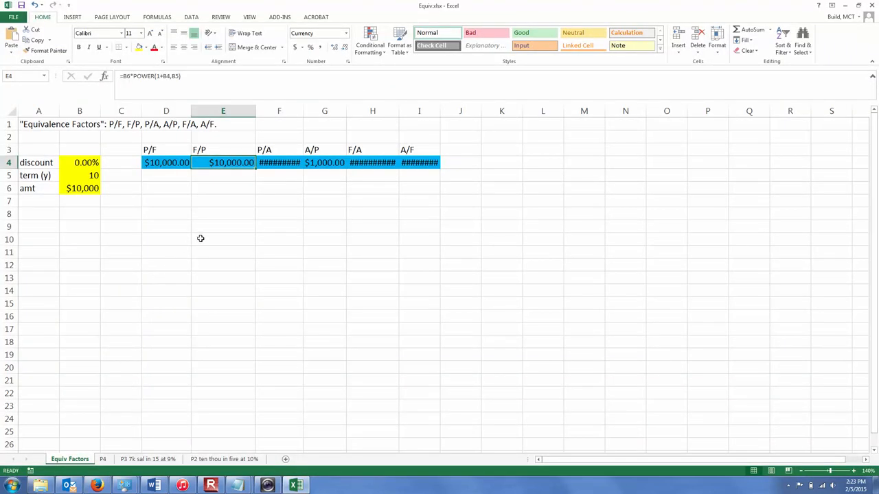
- Inspect D4's negative-exponent POWER formula and change the B4 discount to 0.07%
click(166, 163)
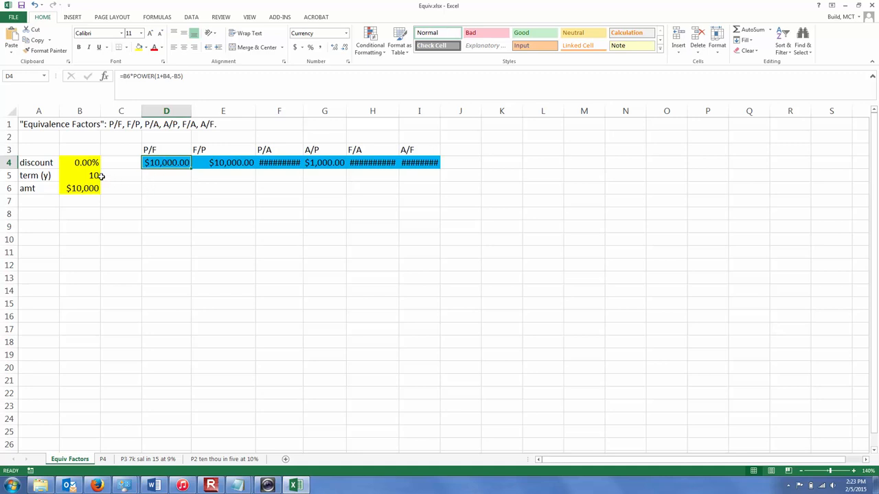
click(80, 163)
text(0.07)
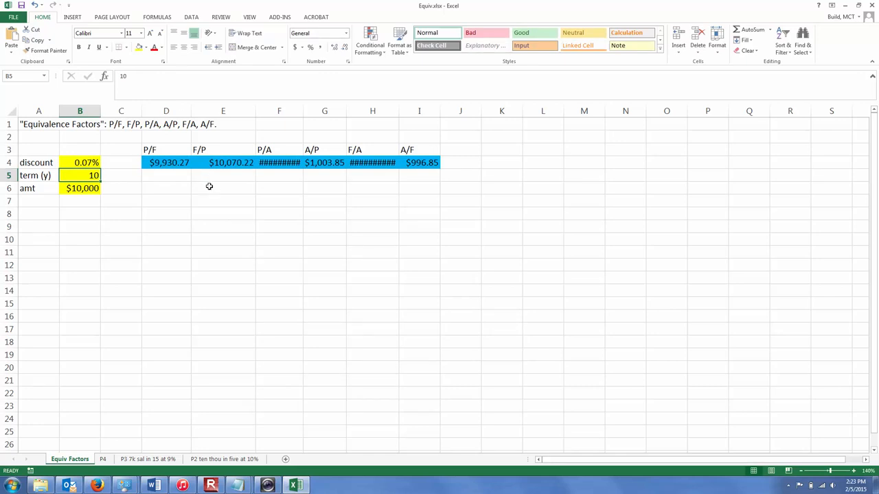
mouse_move(261, 209)
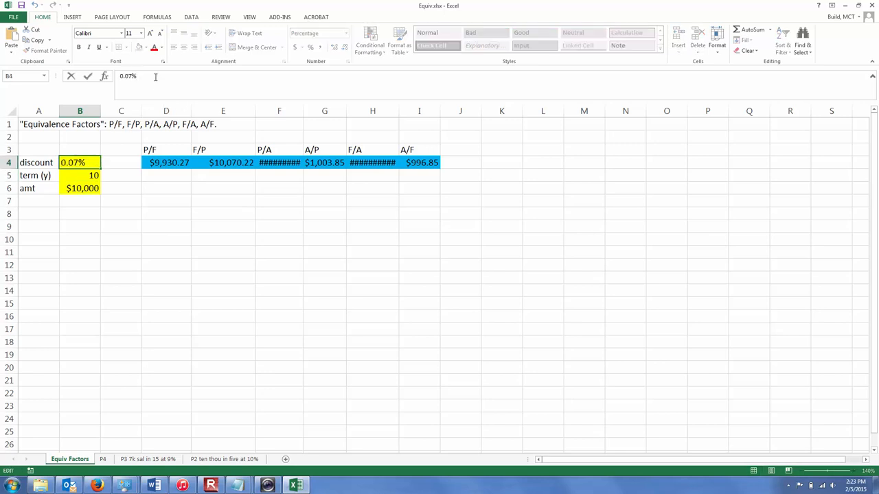
- Enter a 7% discount (.07) in B4, widen column F, and review B6, E4, D4
key(Delete)
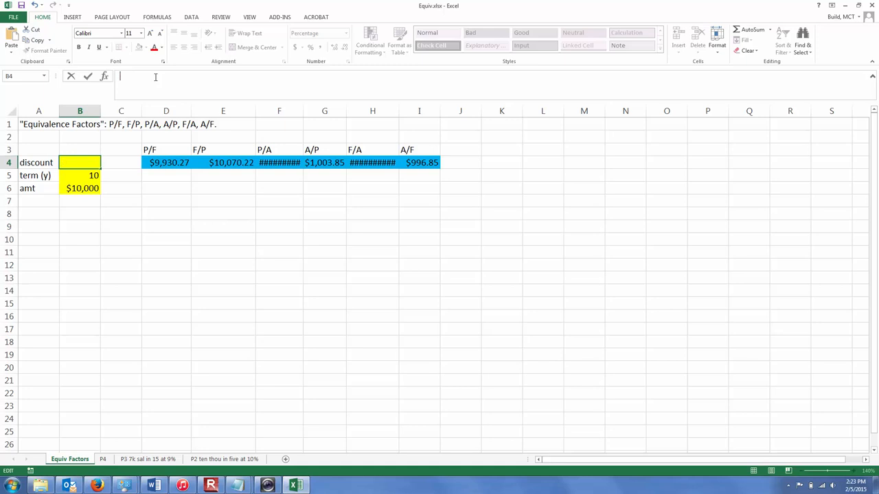
text(.07)
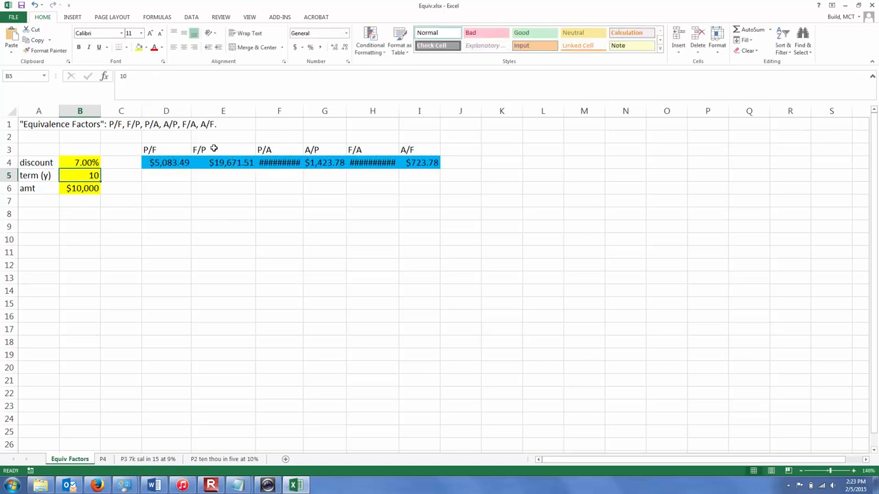
mouse_move(303, 110)
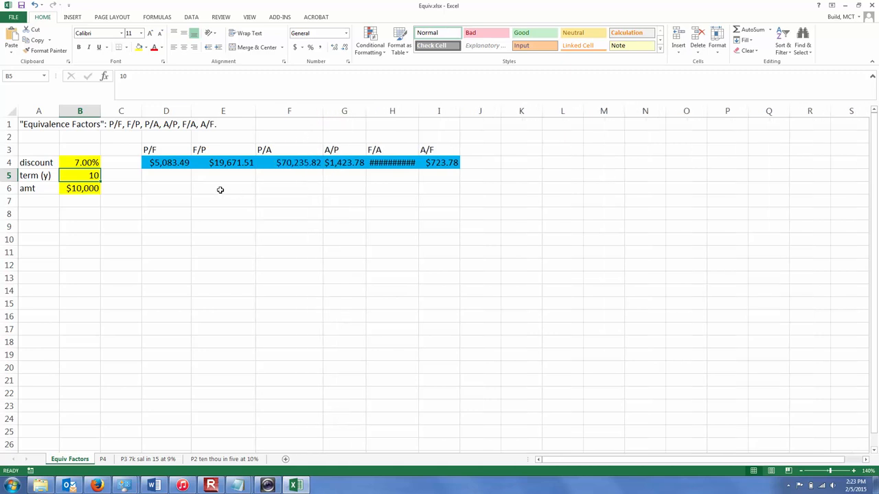
click(79, 188)
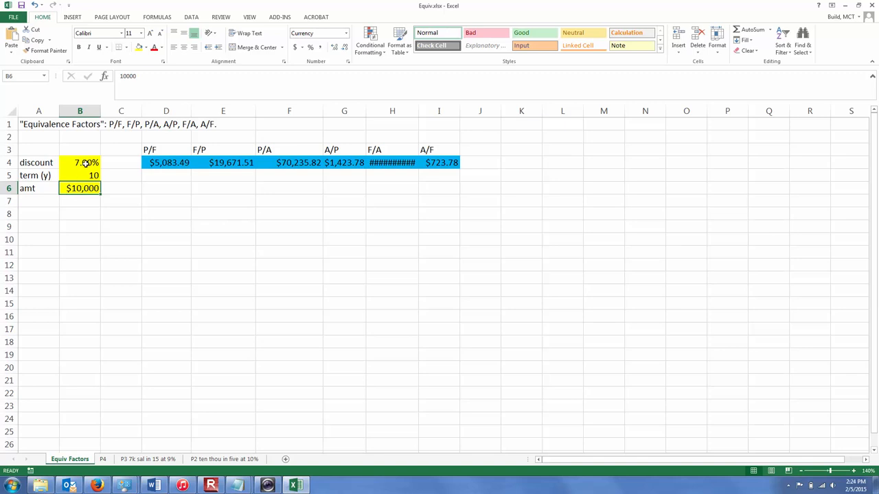
click(222, 163)
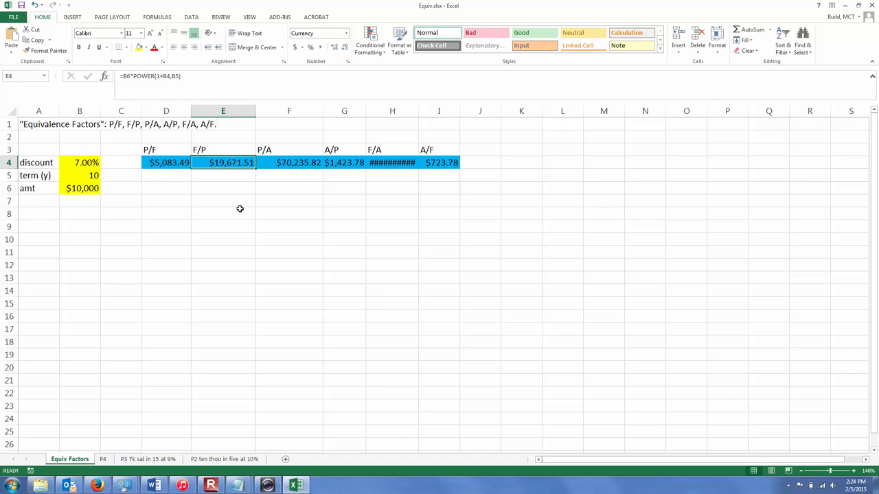
mouse_move(167, 191)
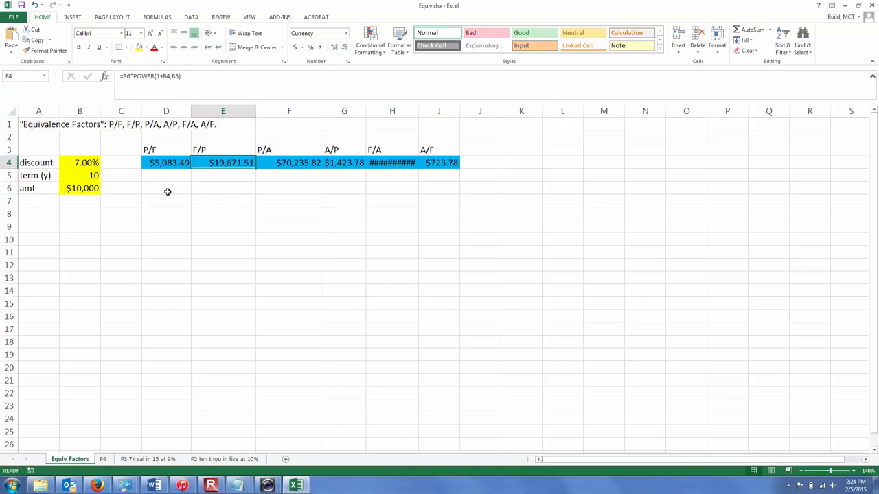
click(166, 162)
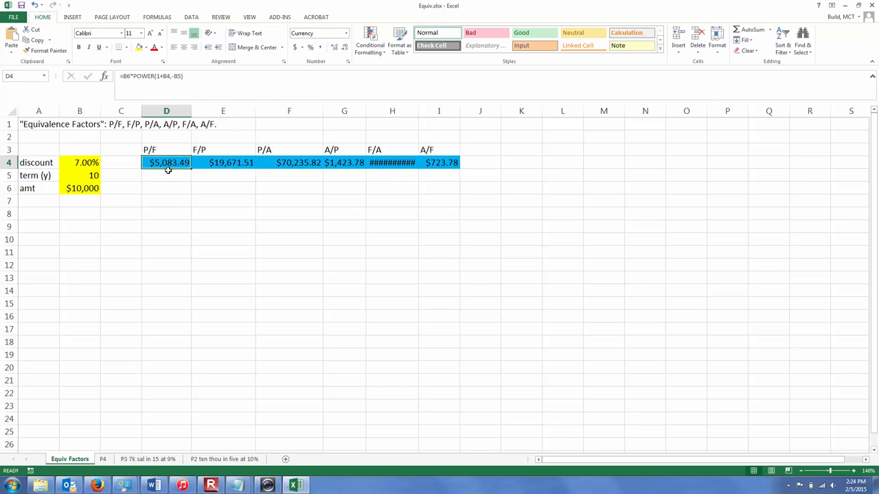
mouse_move(98, 171)
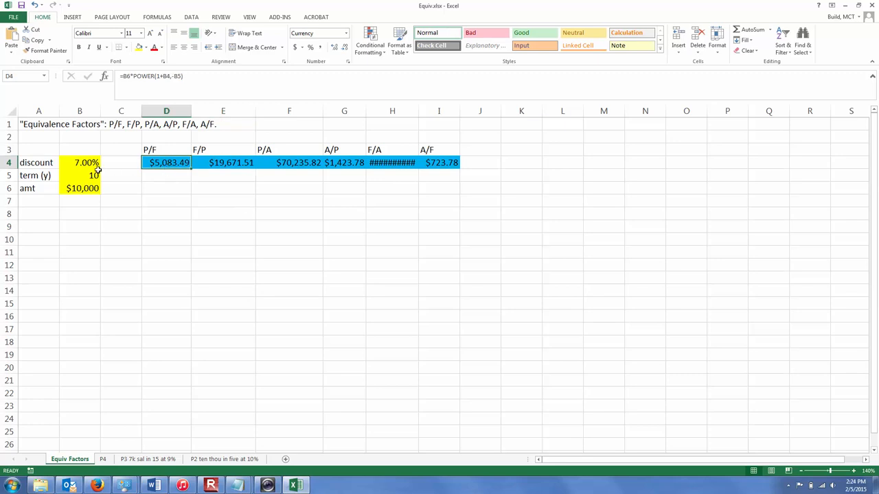
mouse_move(102, 168)
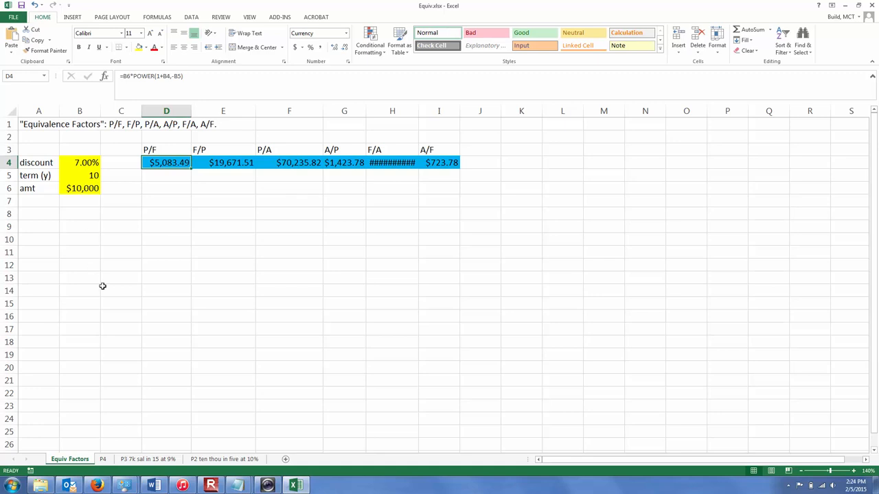
mouse_move(115, 473)
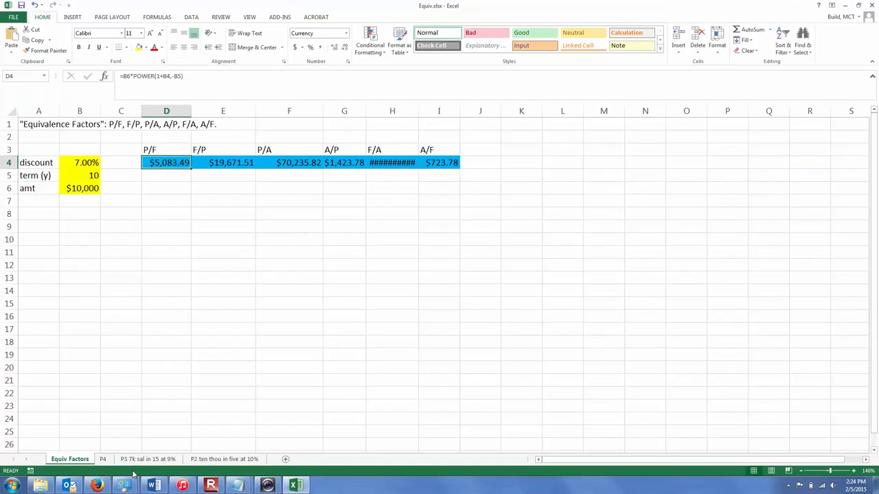
mouse_move(176, 162)
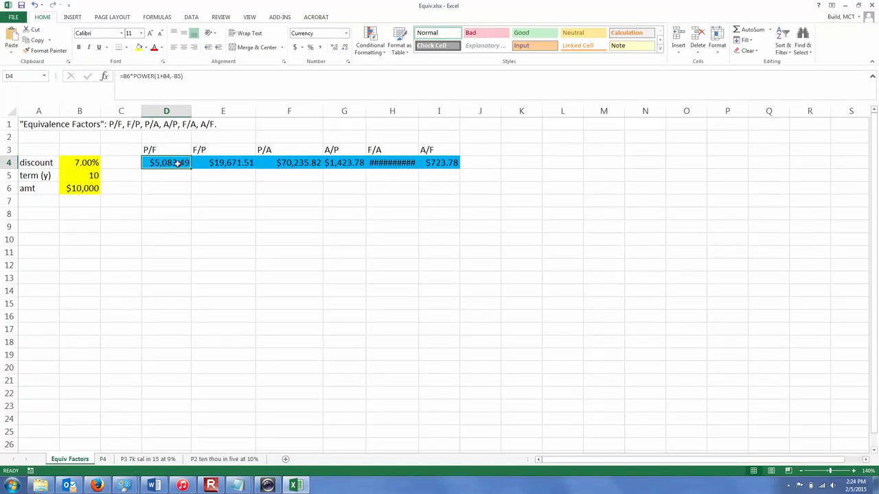
double_click(166, 163)
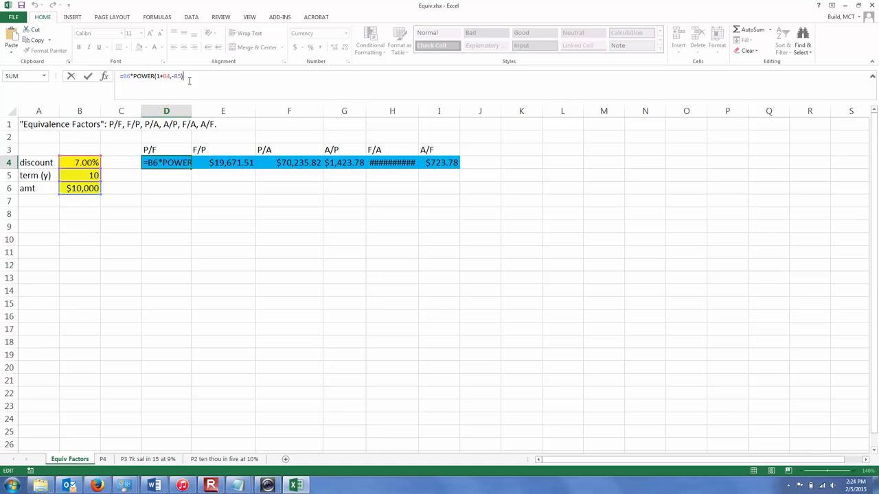
key(Enter)
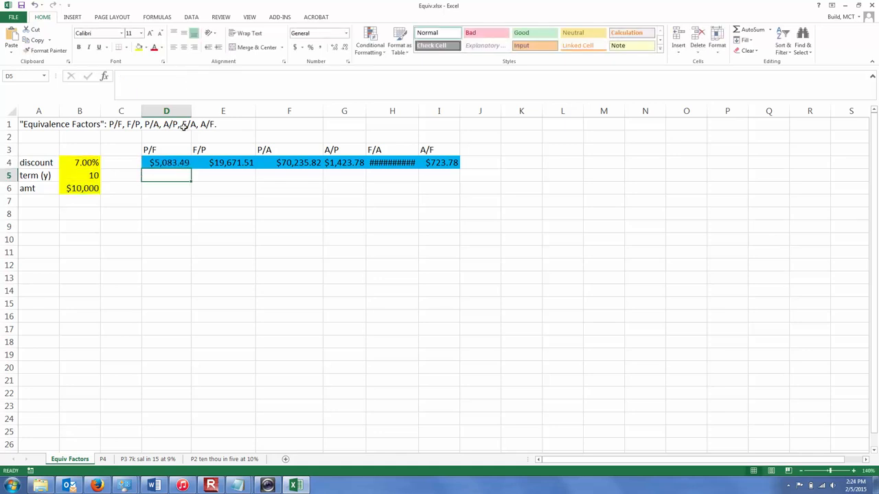
click(167, 252)
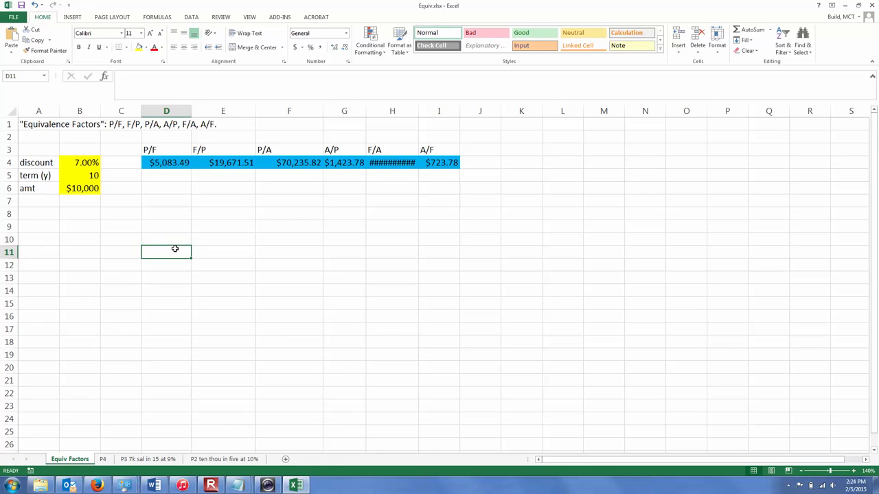
- In D11, preview the POWER autocomplete tip, cancel it, then enter =PI
text(=)
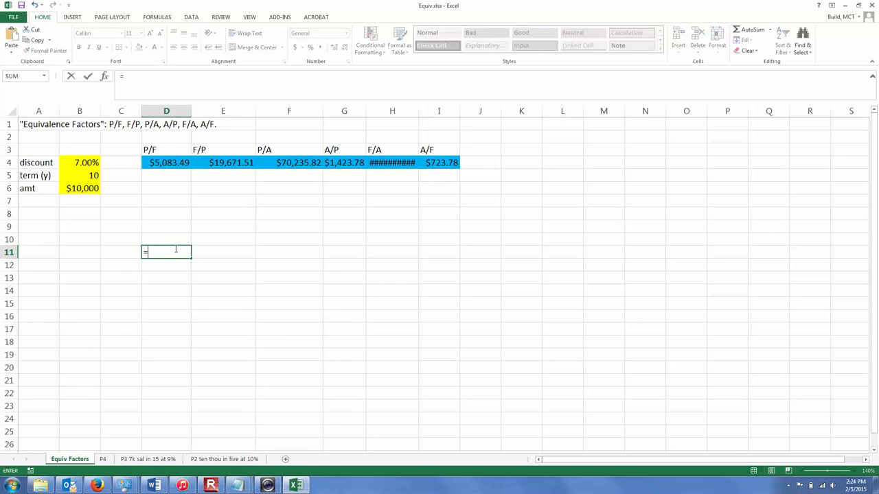
text(p)
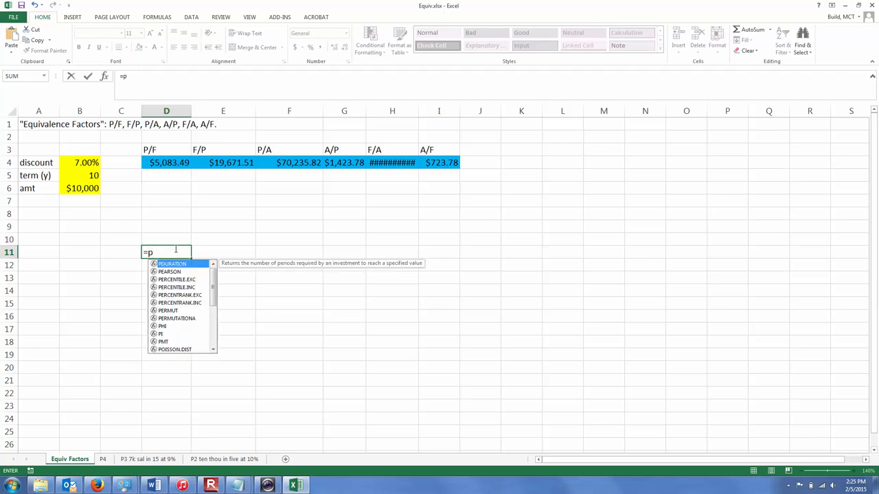
text(ow)
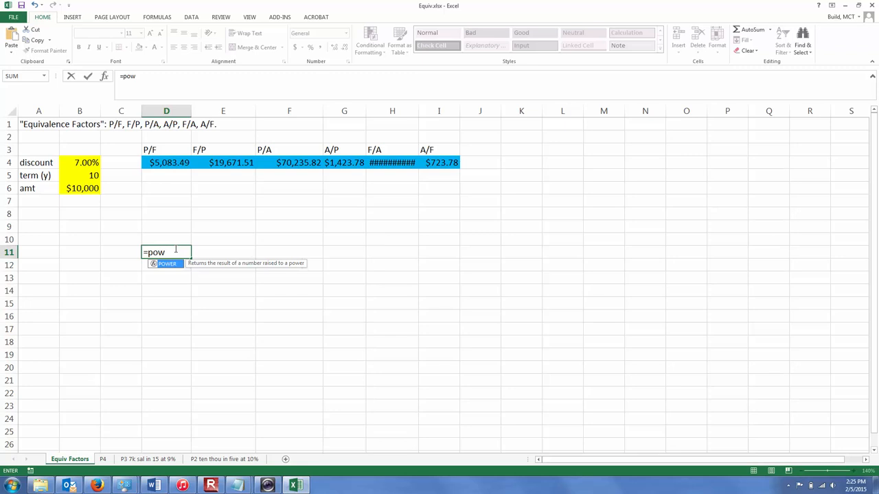
key(Escape)
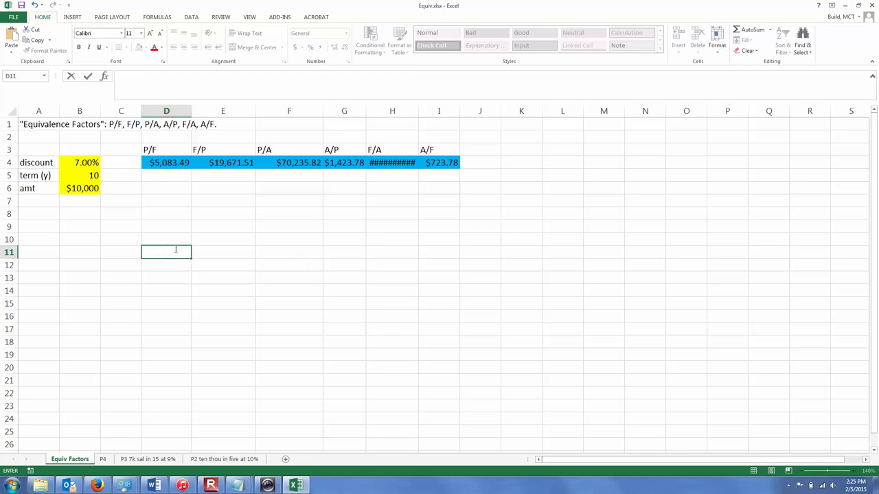
text(=p)
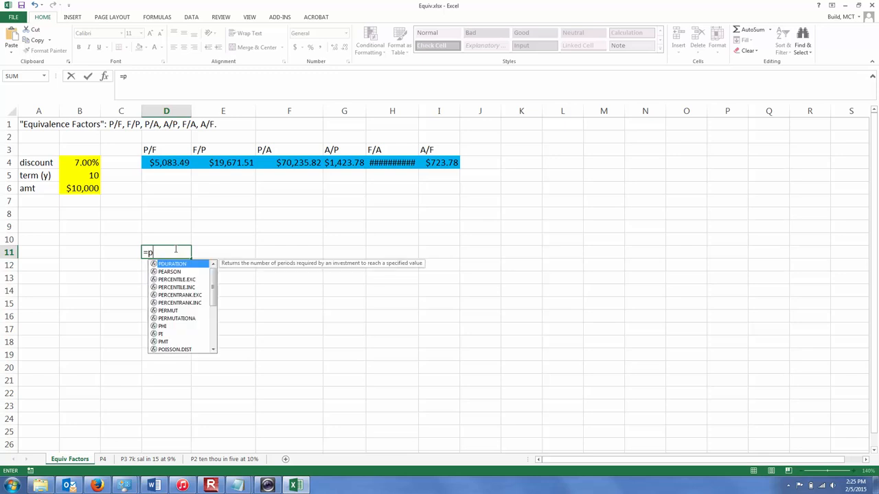
text(i)
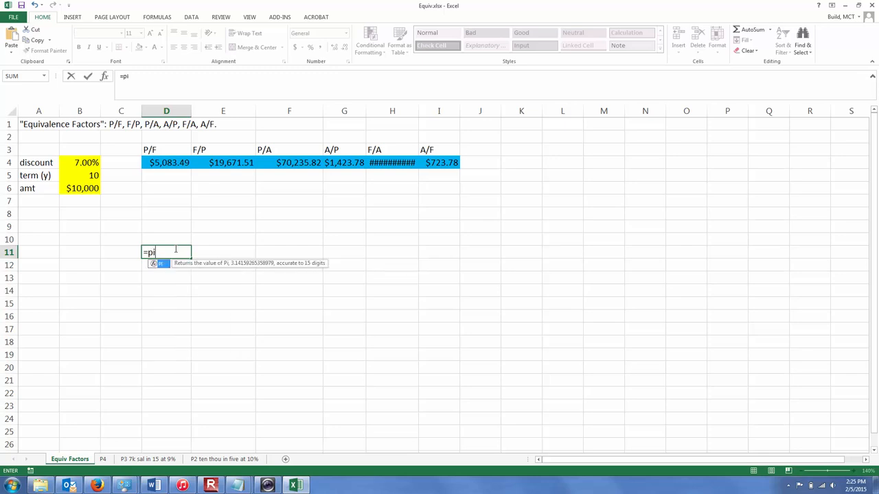
key(Enter)
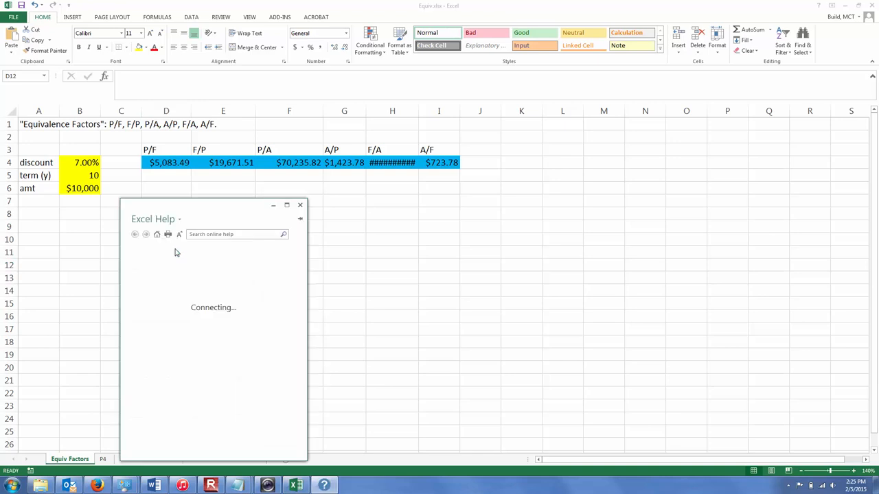
mouse_move(223, 239)
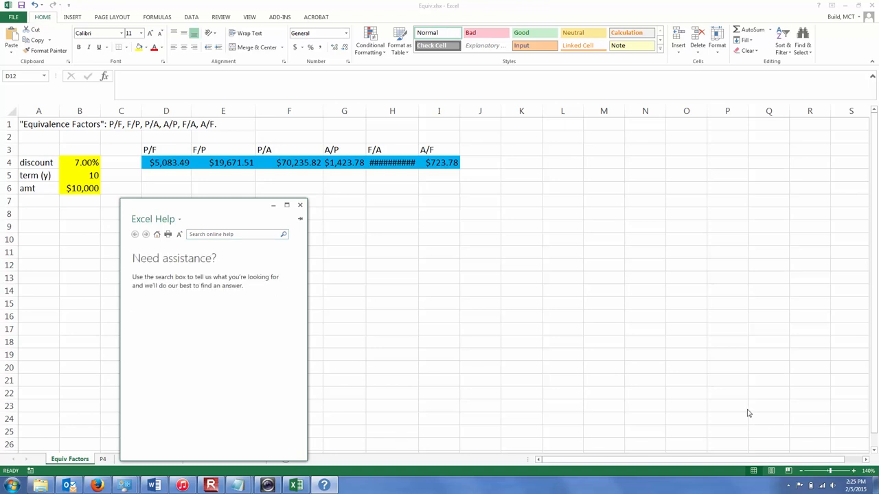
- Search Excel Help for 'power', then for 'functions', and browse the results
click(234, 234)
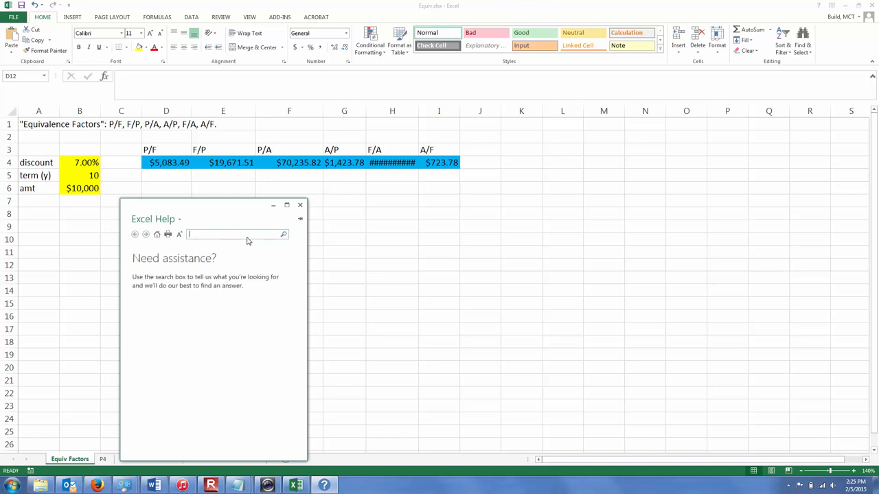
text(power)
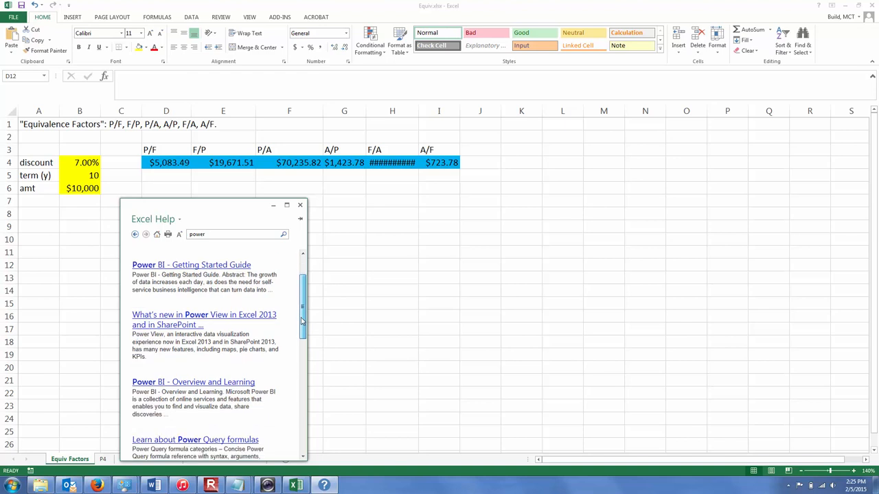
scroll(down, 3)
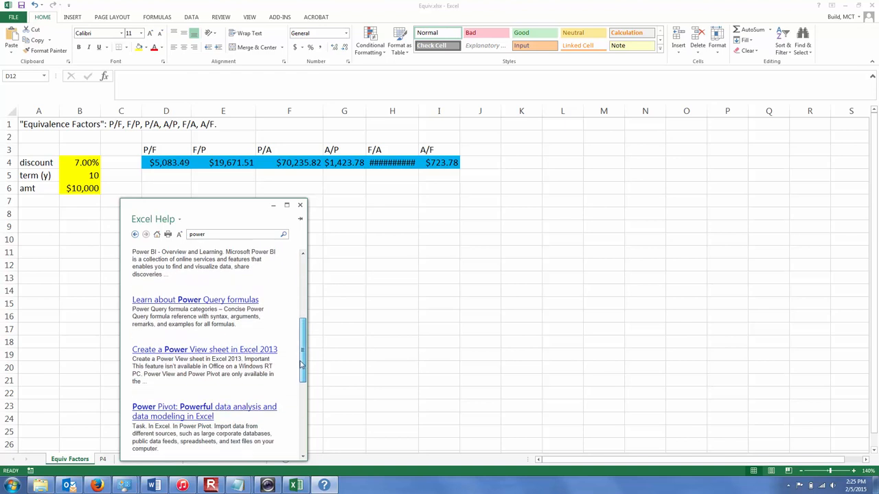
scroll(down, 3)
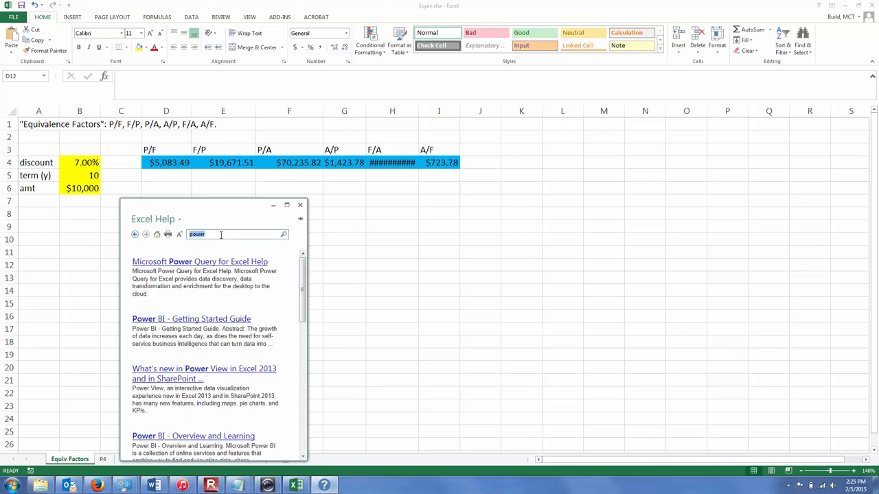
text(functions)
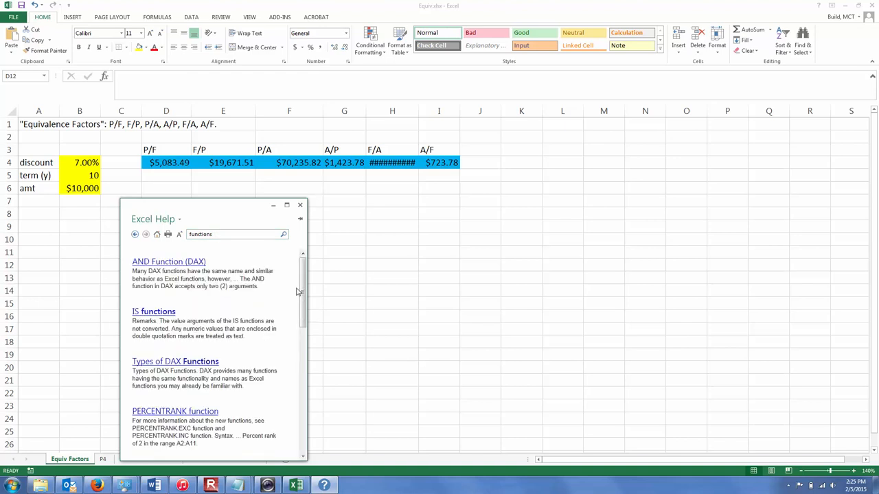
scroll(down, 3)
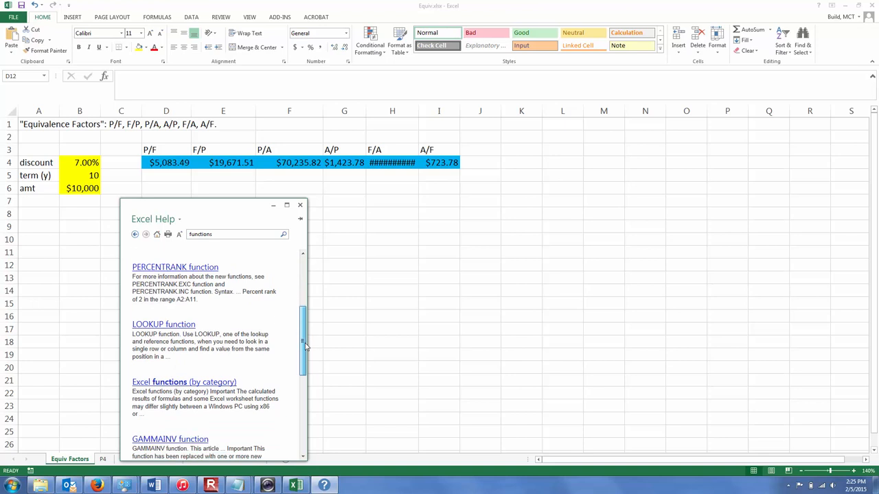
scroll(down, 3)
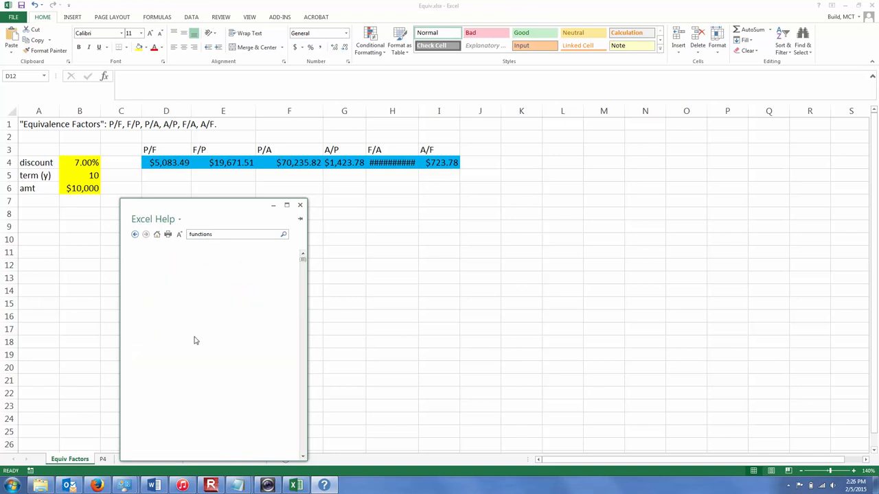
mouse_move(260, 241)
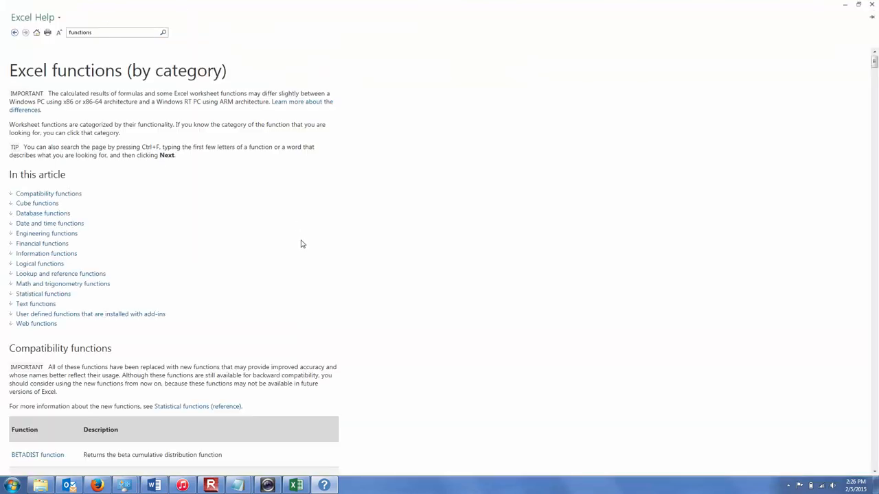
mouse_move(223, 247)
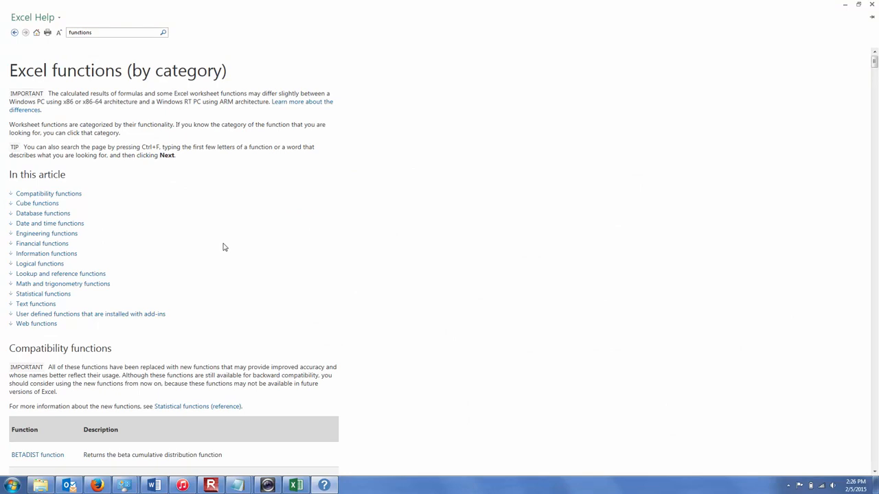
mouse_move(151, 241)
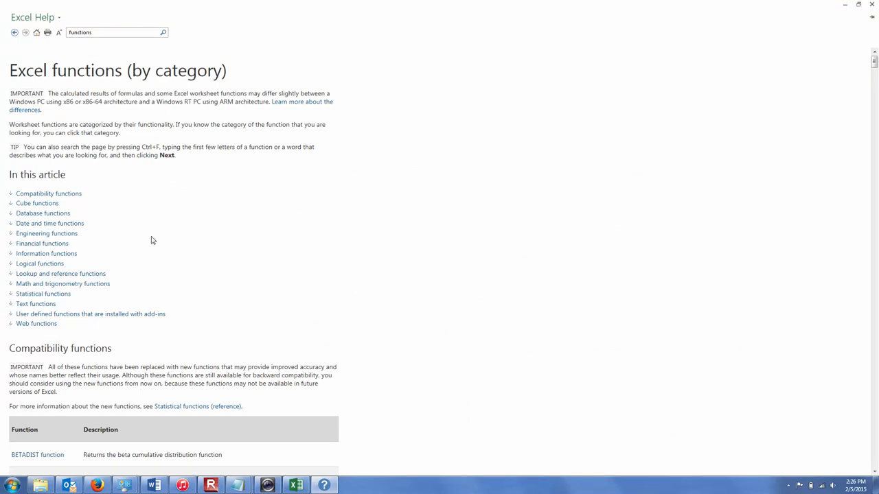
mouse_move(119, 225)
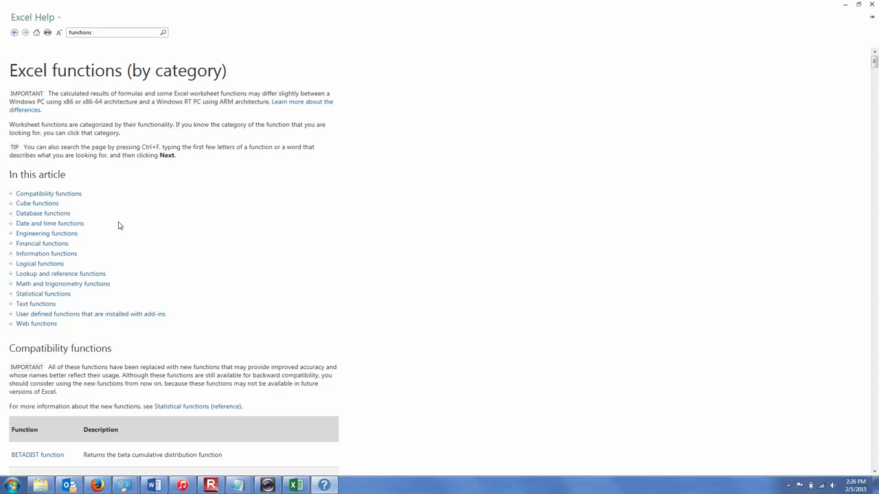
mouse_move(108, 237)
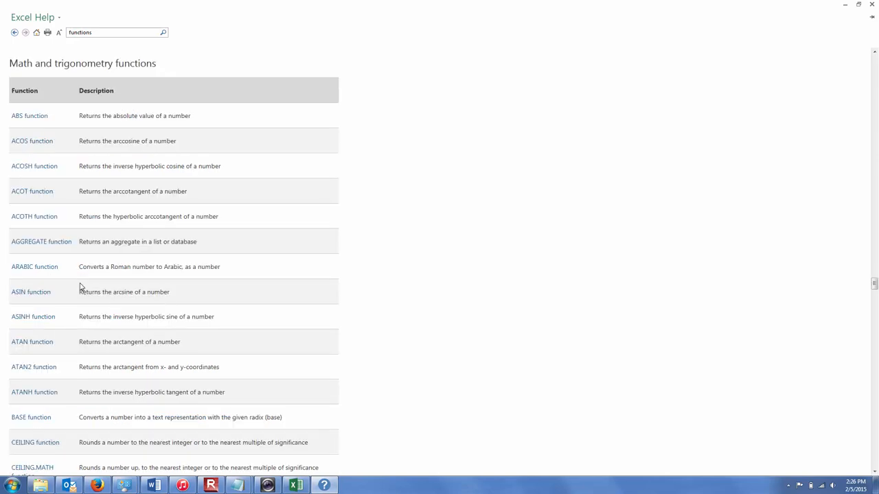
mouse_move(875, 186)
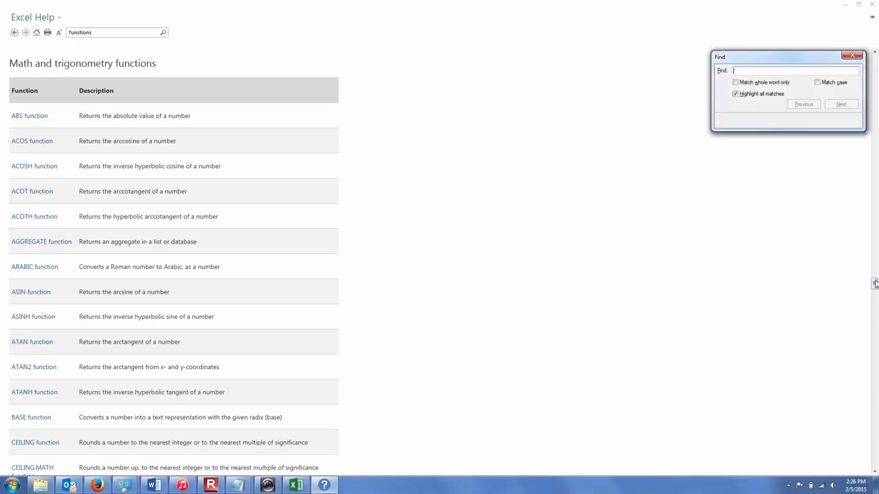
- Find 'power' in the functions-by-category article and open the POWER function entry
text(power)
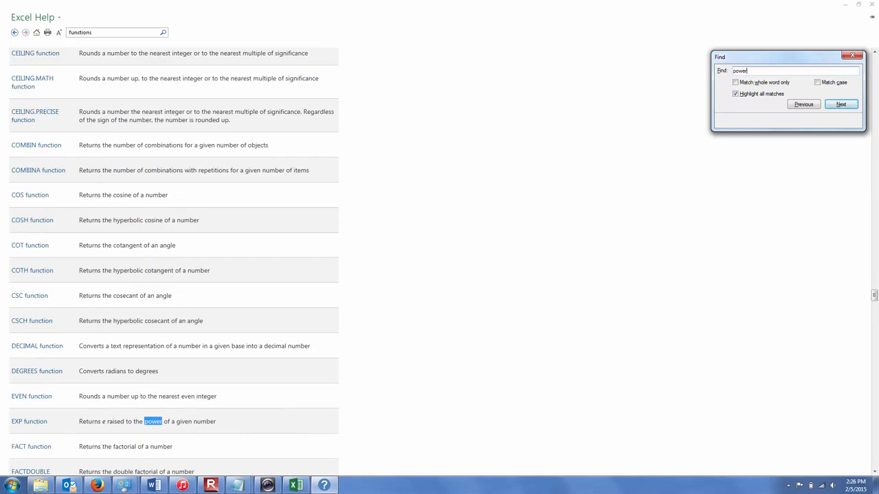
click(842, 105)
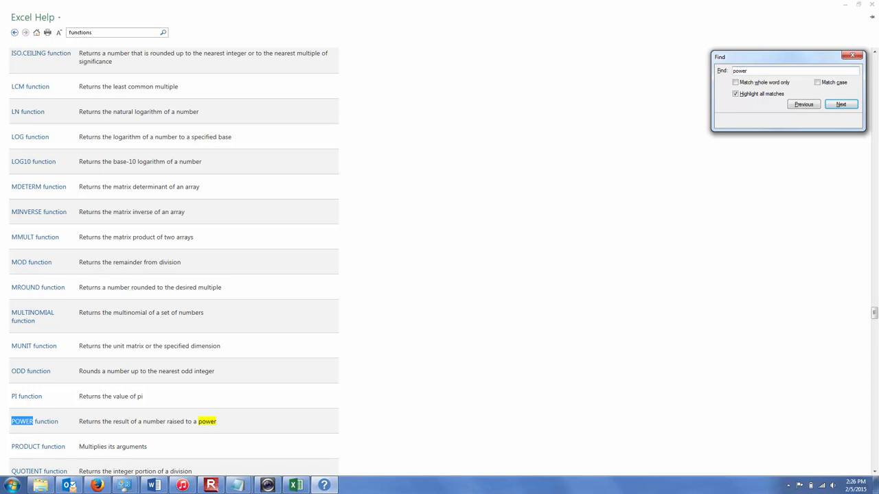
mouse_move(55, 425)
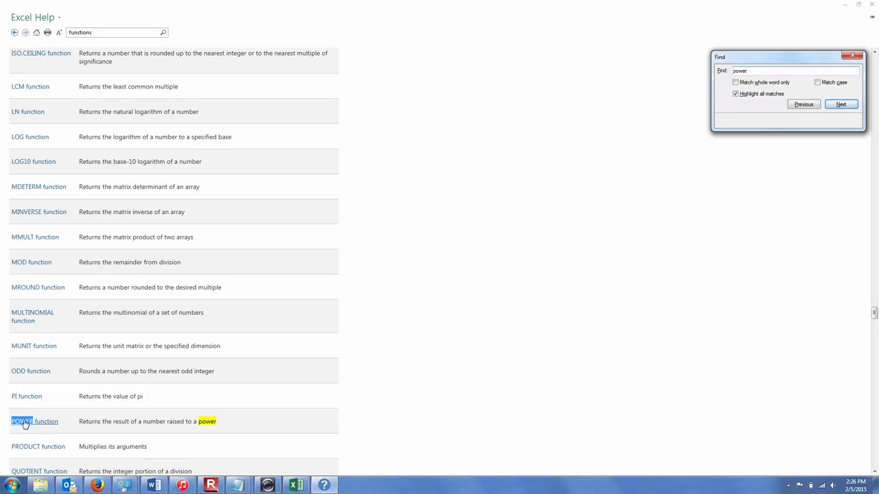
click(859, 52)
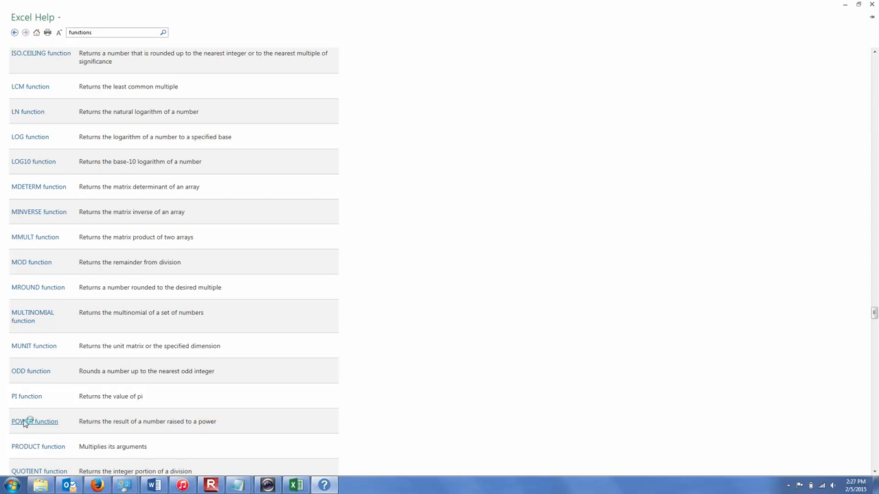
- Read the POWER(number, power) syntax, then return to the Equiv workbook
click(27, 421)
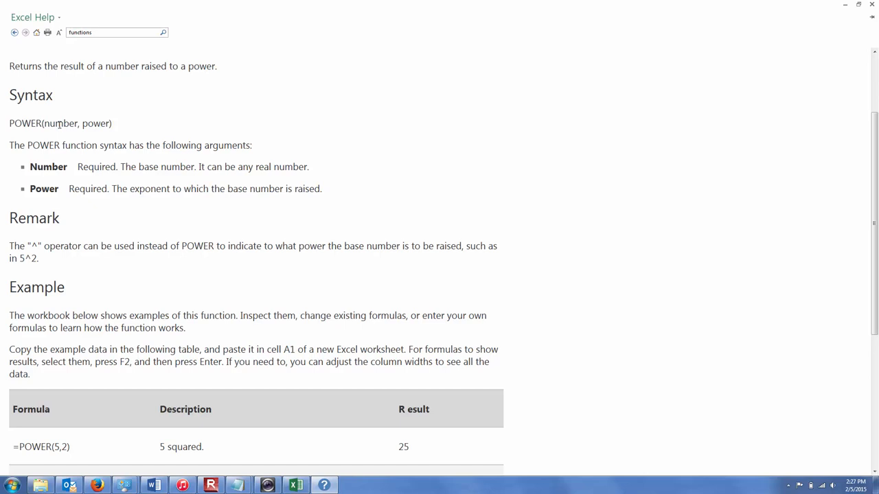
mouse_move(79, 123)
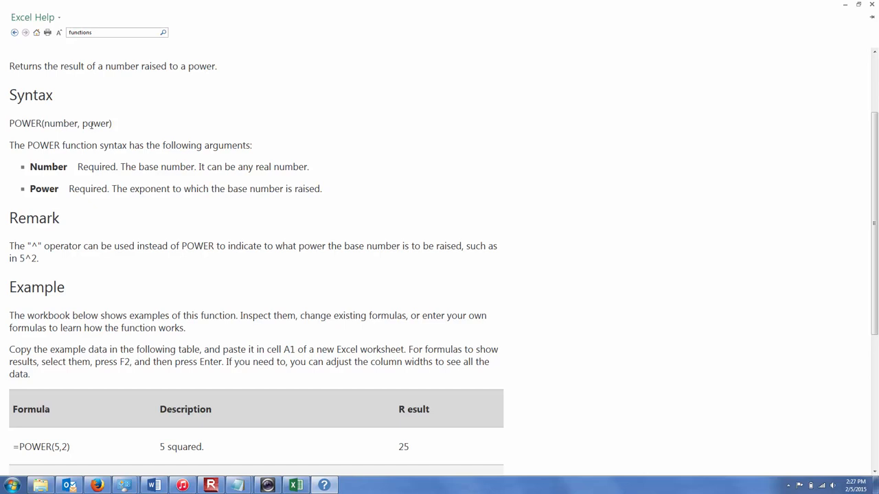
click(293, 484)
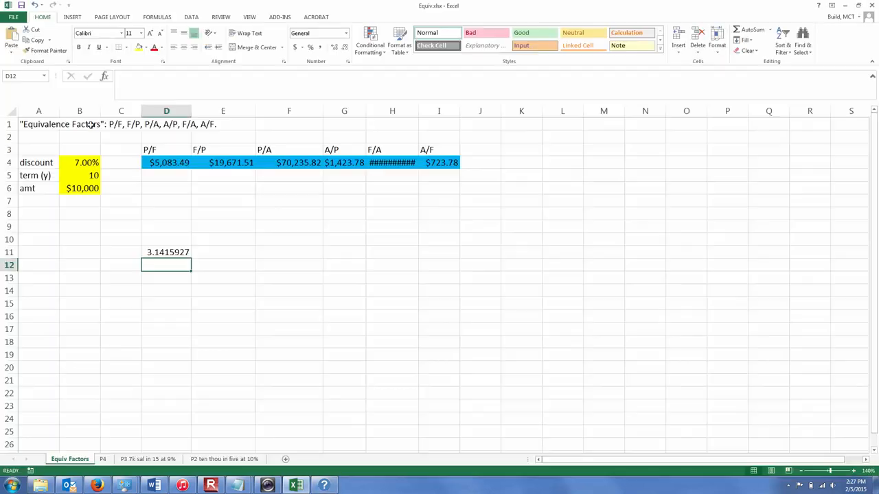
mouse_move(193, 180)
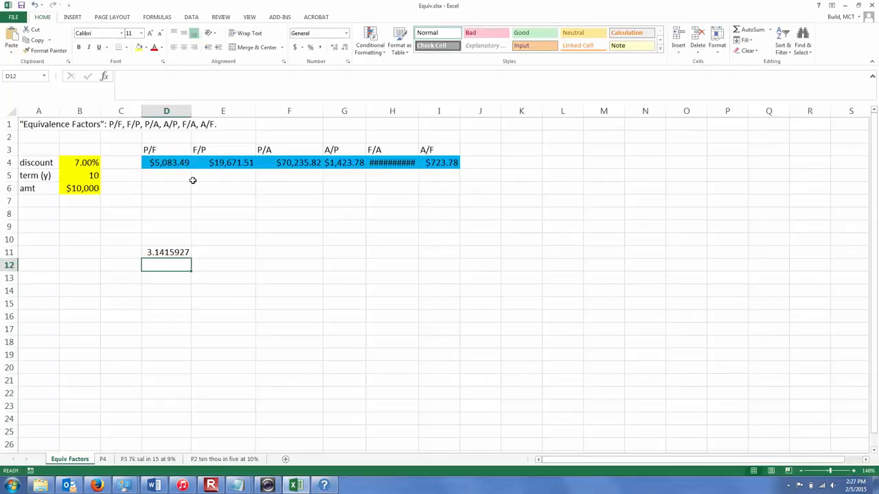
- Open E4's =B6*POWER(1+B4,B5) formula for editing to see POWER's argument hint
click(223, 163)
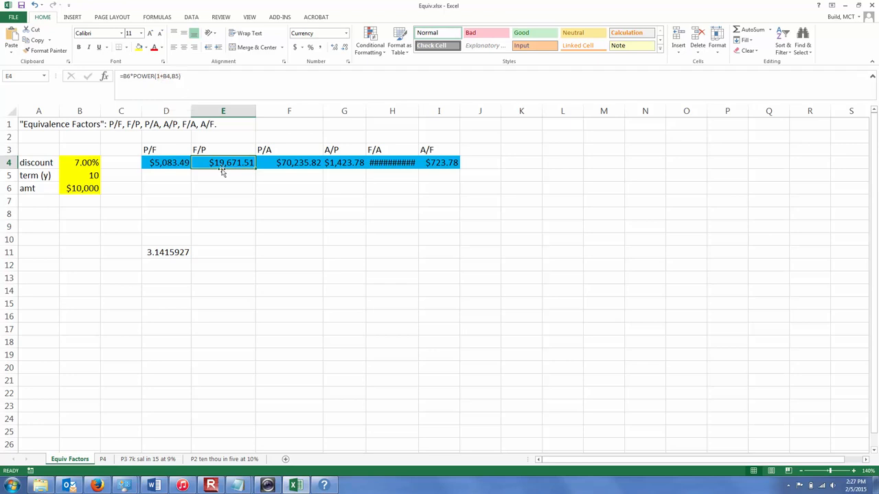
mouse_move(223, 162)
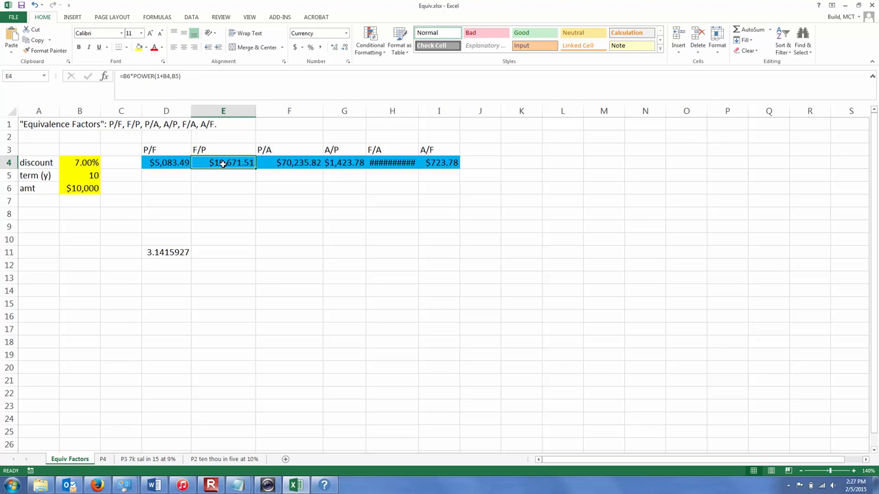
double_click(223, 163)
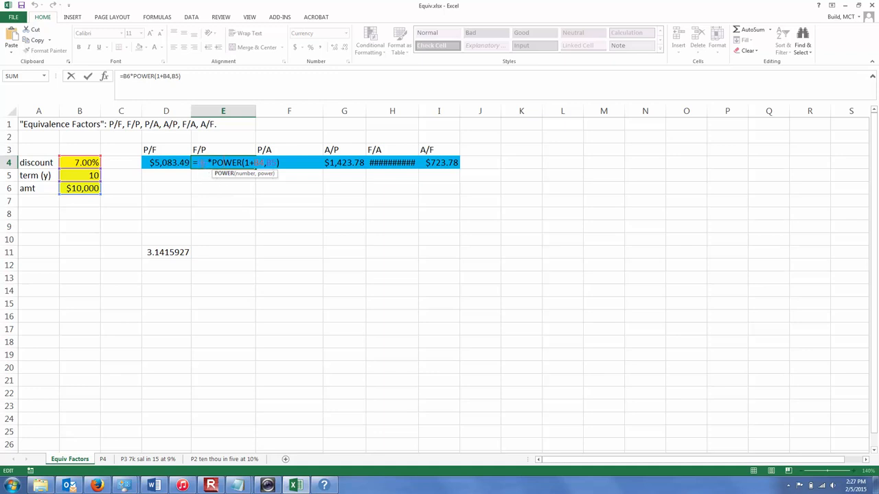
mouse_move(210, 201)
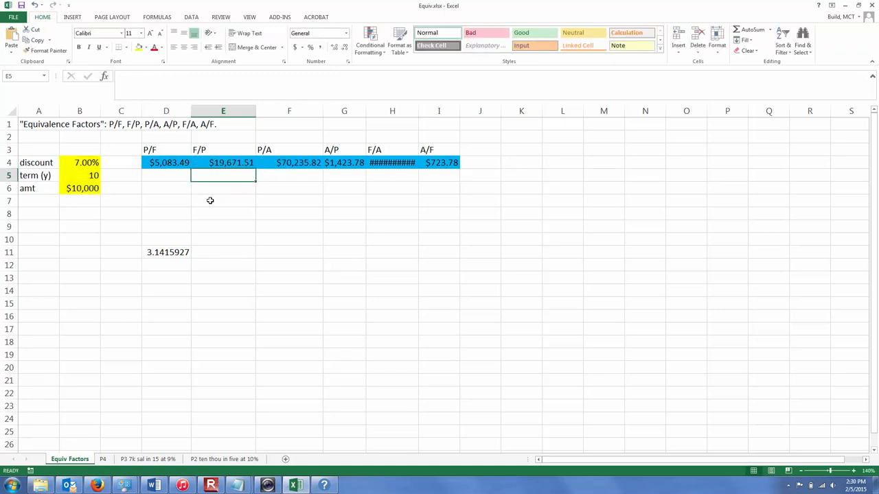
mouse_move(250, 221)
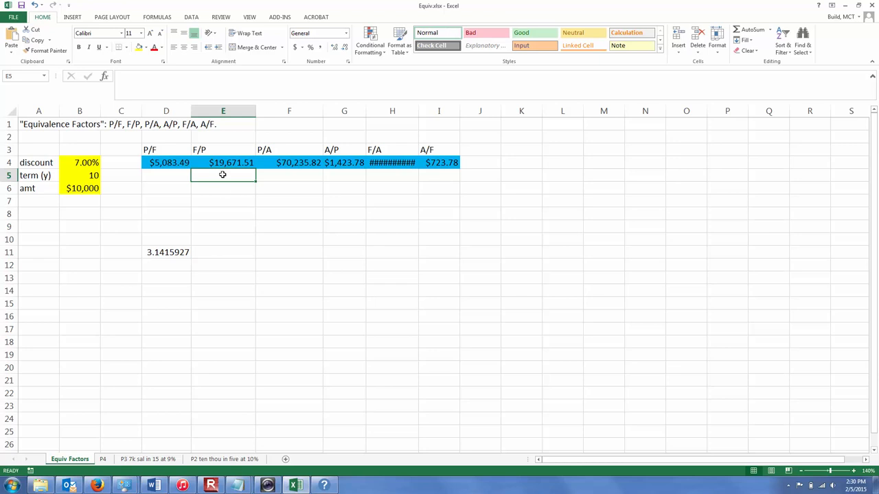
- Recheck the F/P formula in E4, then move off to the cell below
click(223, 163)
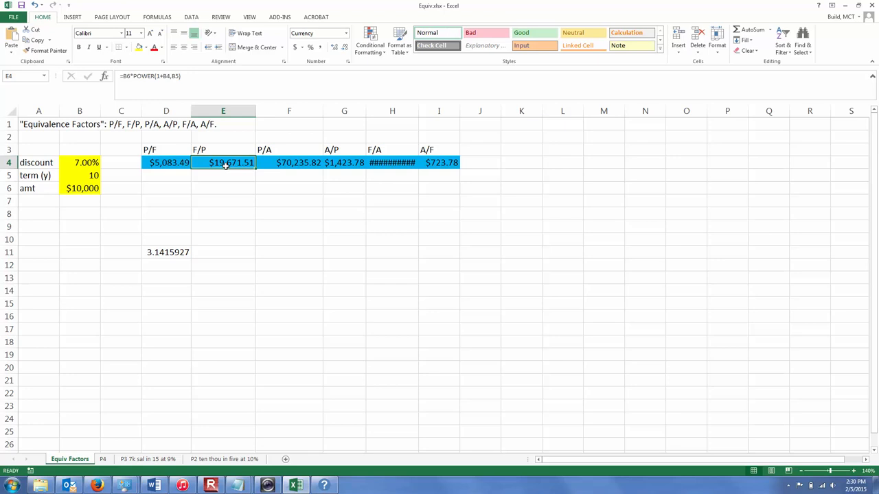
click(223, 175)
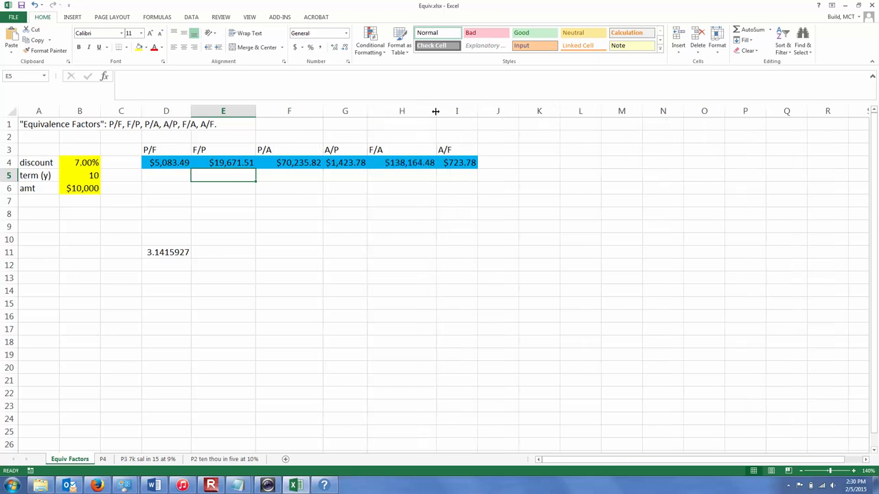
mouse_move(410, 179)
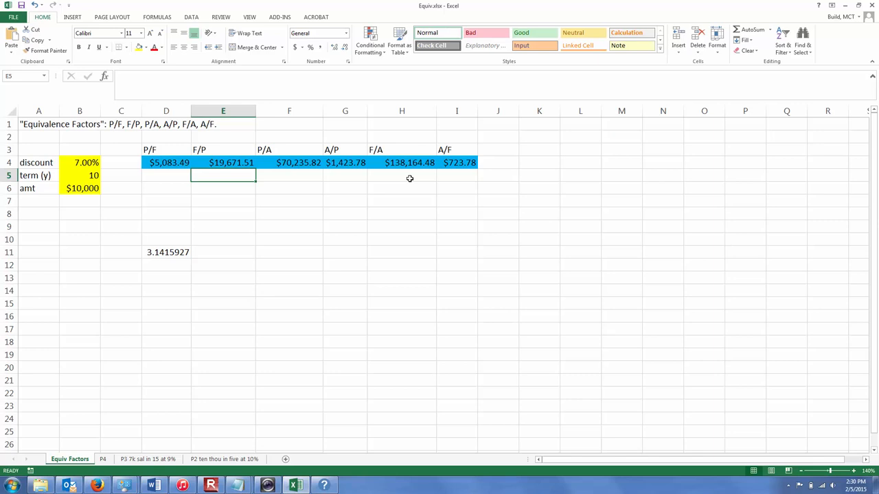
mouse_move(364, 244)
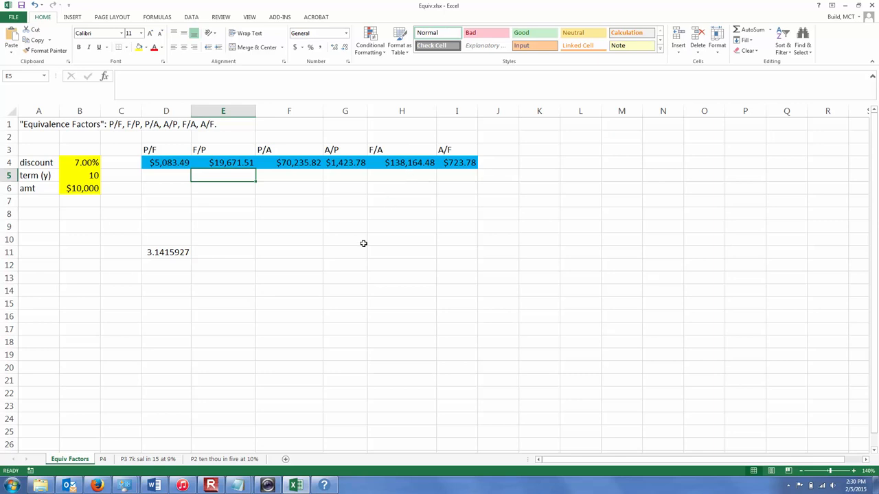
mouse_move(109, 482)
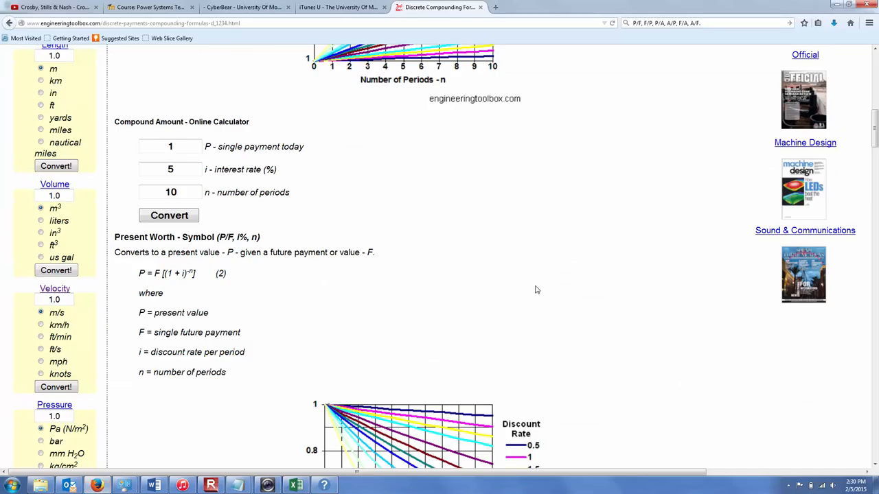
mouse_move(874, 130)
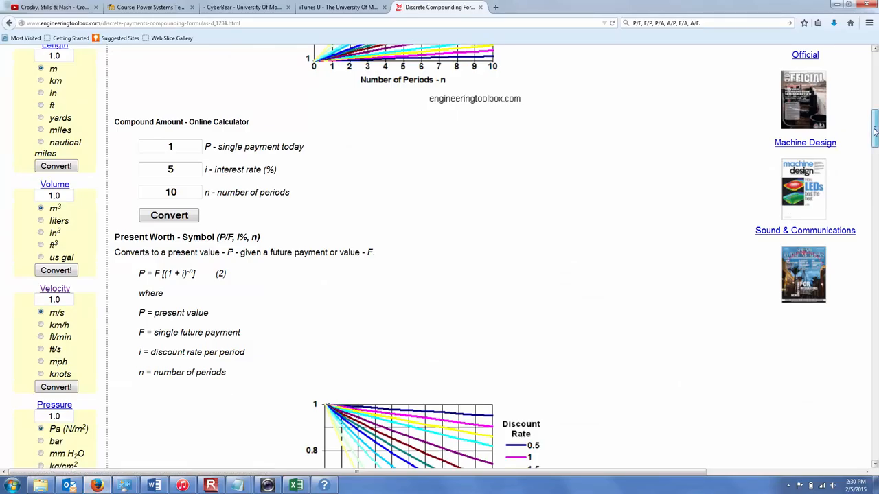
- Scroll to the Uniform Series compound amount formula F = A[((1 + i)^n − 1)/i]
scroll(down, 3)
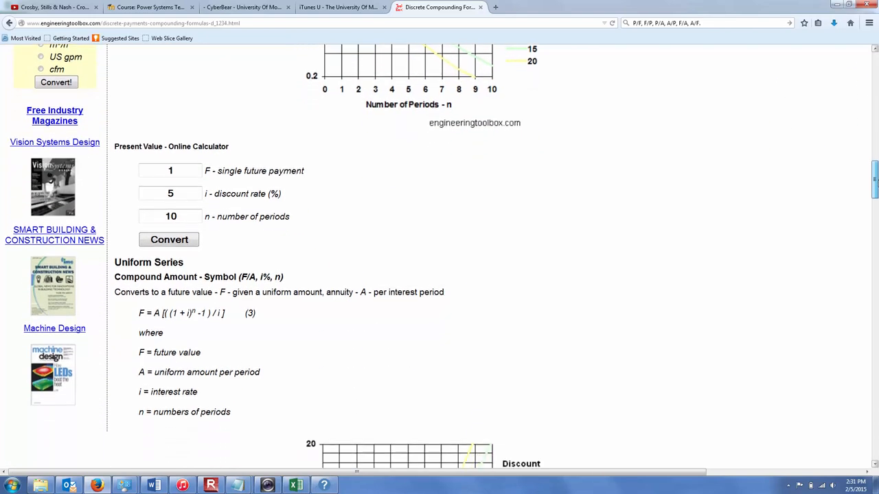
scroll(down, 3)
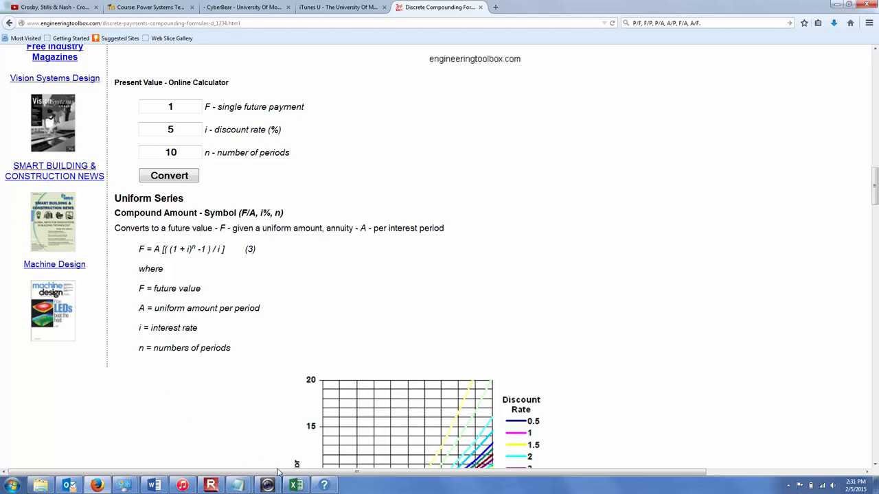
- Switch back to the Equiv workbook to view H4's F/A formula
click(296, 484)
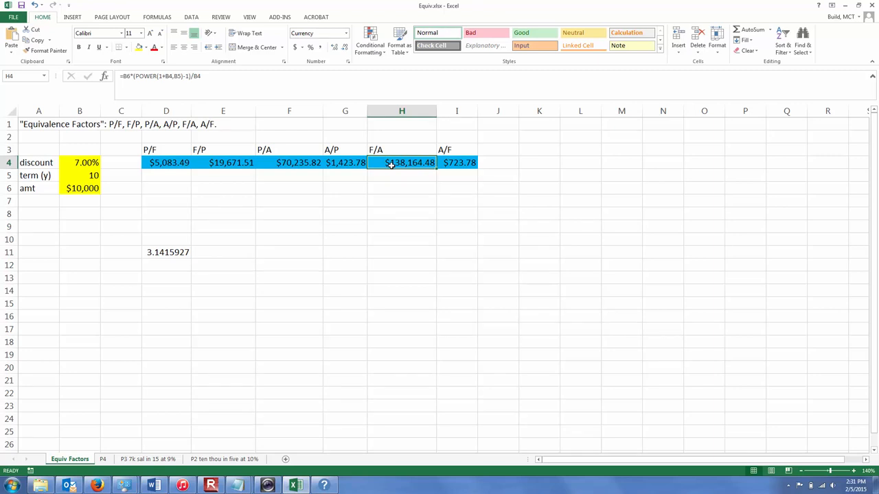
mouse_move(312, 150)
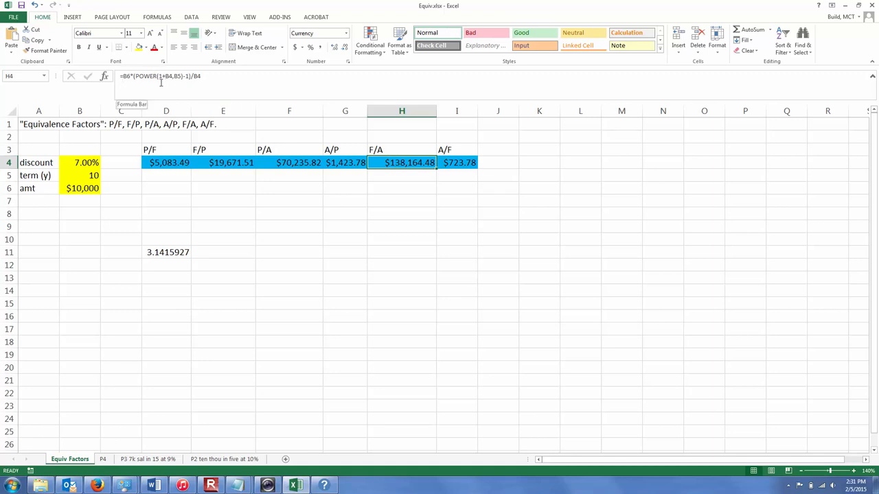
mouse_move(165, 82)
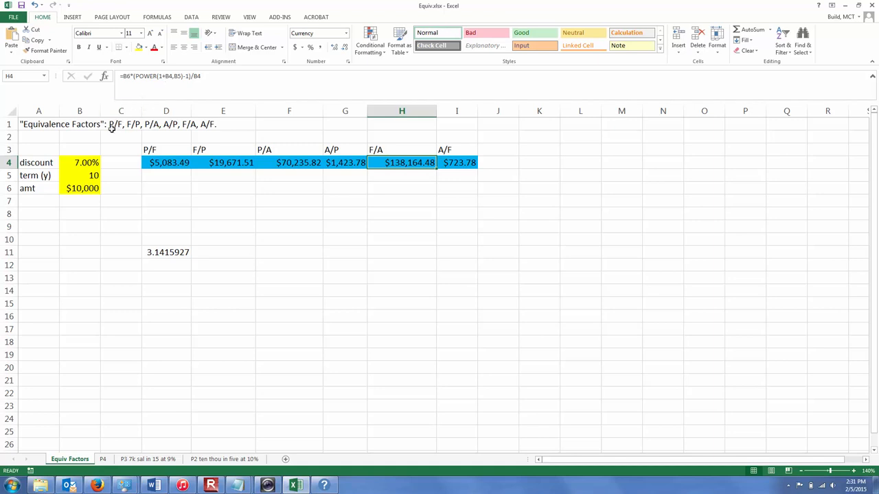
mouse_move(174, 81)
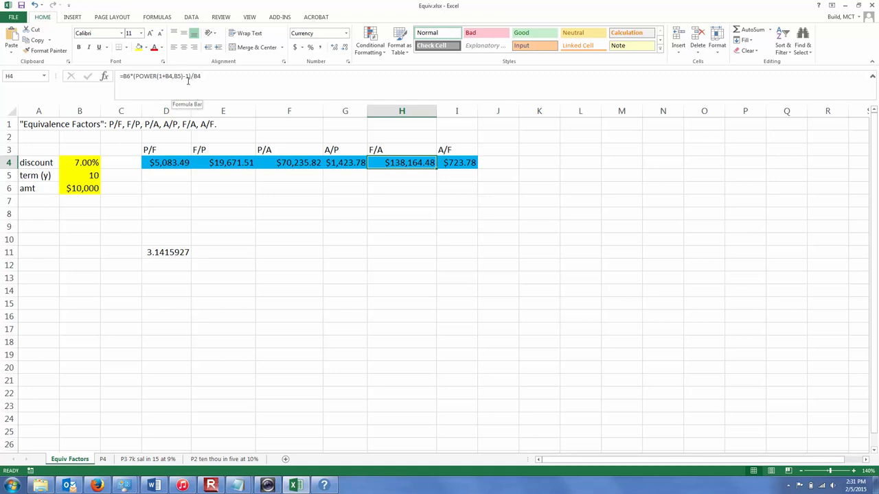
mouse_move(191, 85)
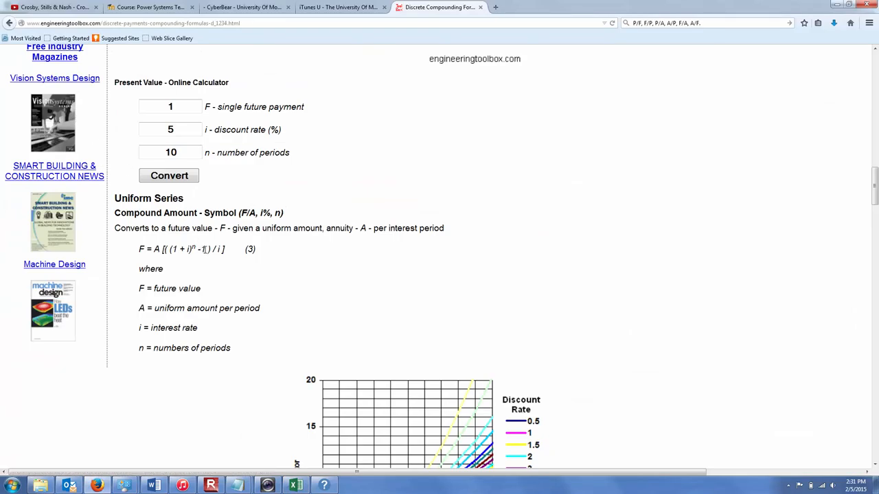
mouse_move(209, 261)
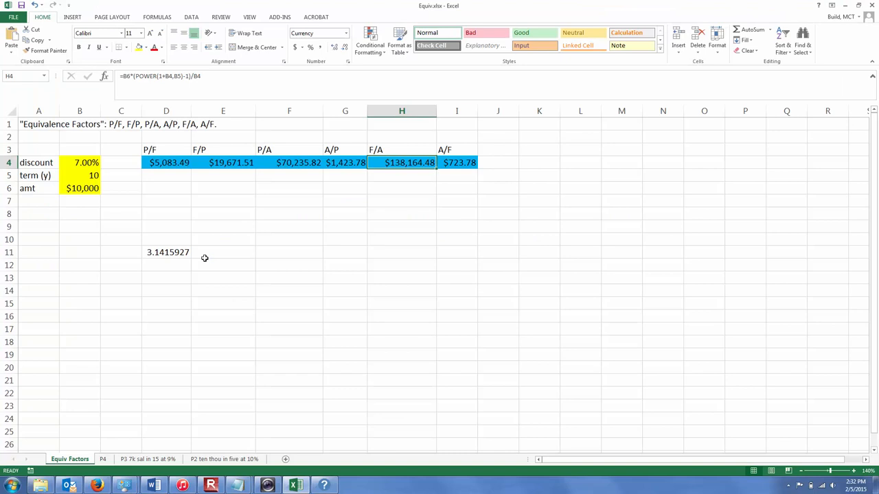
mouse_move(161, 194)
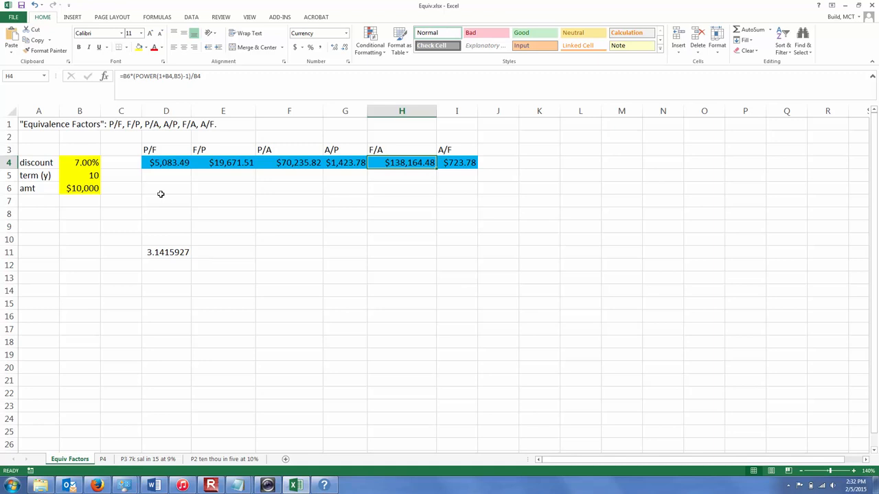
mouse_move(142, 162)
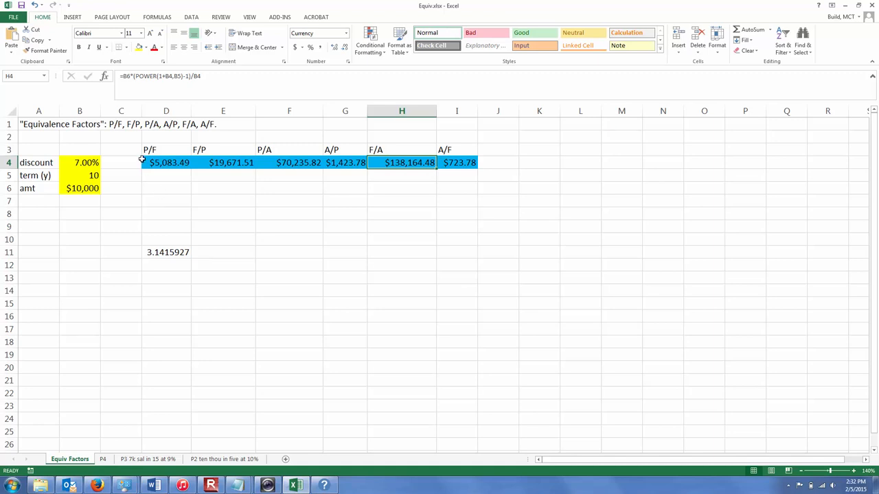
mouse_move(133, 76)
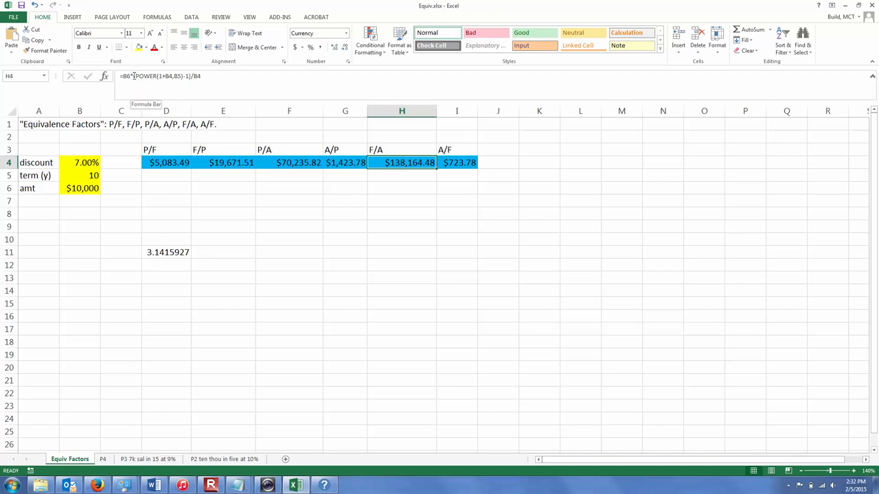
- Review H4's F/A formula =B6*(POWER(1+B4,B5)-1)/B4 in the formula bar
double_click(401, 163)
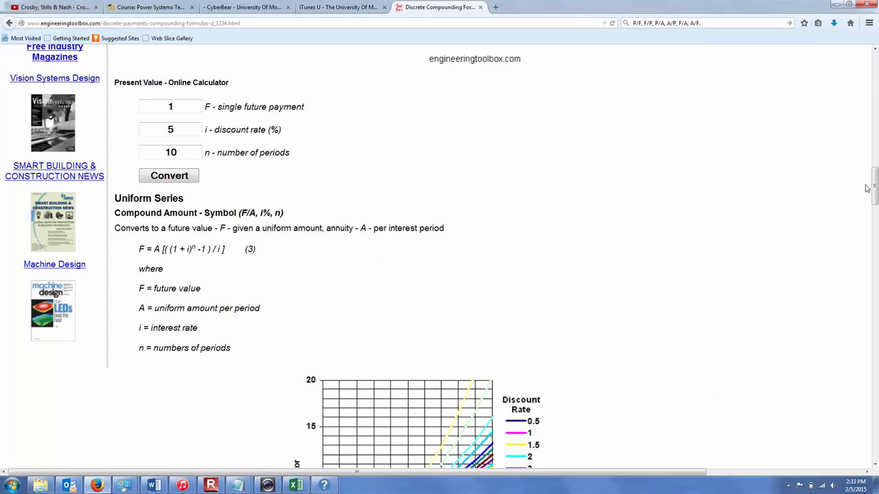
- Compare I4's A/F formula with the Sinking Fund formula, then scroll to Present Worth
scroll(down, 3)
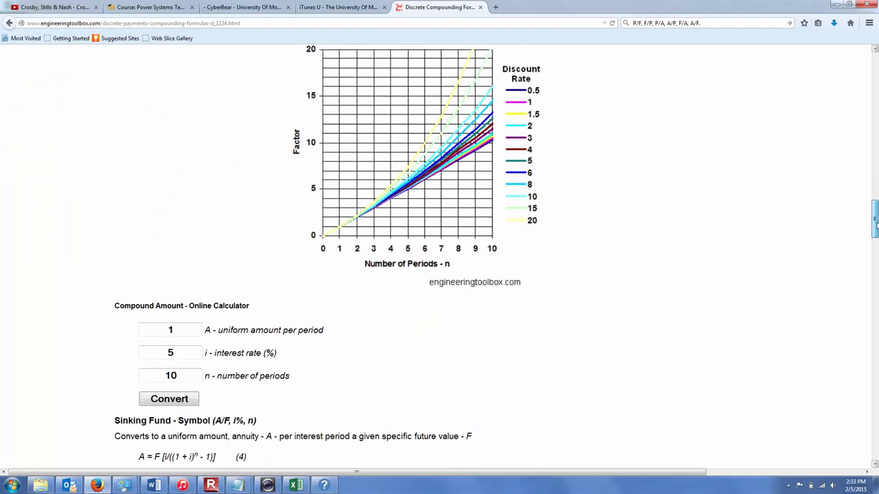
scroll(down, 3)
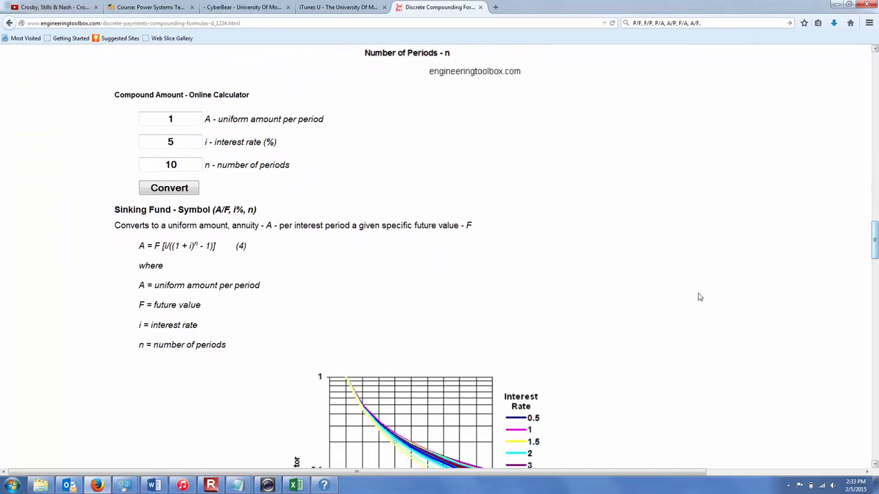
mouse_move(230, 267)
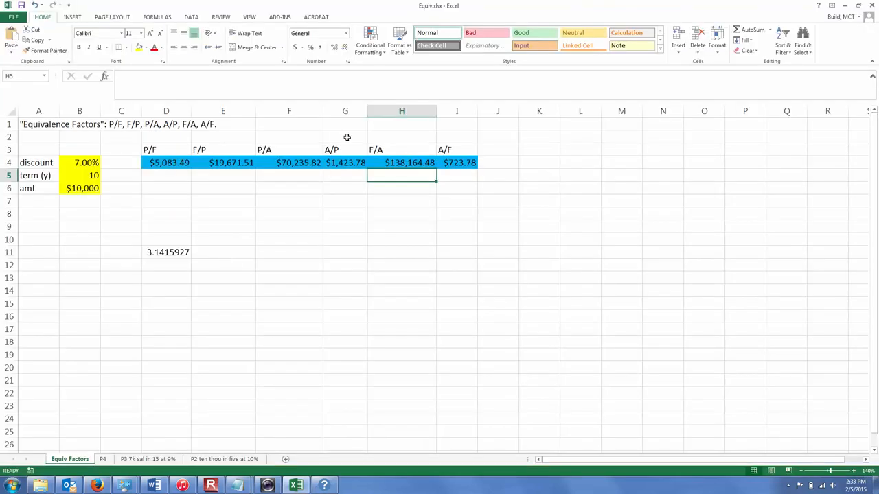
click(456, 163)
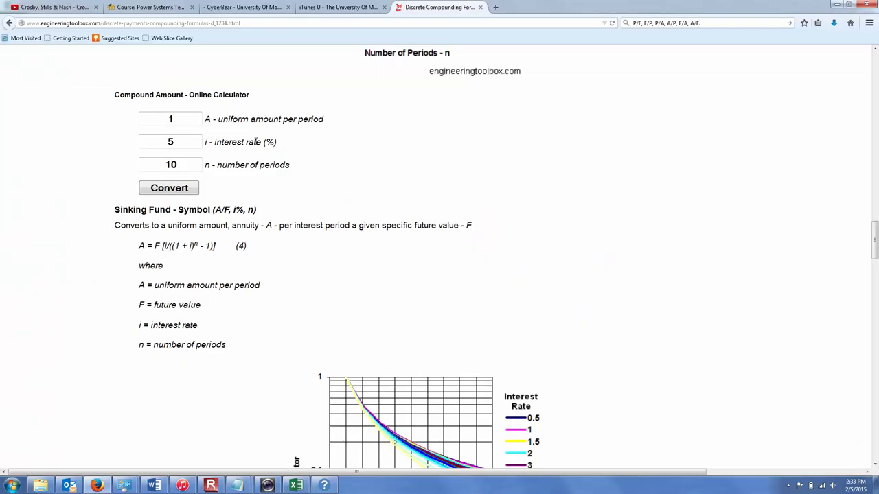
mouse_move(863, 239)
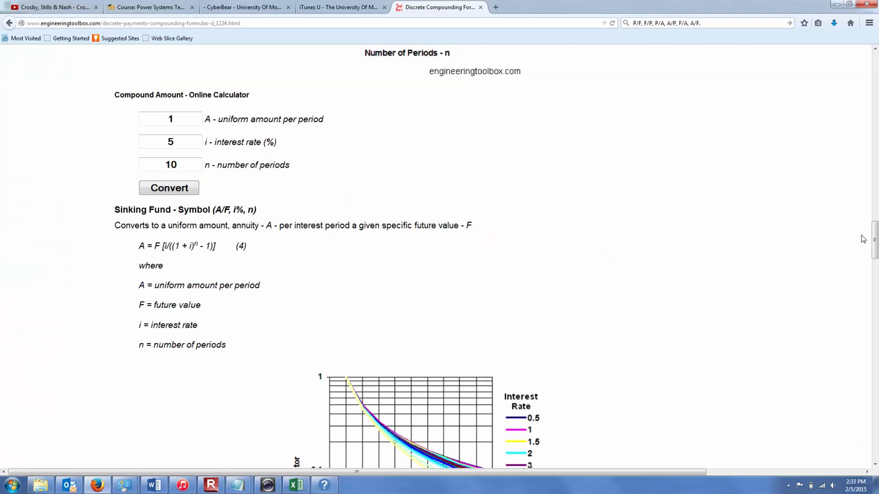
scroll(down, 3)
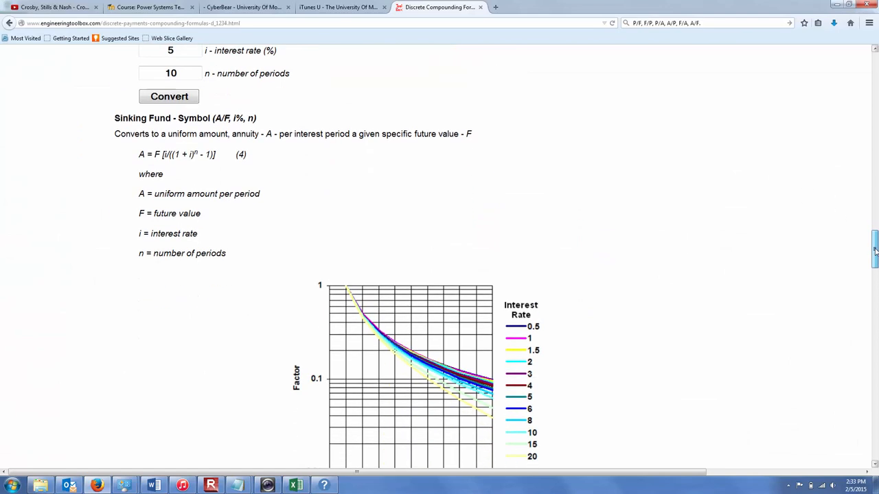
scroll(down, 3)
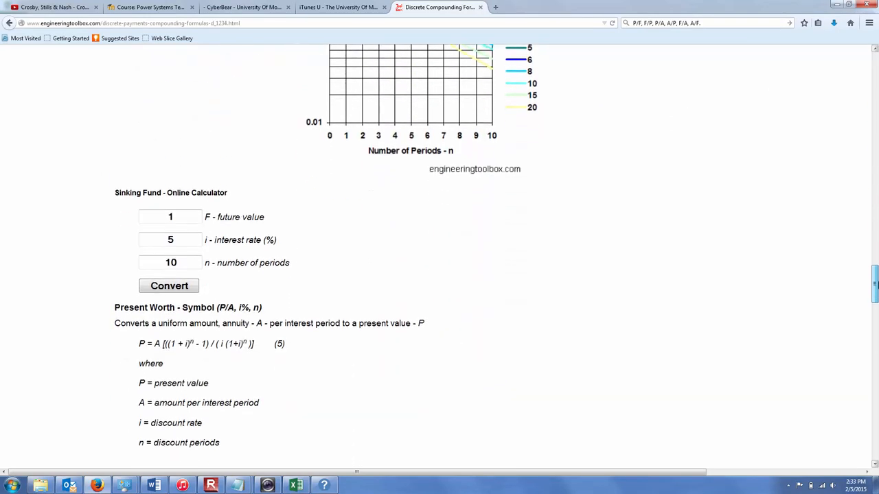
scroll(down, 3)
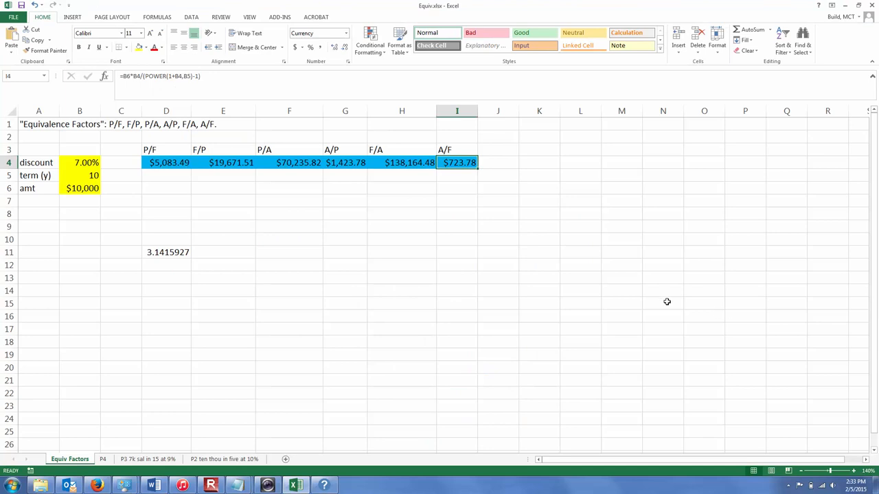
mouse_move(290, 163)
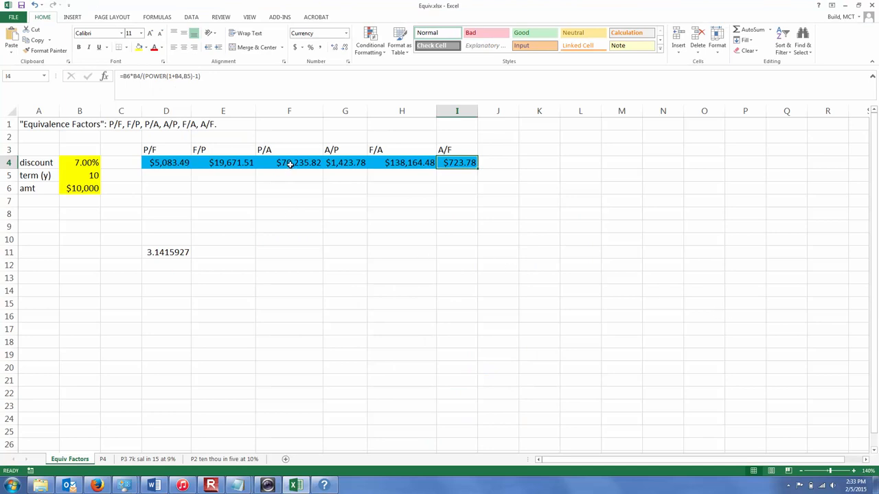
- Check F4's P/A formula and enter test values 8, 2, 2, 2 into H11:K11
click(289, 162)
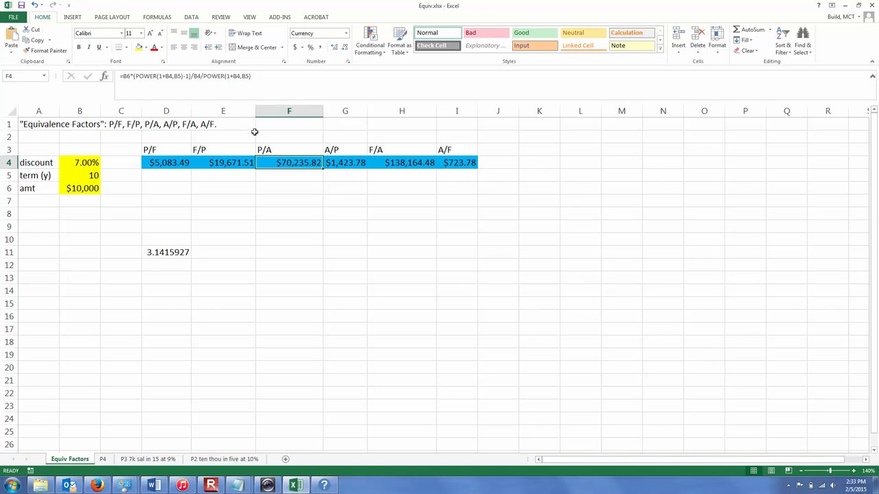
mouse_move(194, 84)
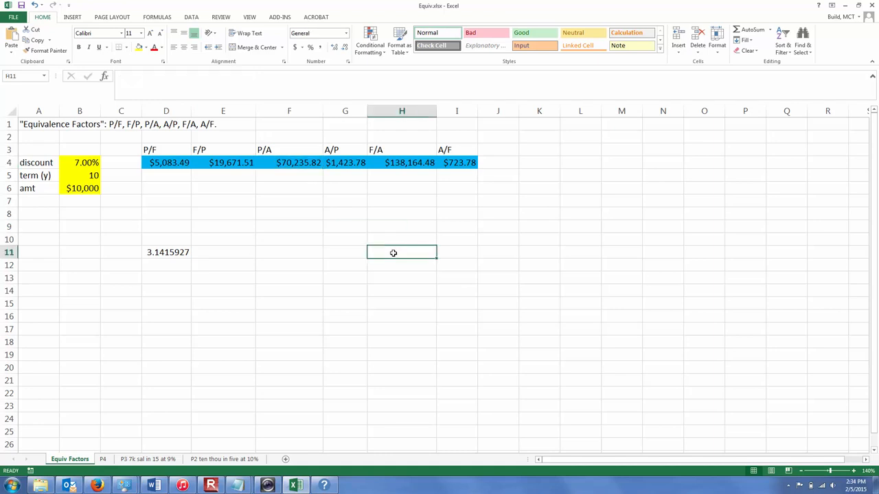
text(8)
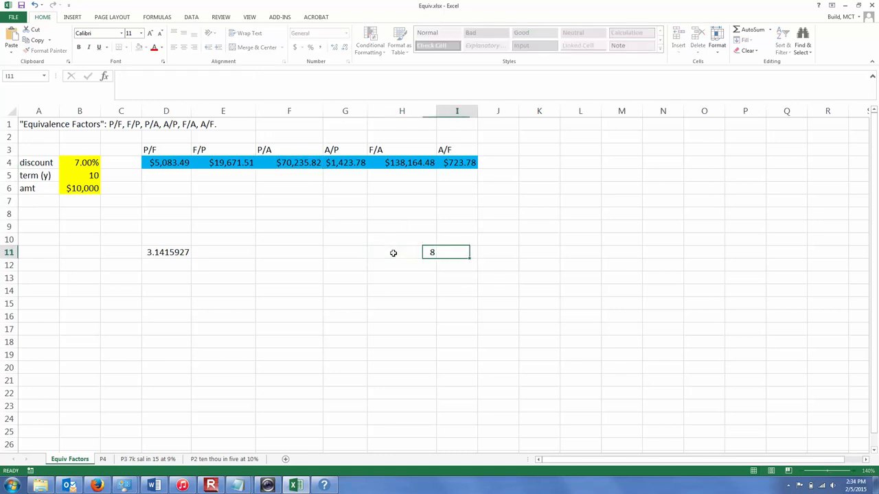
text(2)
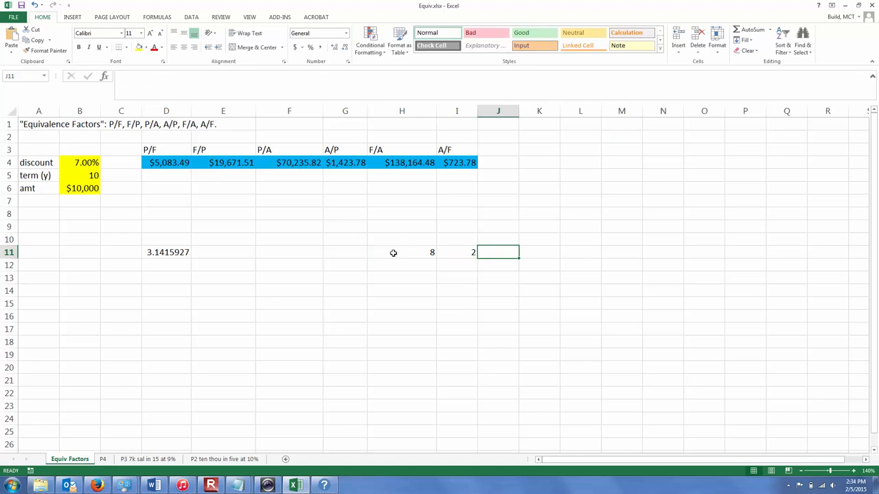
text(3)
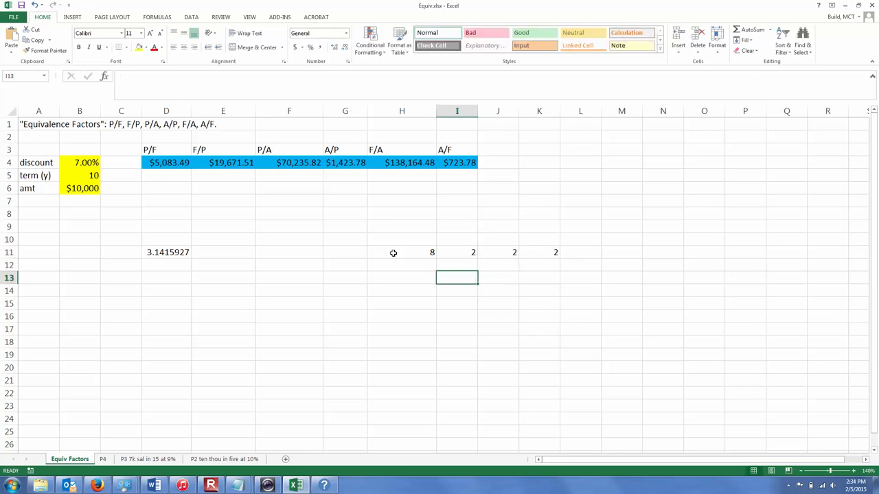
- Enter the test formula =H11/I11/J11/K11 in H13, which evaluates to 1
text(=)
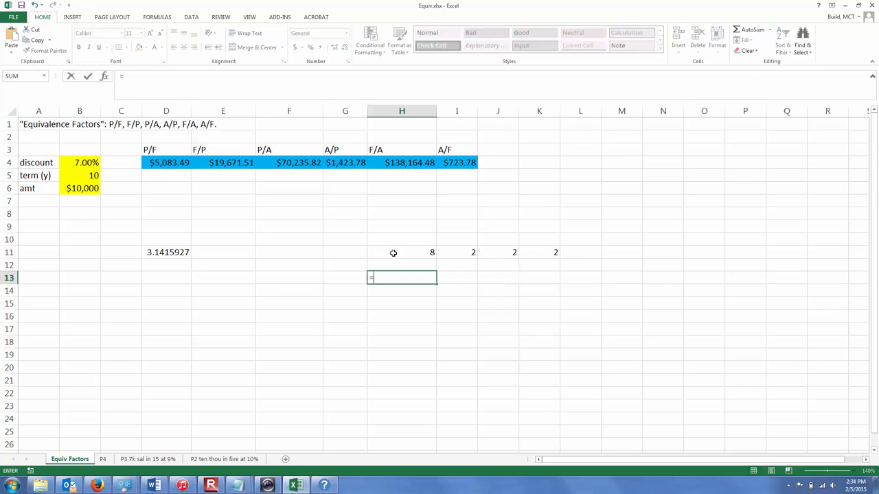
click(401, 252)
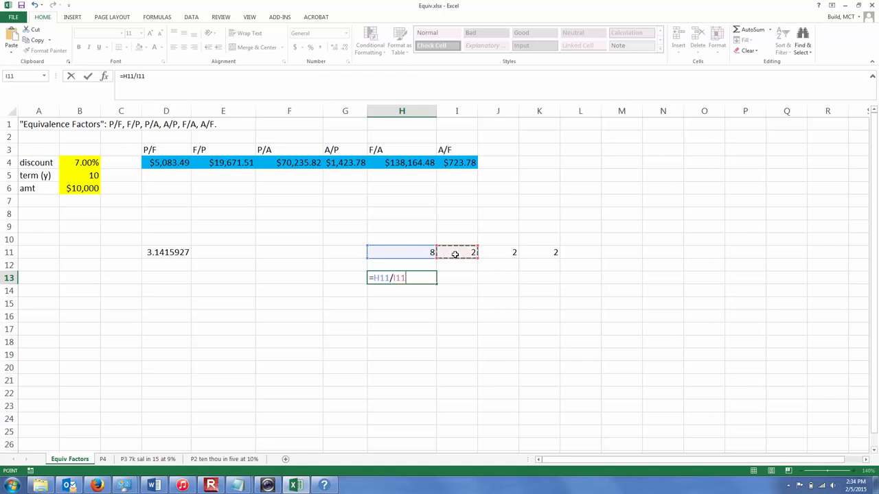
click(498, 252)
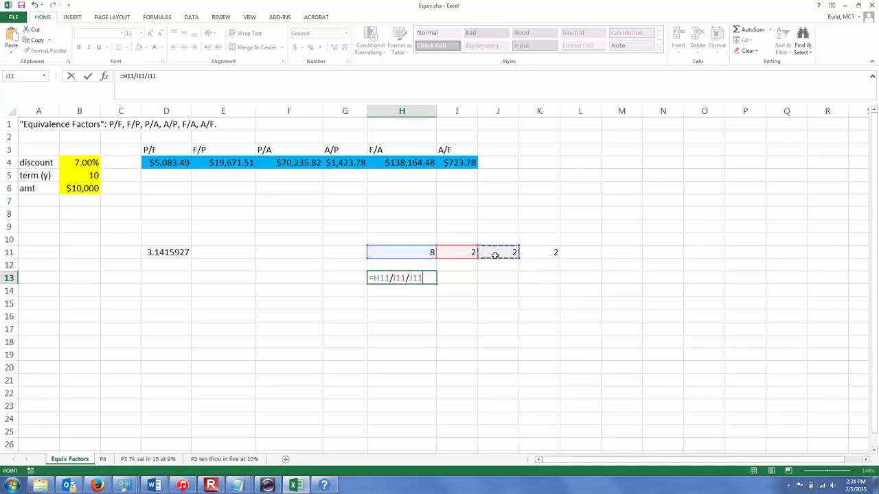
text(/)
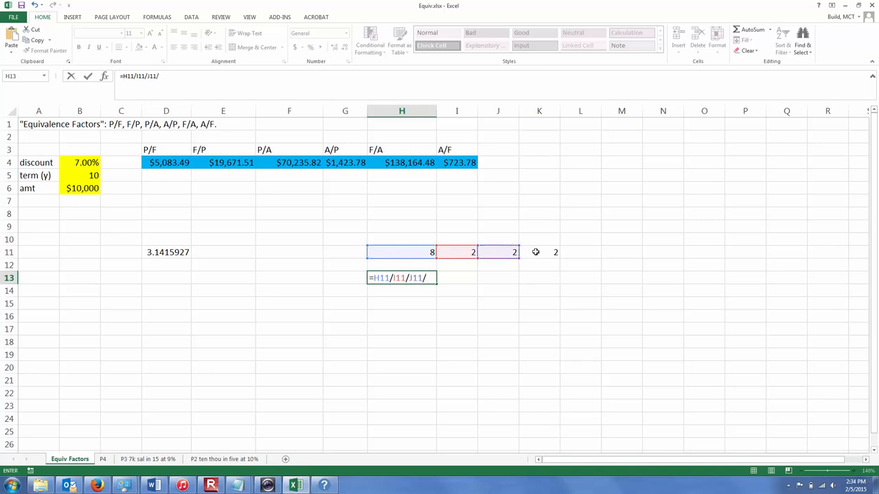
click(539, 252)
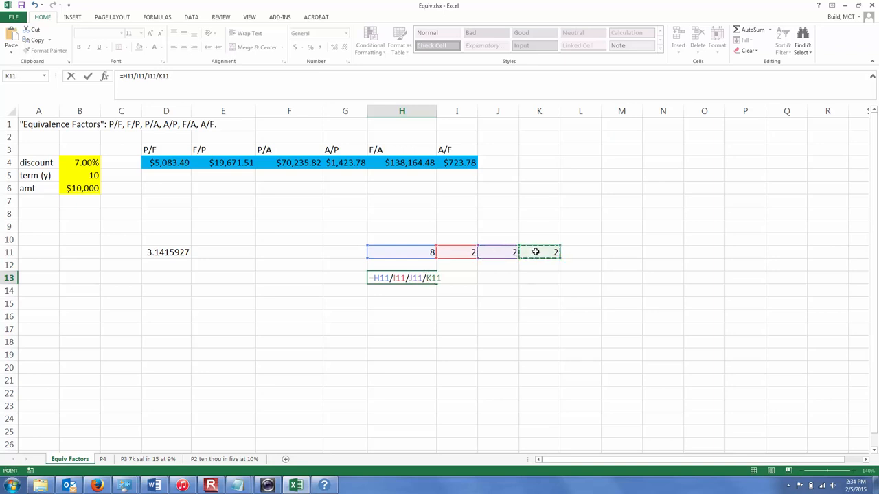
key(Enter)
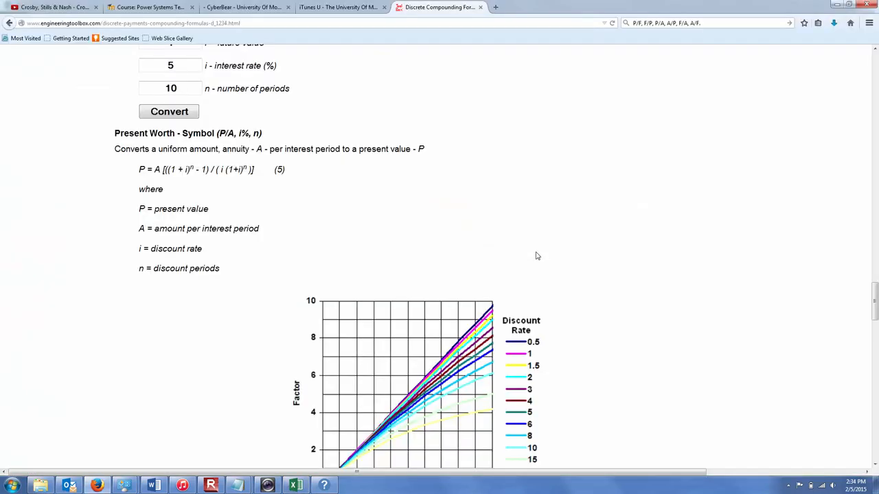
mouse_move(331, 234)
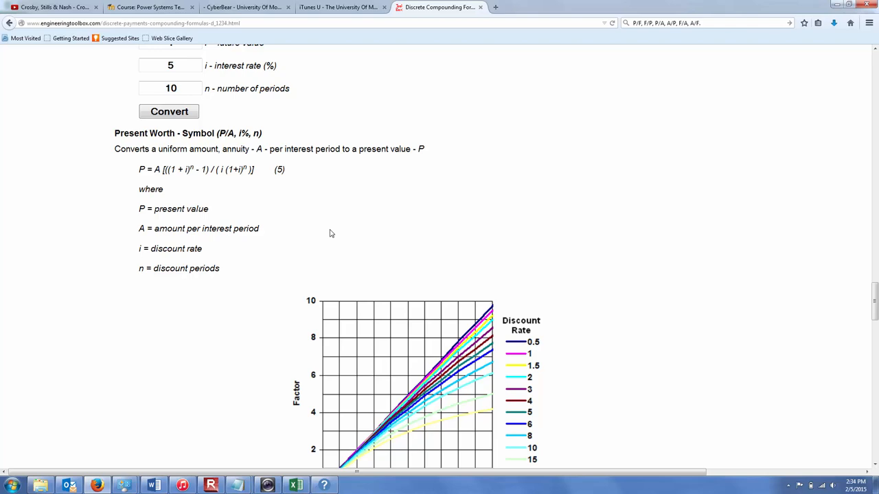
mouse_move(259, 211)
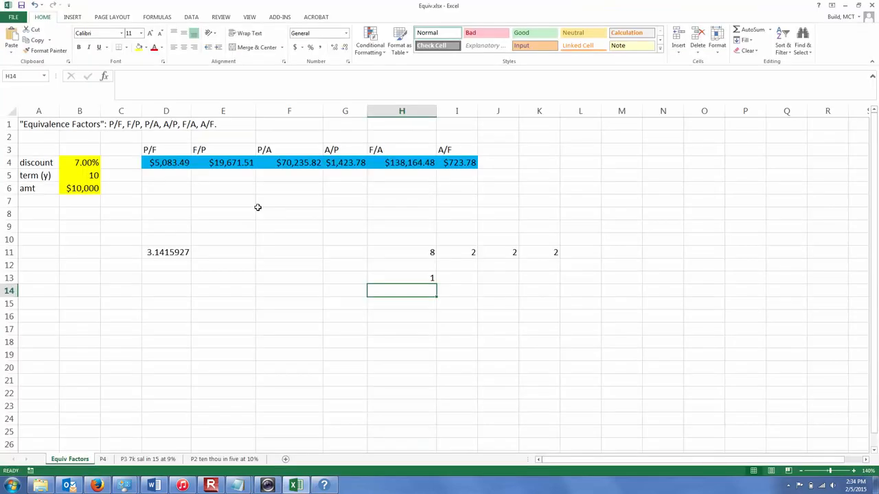
mouse_move(280, 163)
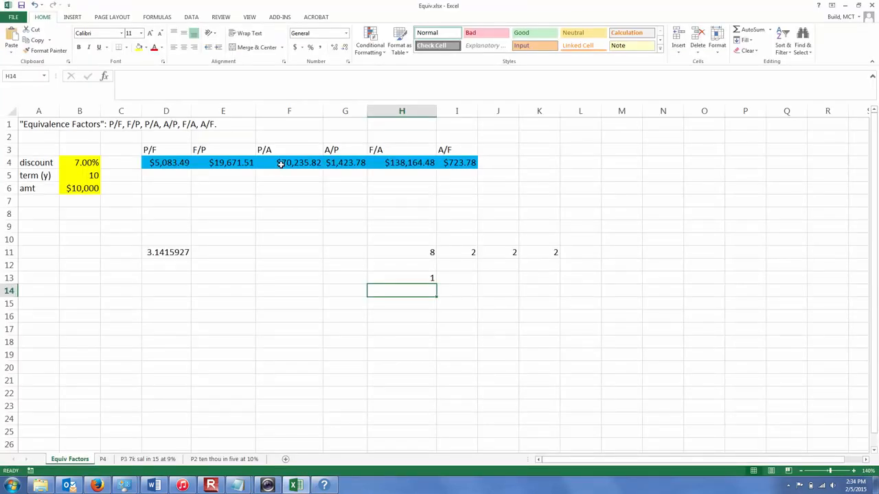
- Select F4 to view the P/A formula =B6*(POWER(1+B4,B5)-1)/B4/POWER(1+B4,B5)
click(288, 163)
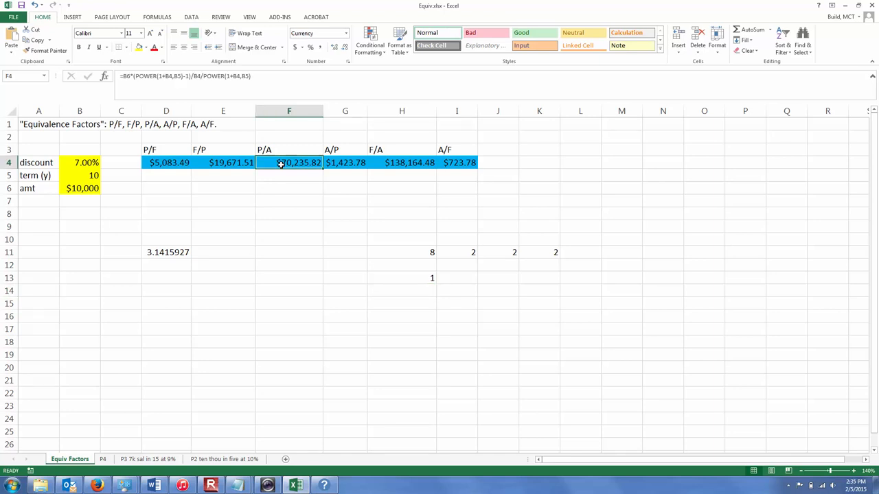
mouse_move(283, 170)
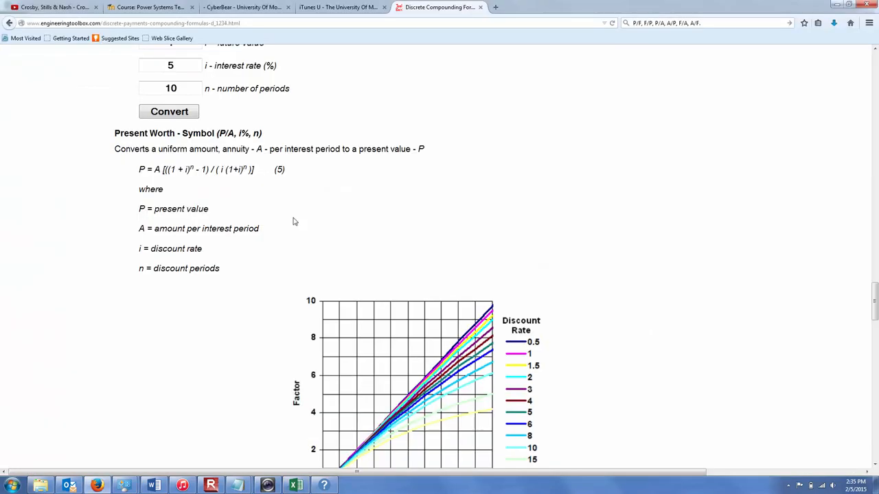
mouse_move(224, 188)
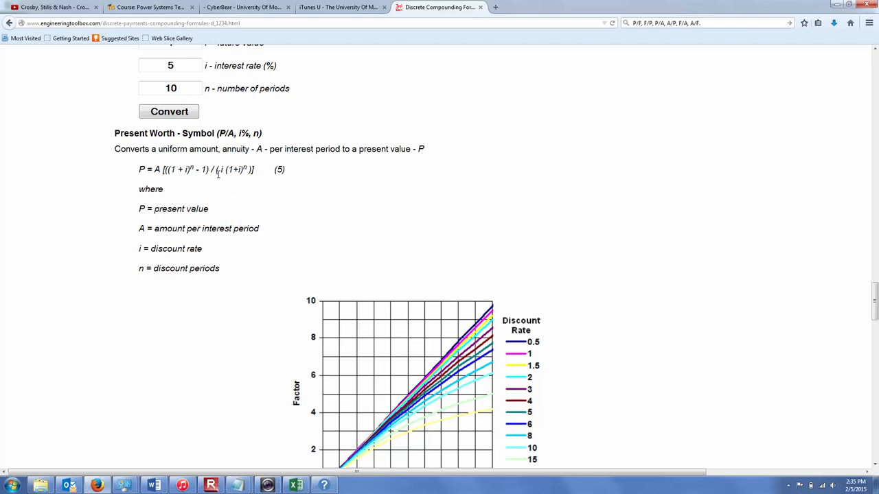
mouse_move(224, 174)
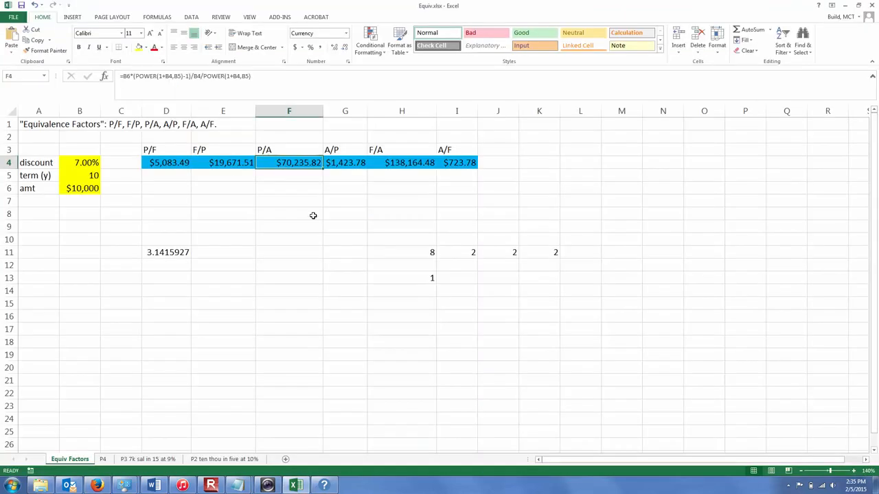
mouse_move(527, 254)
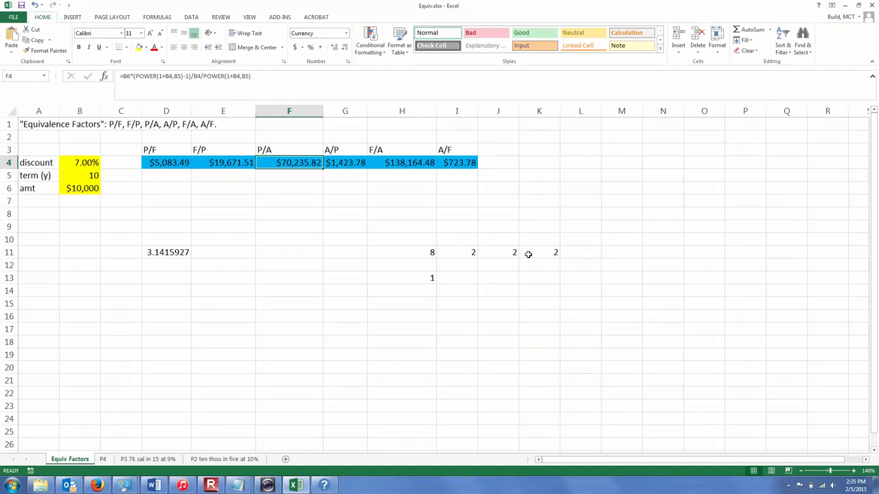
mouse_move(238, 150)
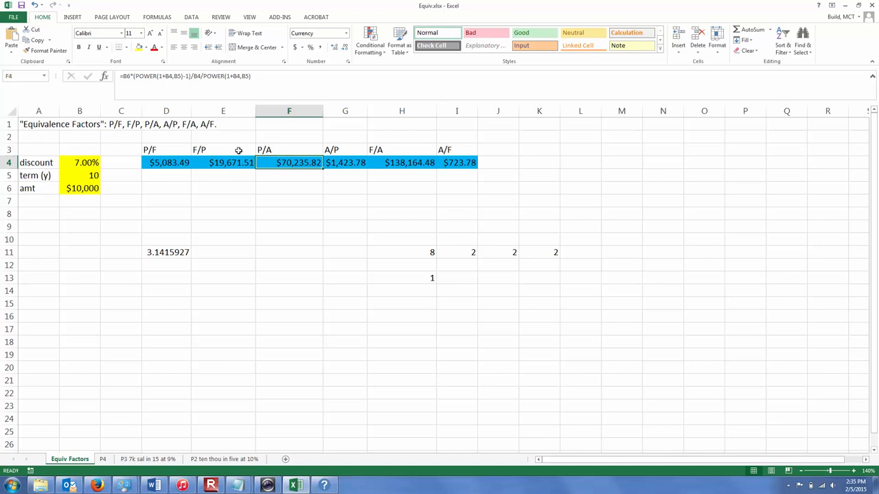
mouse_move(199, 76)
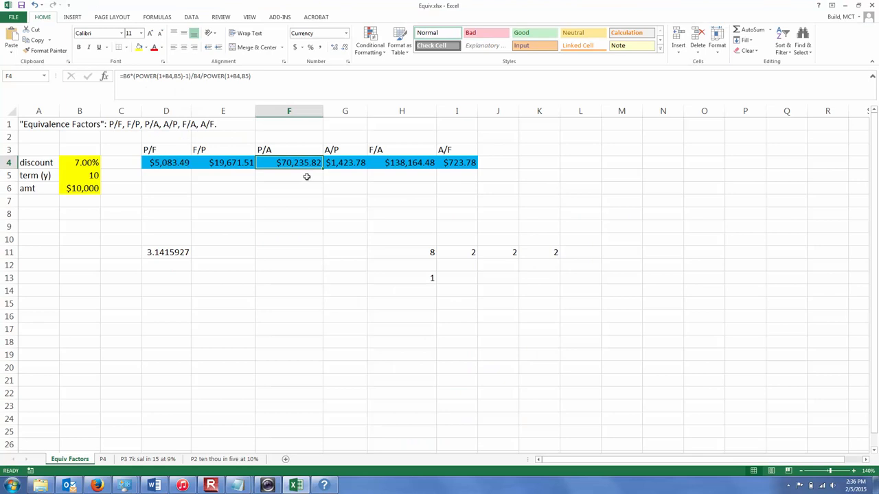
mouse_move(298, 179)
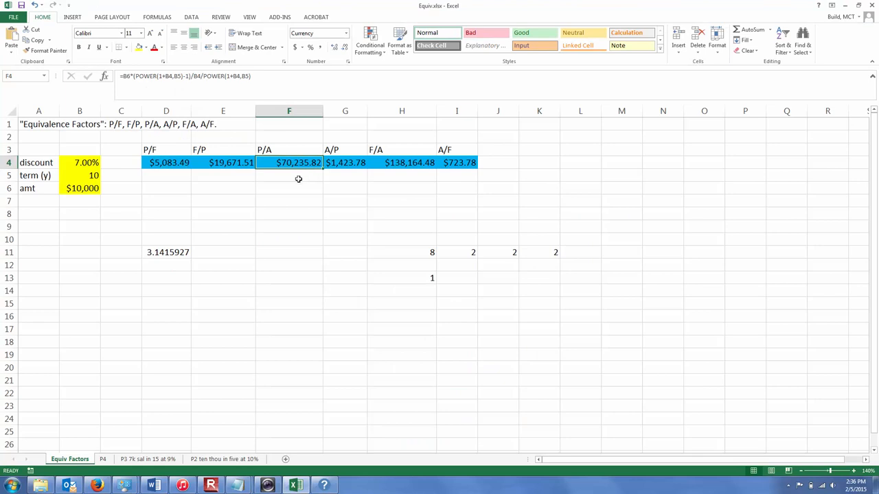
mouse_move(295, 171)
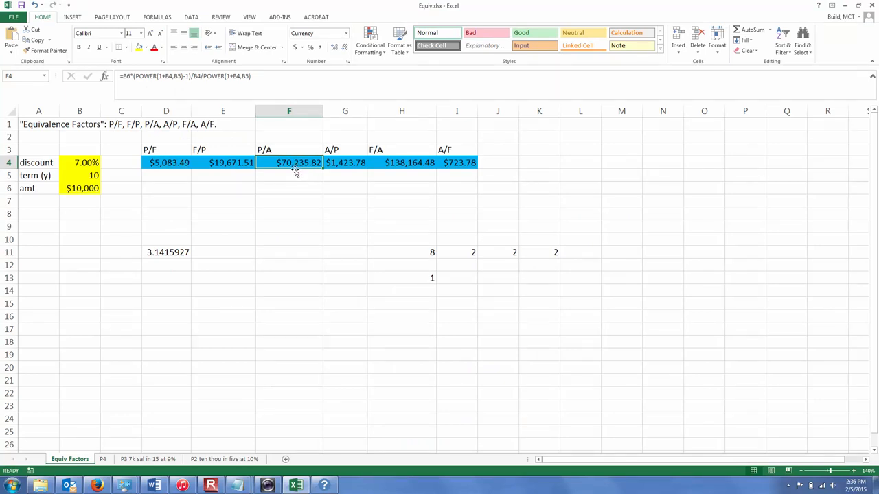
mouse_move(294, 177)
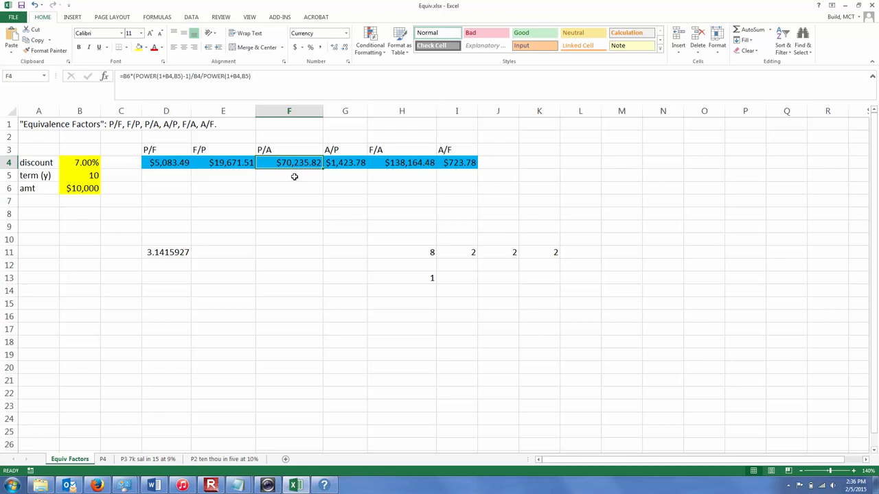
mouse_move(292, 173)
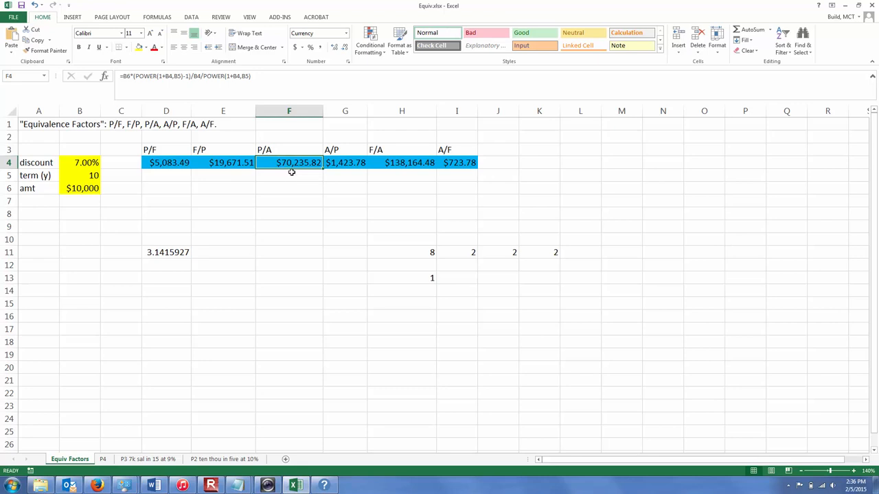
mouse_move(292, 182)
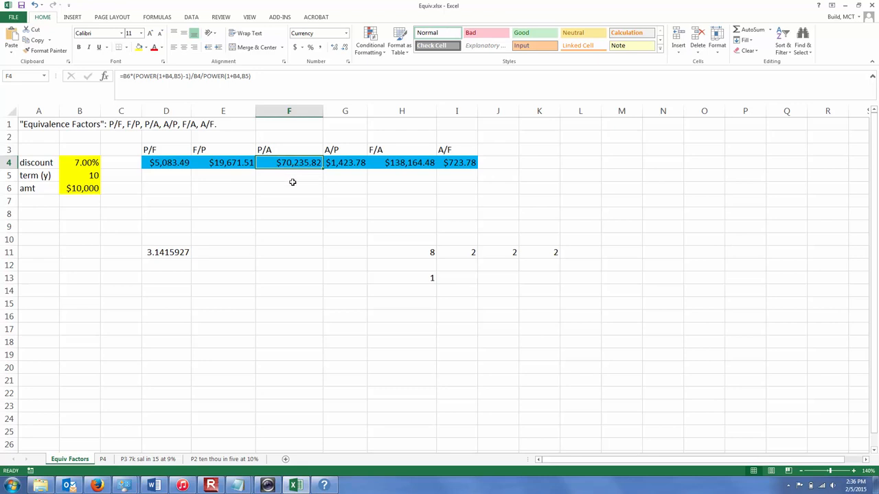
mouse_move(292, 184)
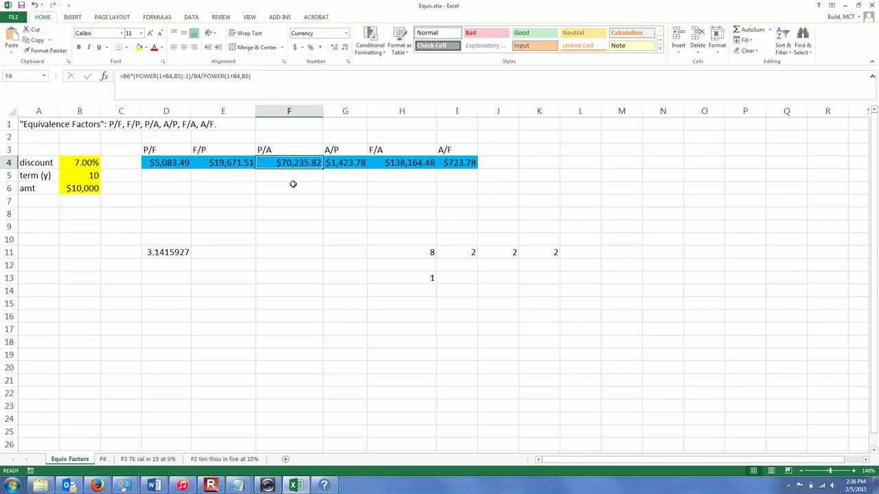
mouse_move(237, 181)
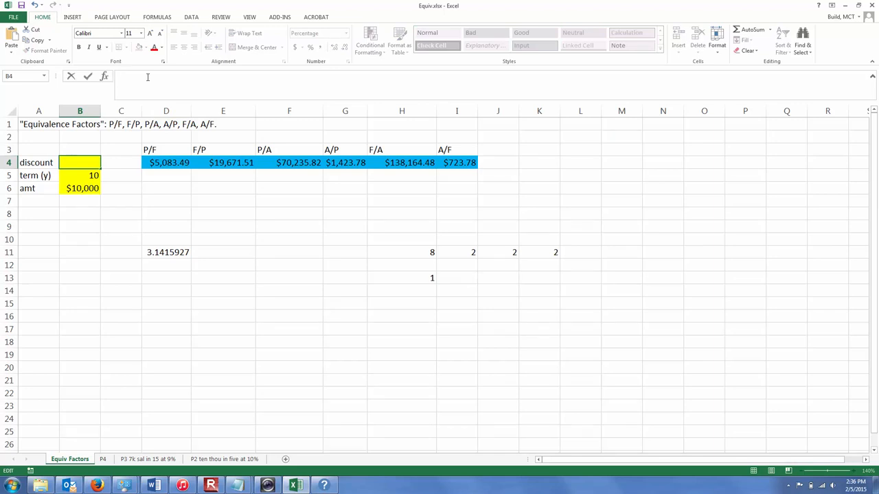
- Enter a discount rate of 0.0000000 in B4 to test the formulas
text(0)
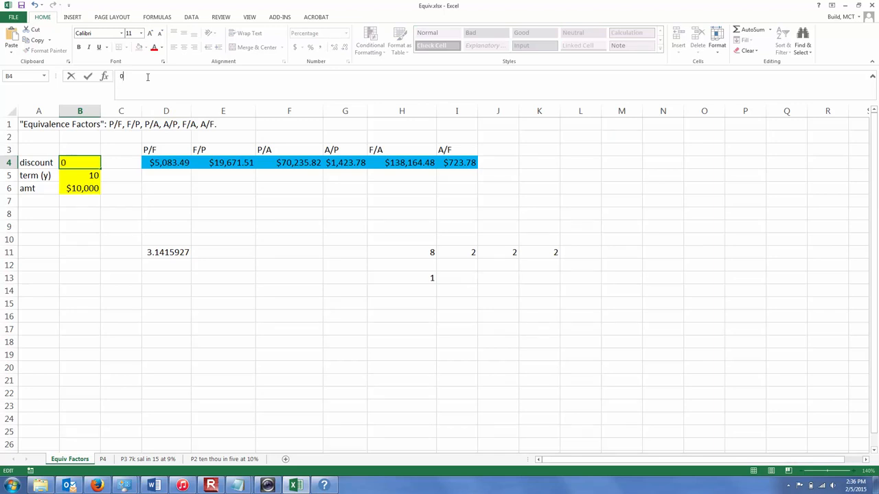
text(.0000000)
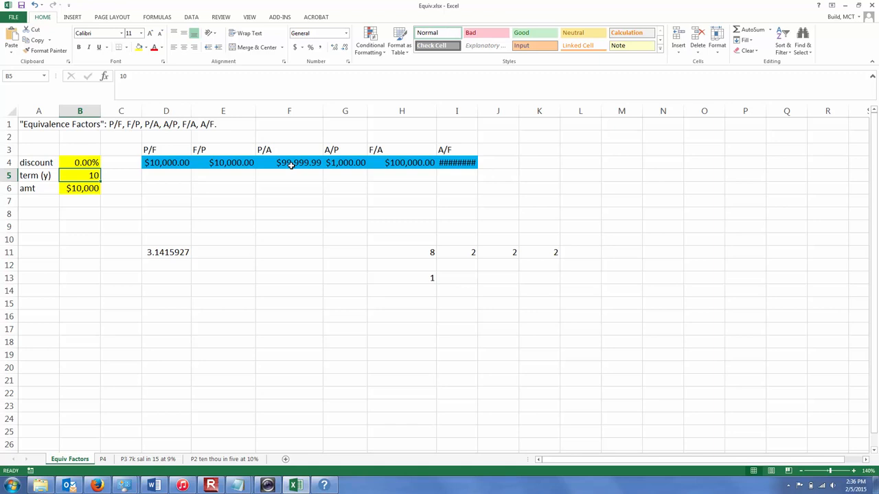
mouse_move(314, 383)
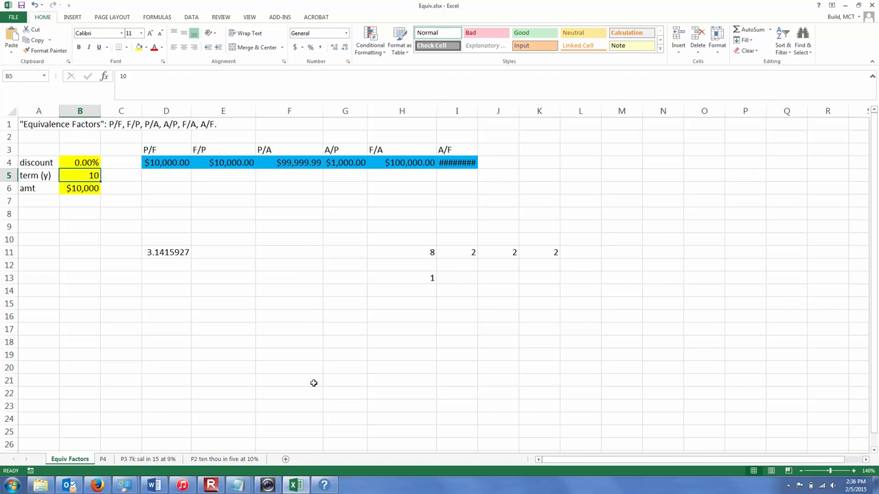
mouse_move(369, 418)
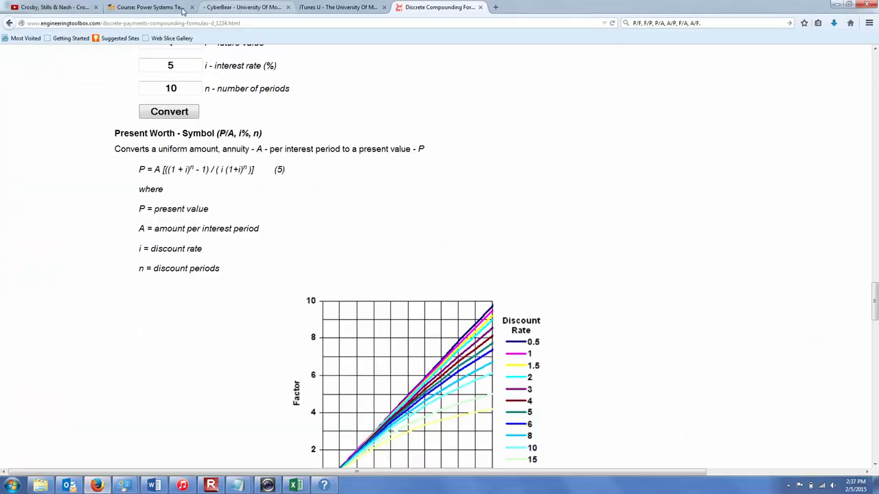
- Switch to Firefox and open the Moodle Power Systems course page
click(151, 7)
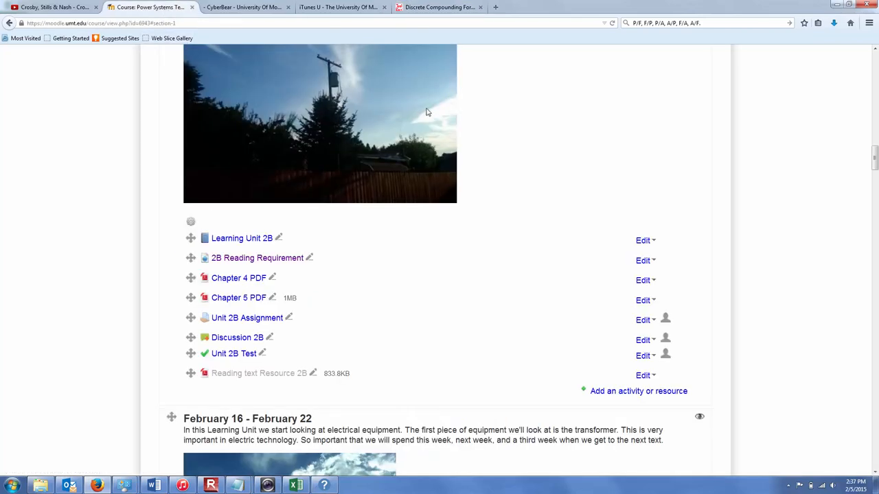
mouse_move(242, 419)
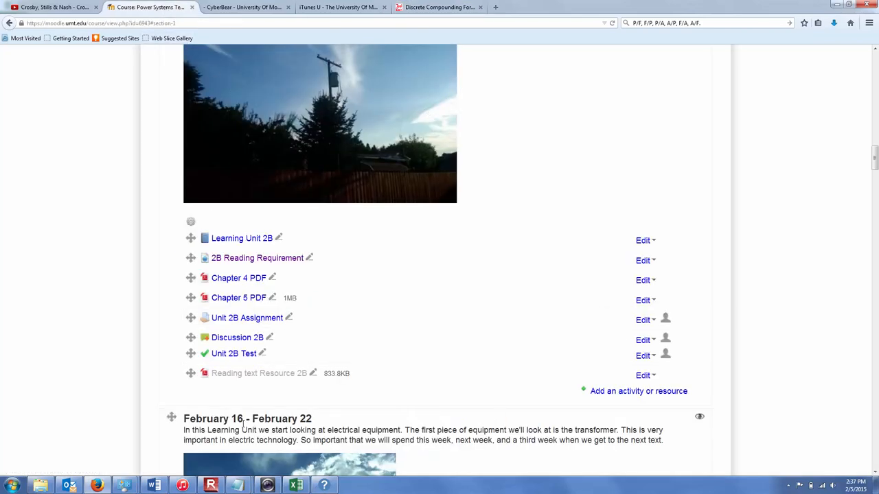
click(210, 483)
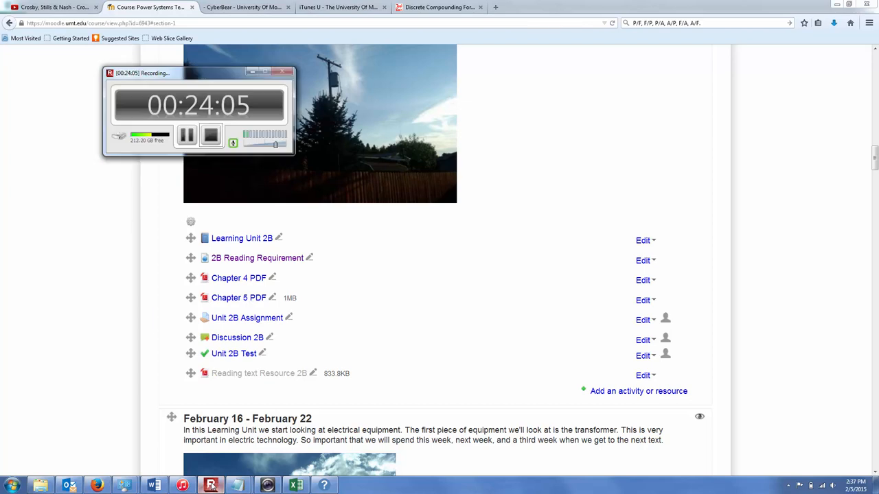